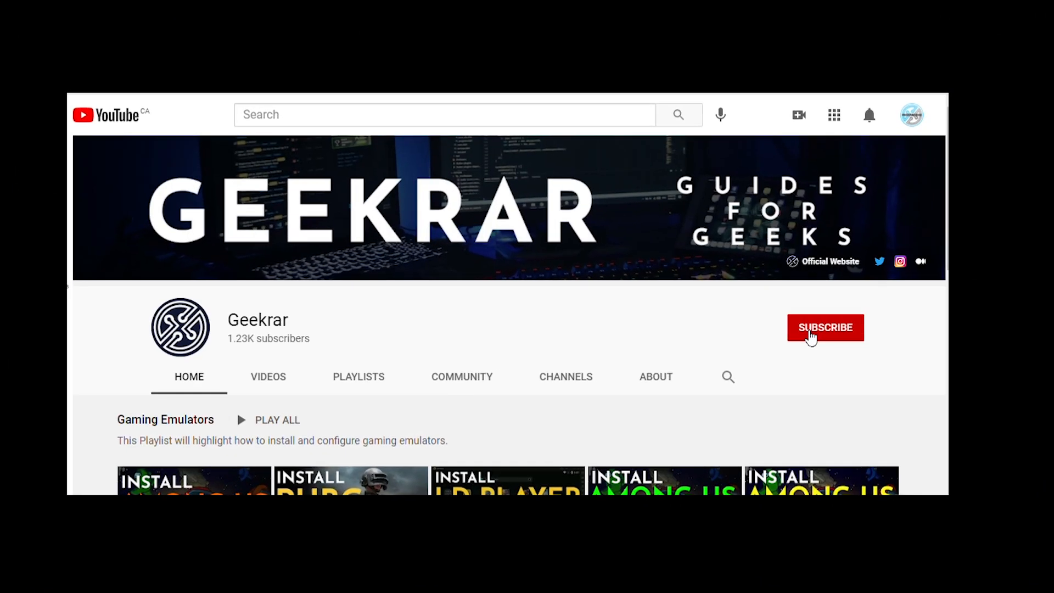
Subscribe to the Geekrar channel on YouTube
click(825, 327)
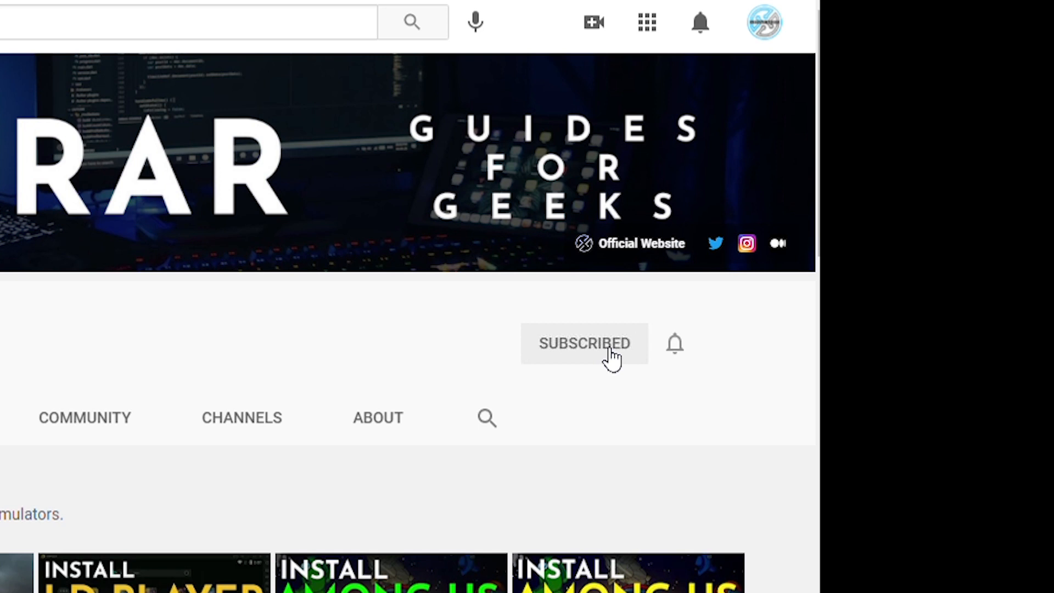
click(674, 344)
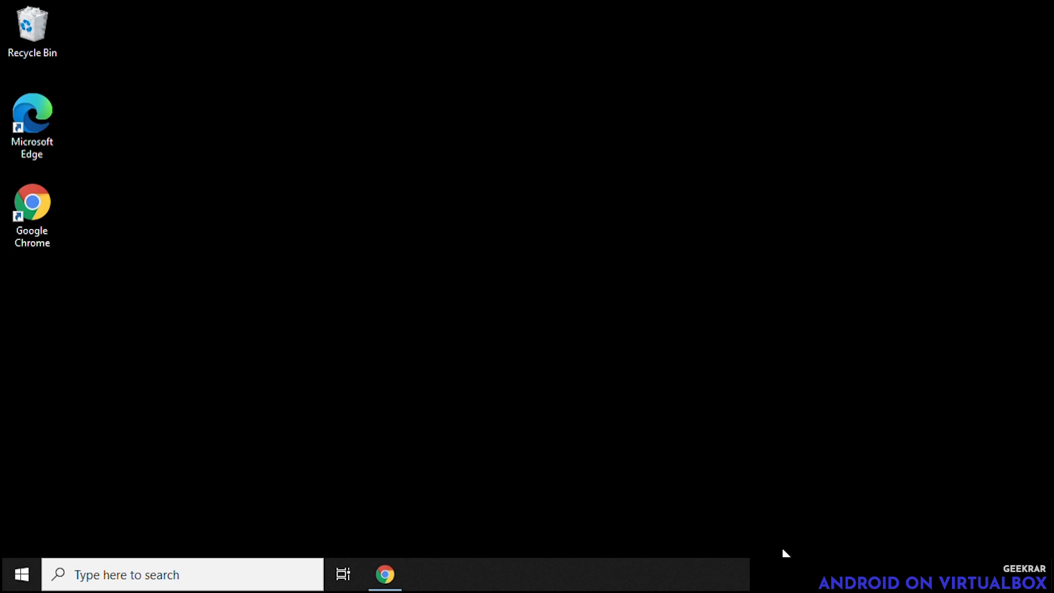
mouse_move(419, 543)
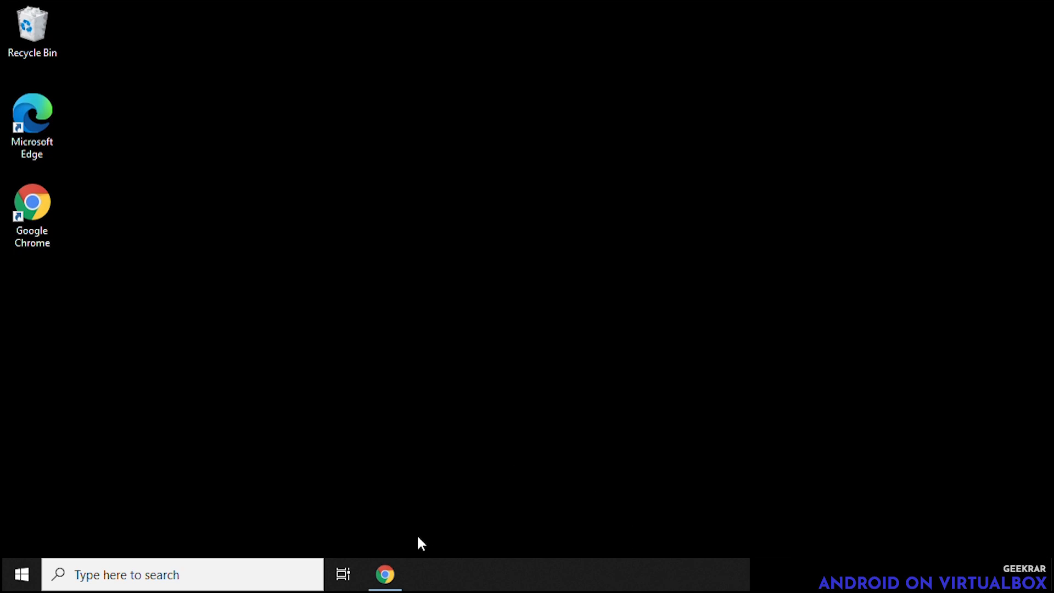
In Chrome, go to android-x86.org and open the Android-x86 9.0-r2 release note
click(385, 575)
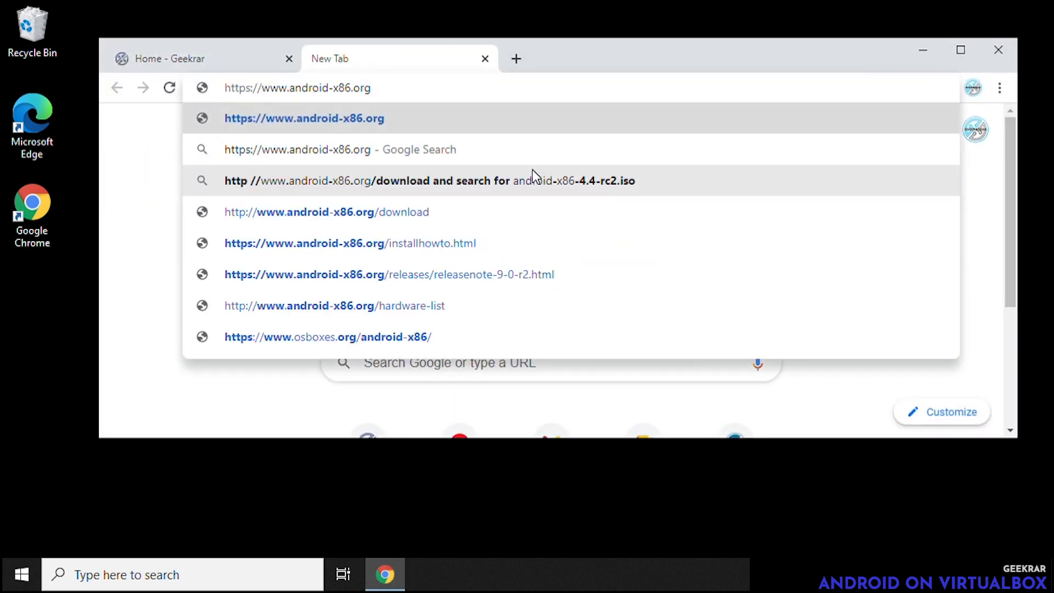
click(304, 118)
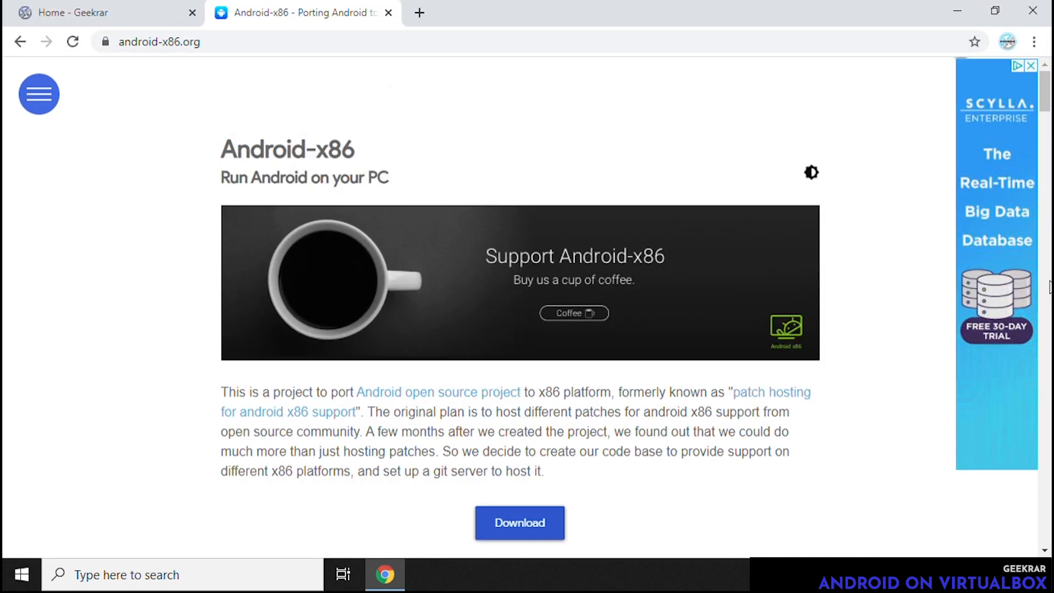
scroll(down, 3)
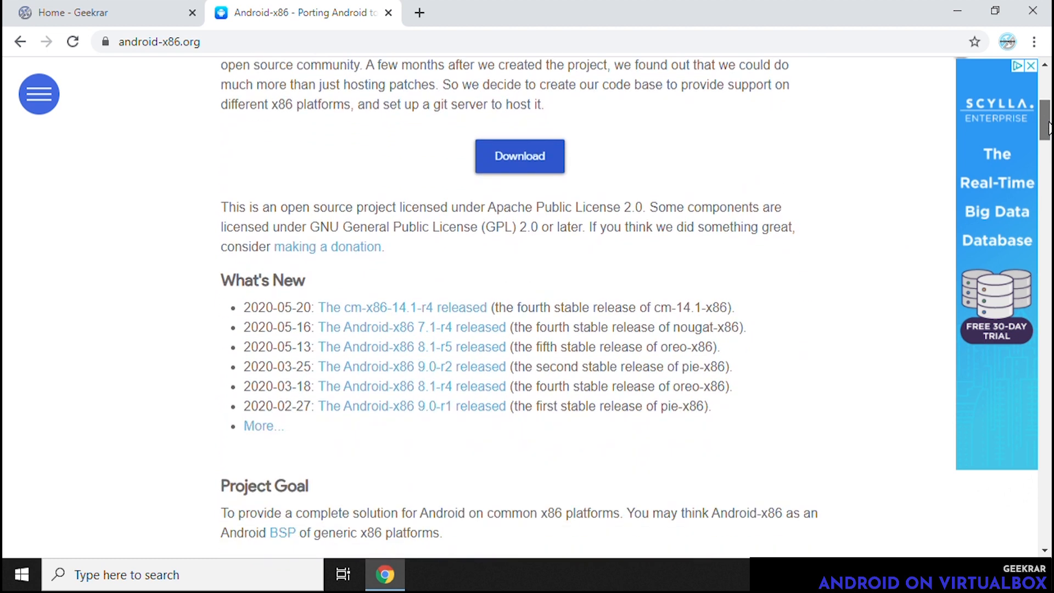
scroll(down, 3)
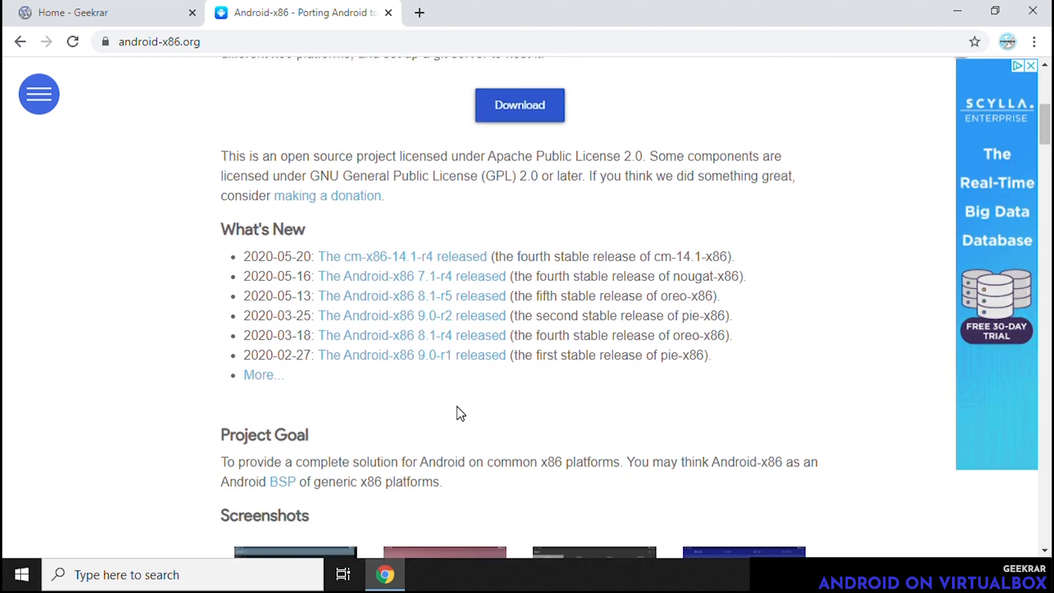
mouse_move(363, 355)
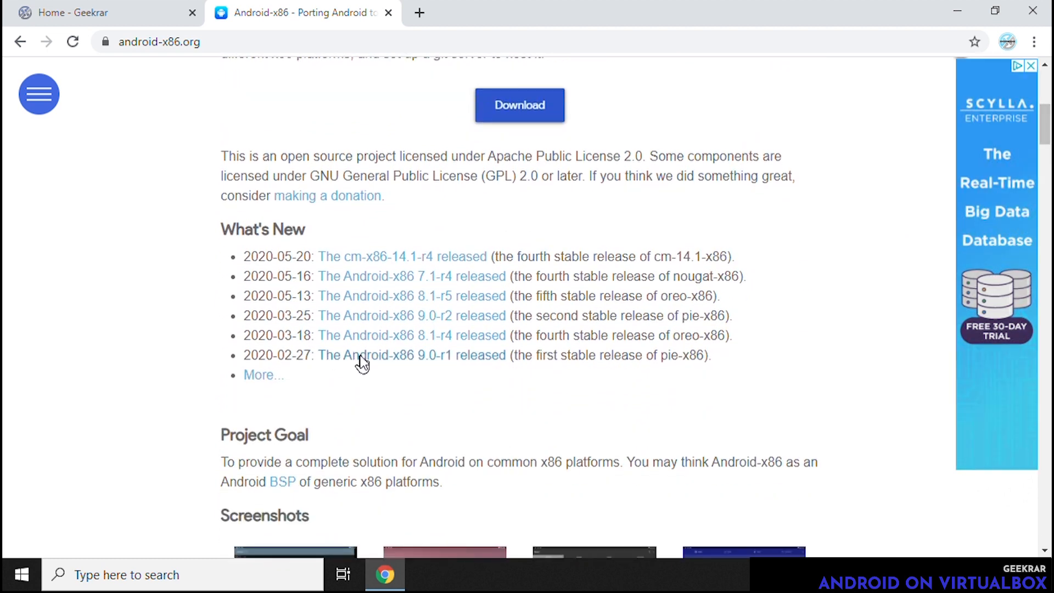
mouse_move(431, 367)
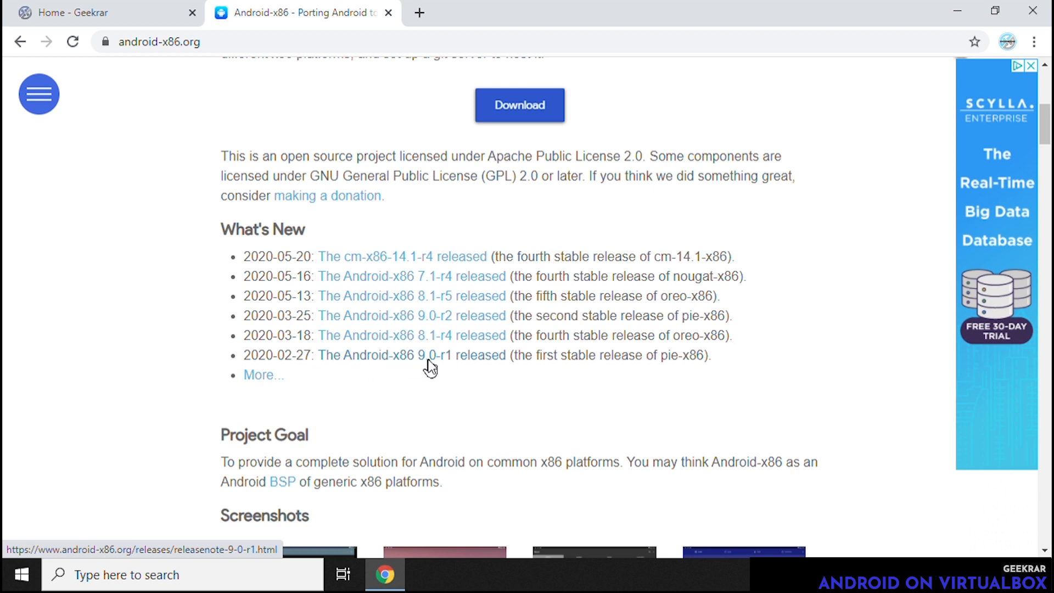
mouse_move(409, 315)
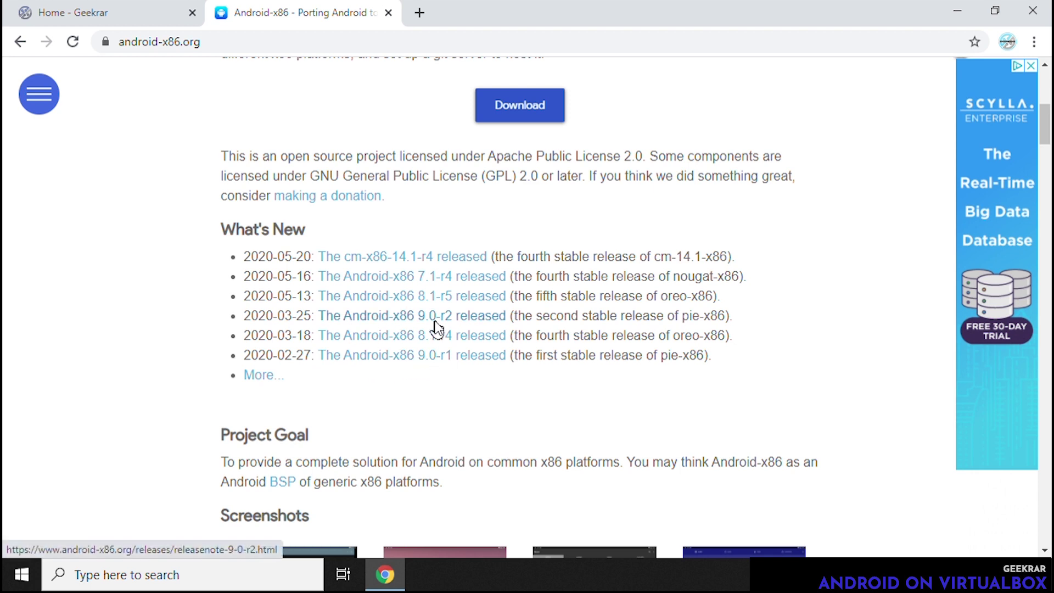
click(412, 315)
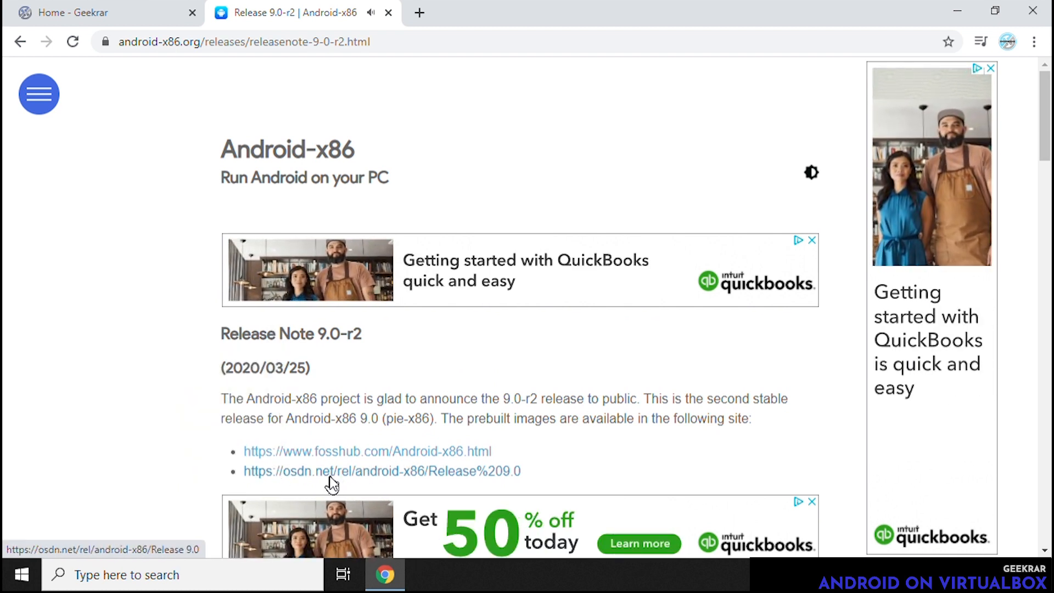
From the OSDN Release 9.0 file list, start downloading android-x86_64-9.0-r2.iso
click(381, 471)
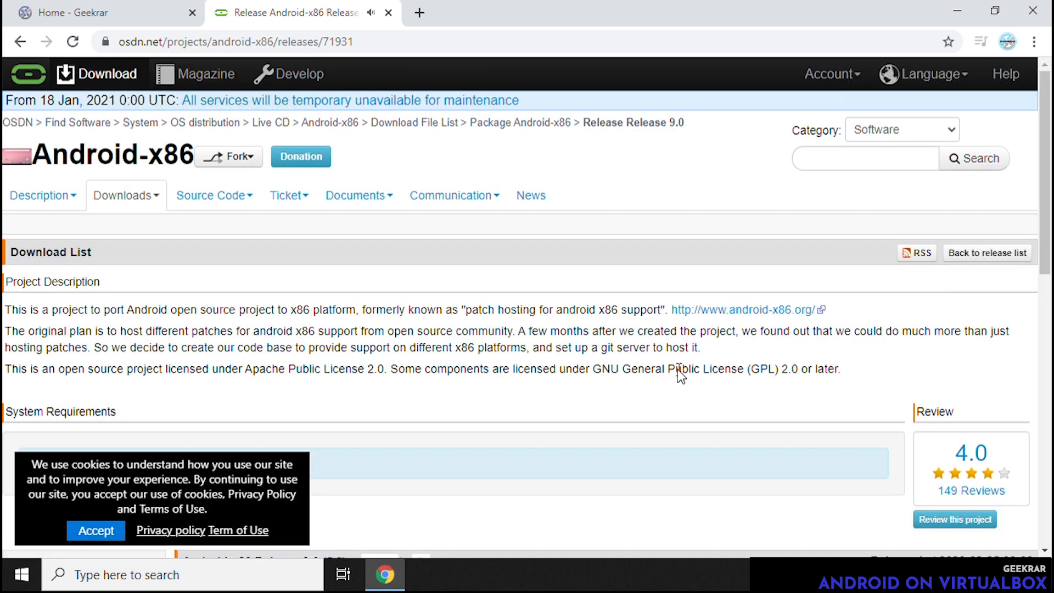
click(94, 532)
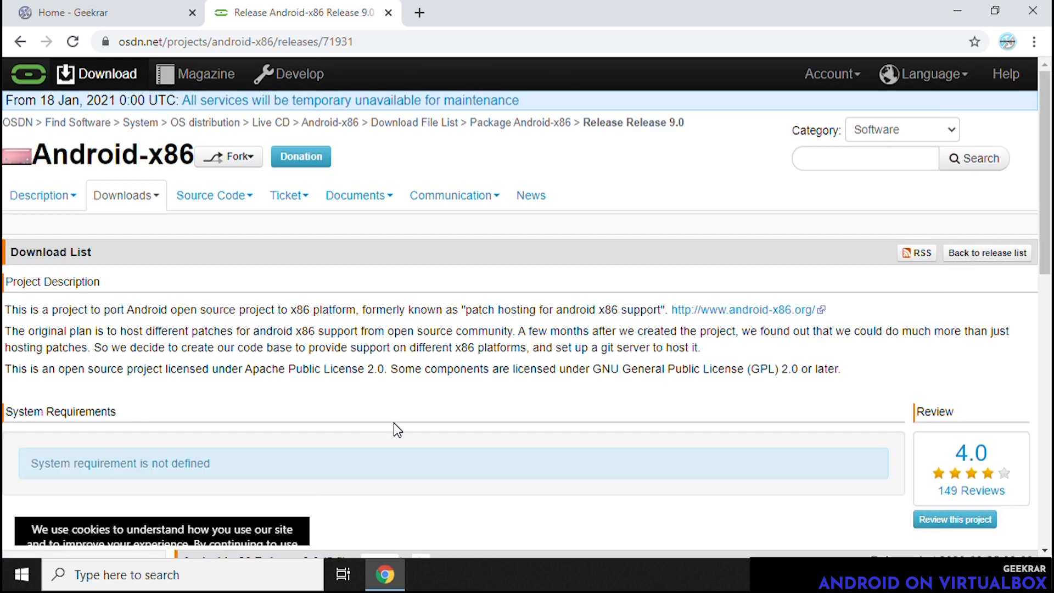
scroll(down, 3)
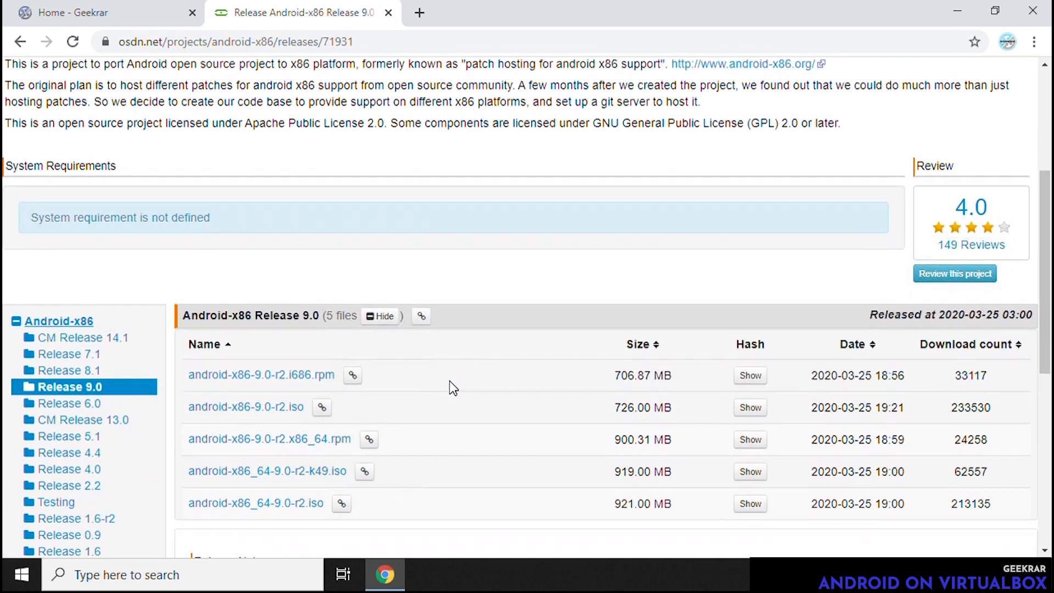
scroll(down, 3)
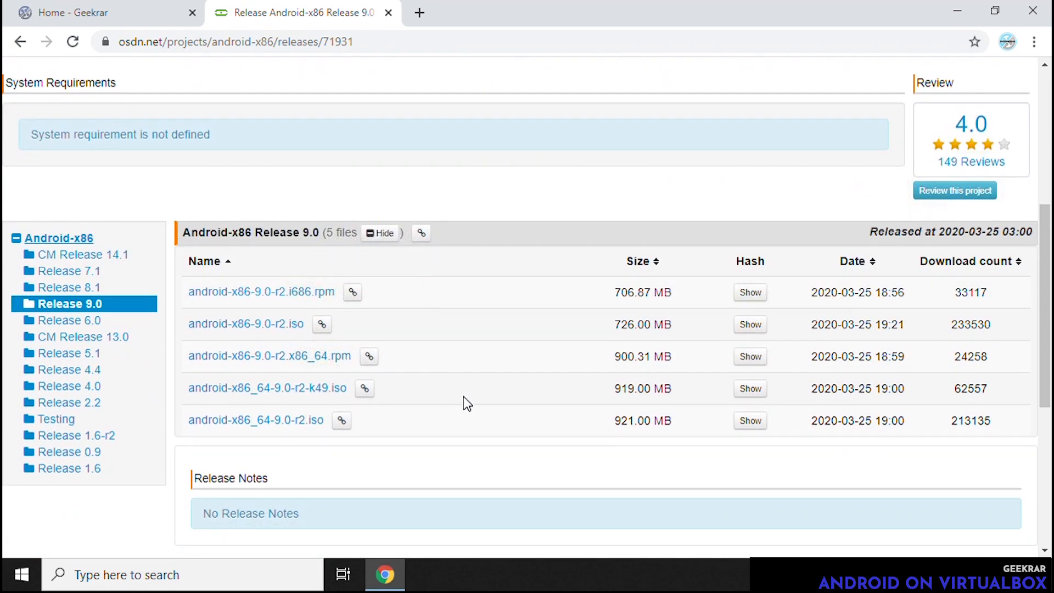
mouse_move(256, 421)
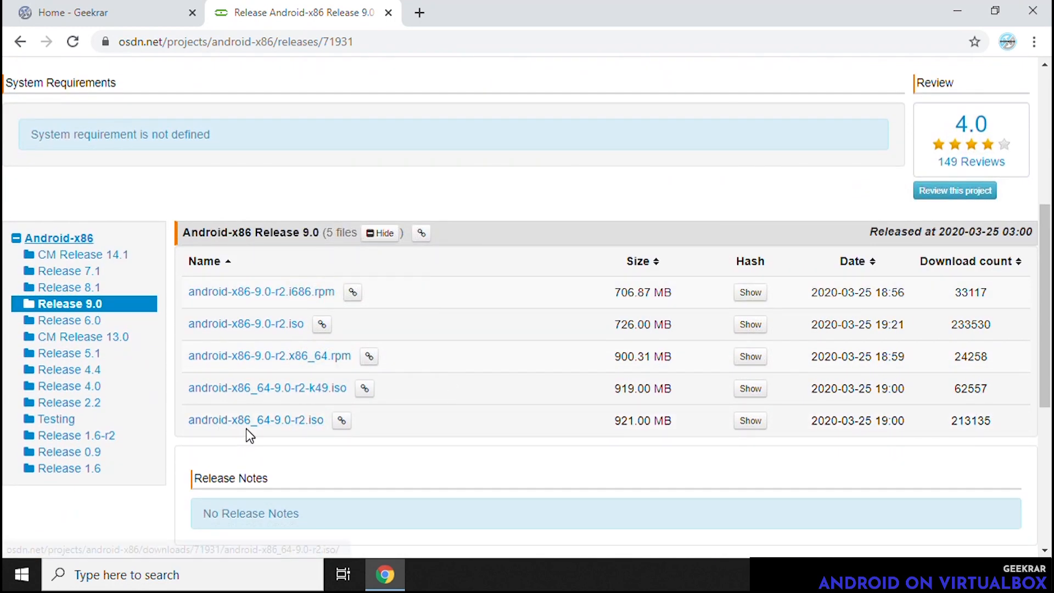
mouse_move(256, 421)
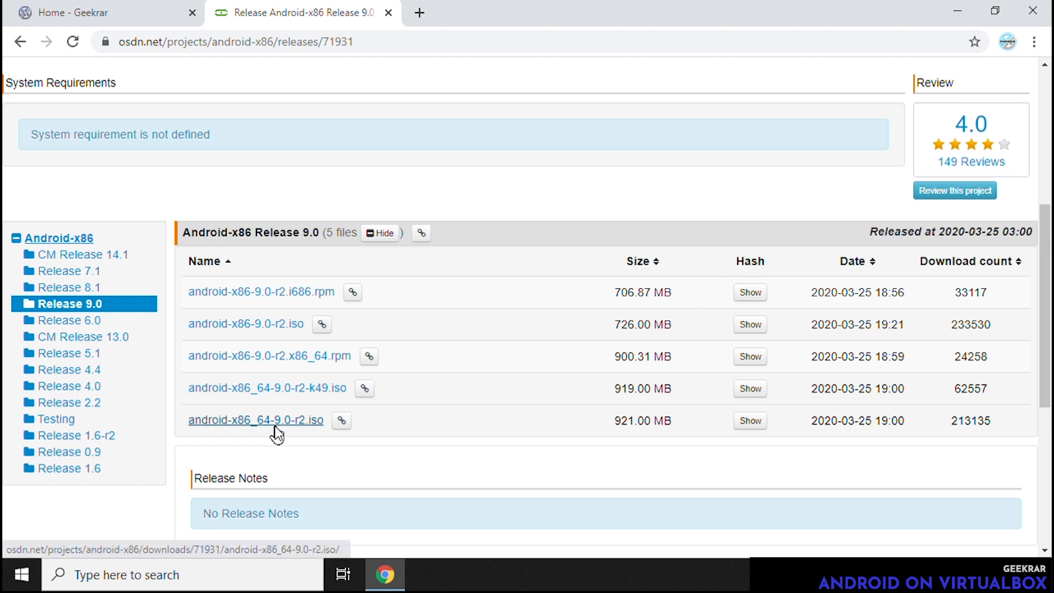
mouse_move(316, 435)
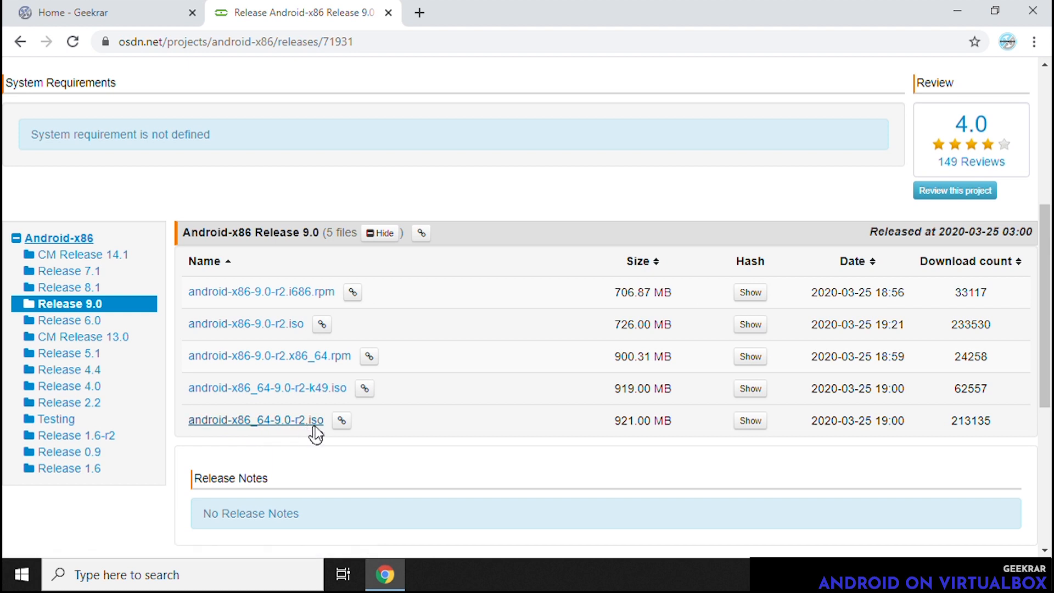
mouse_move(286, 427)
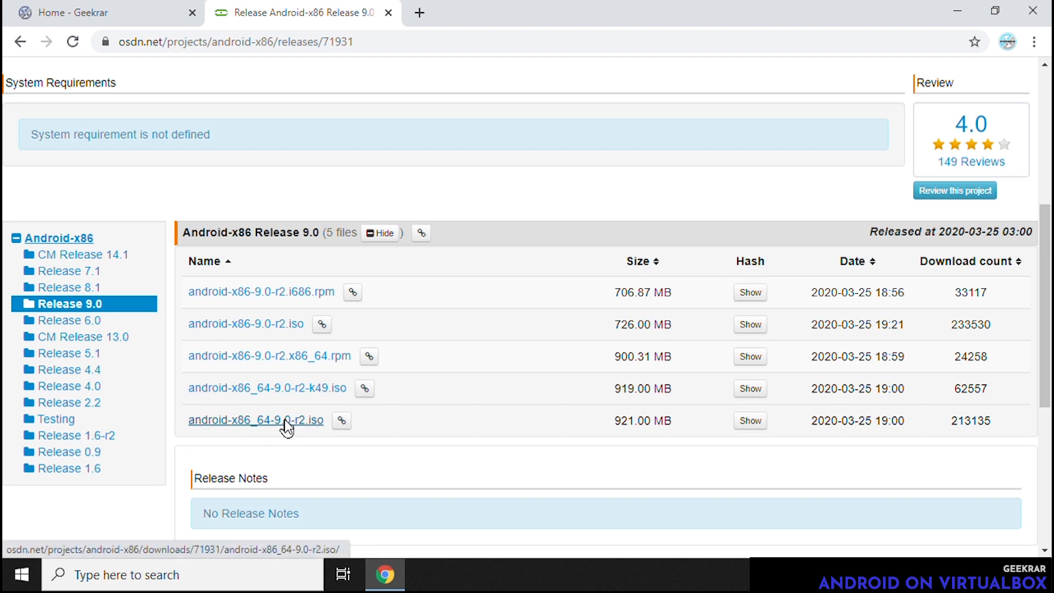
click(256, 420)
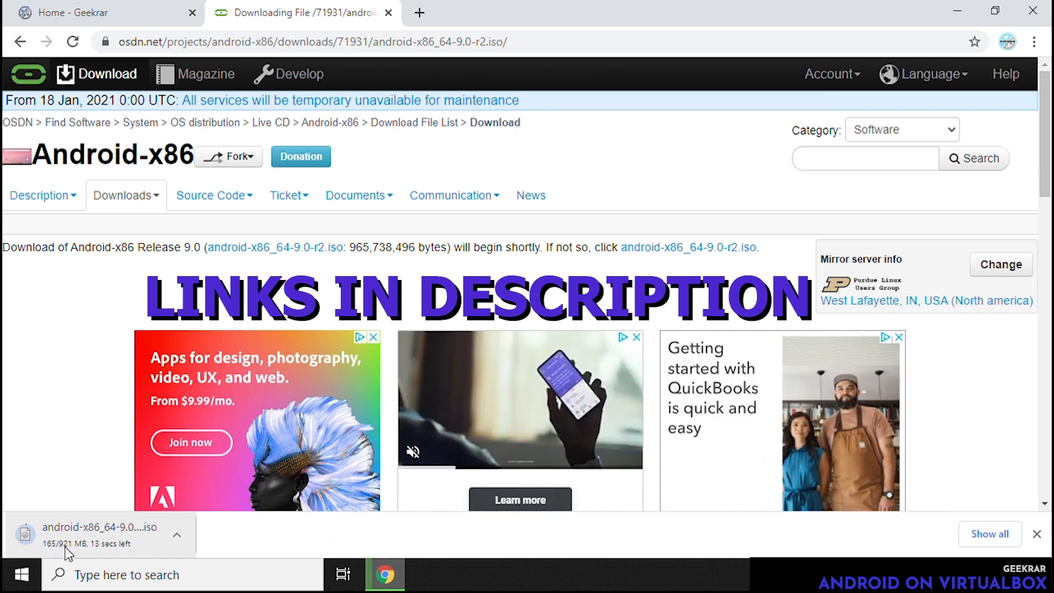
mouse_move(74, 551)
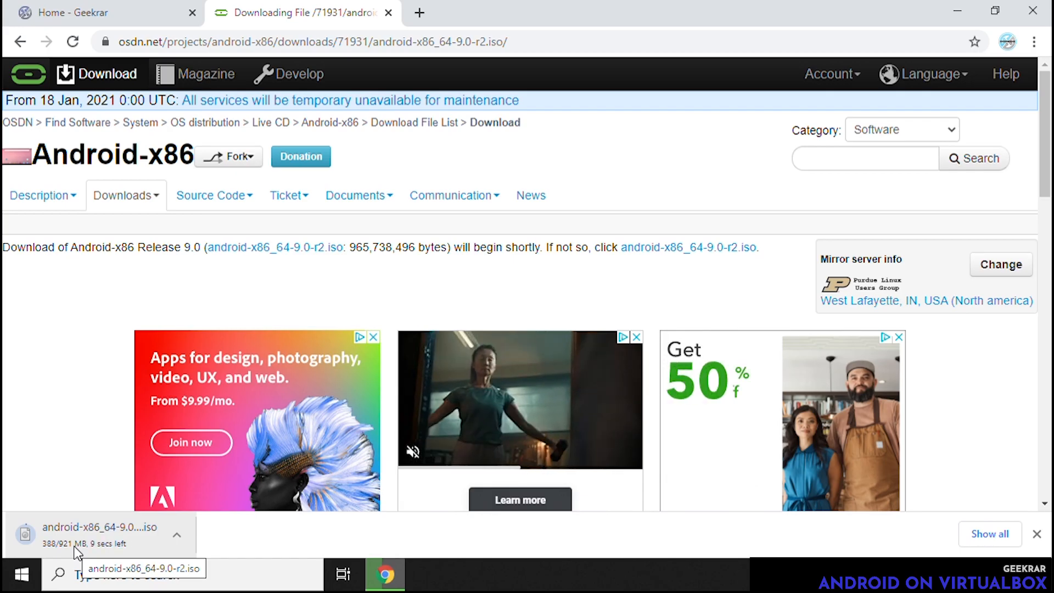
Reveal the downloaded ISO in the Downloads folder and close Chrome
click(177, 536)
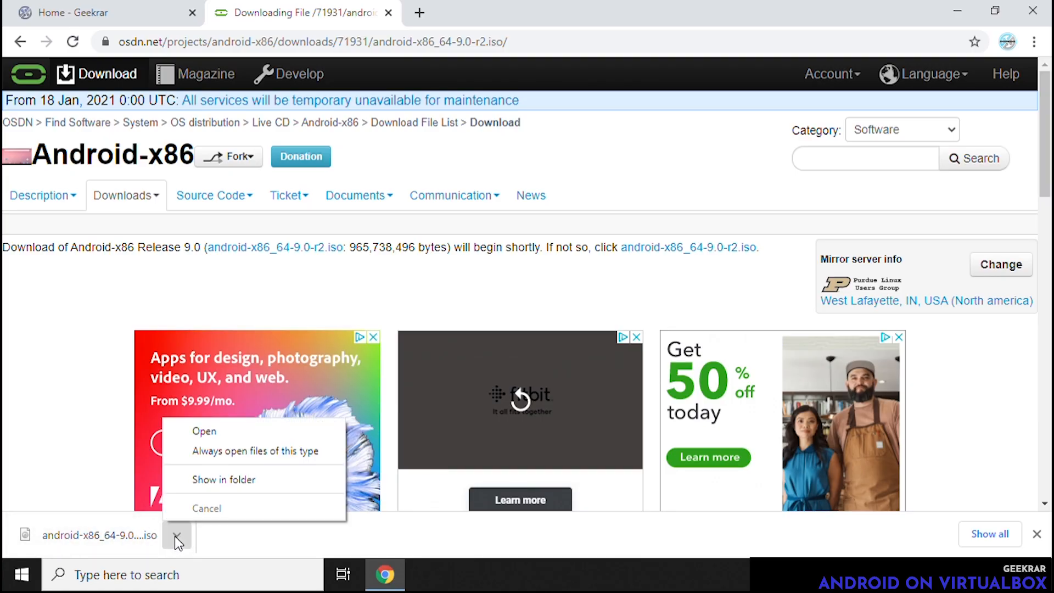
click(223, 480)
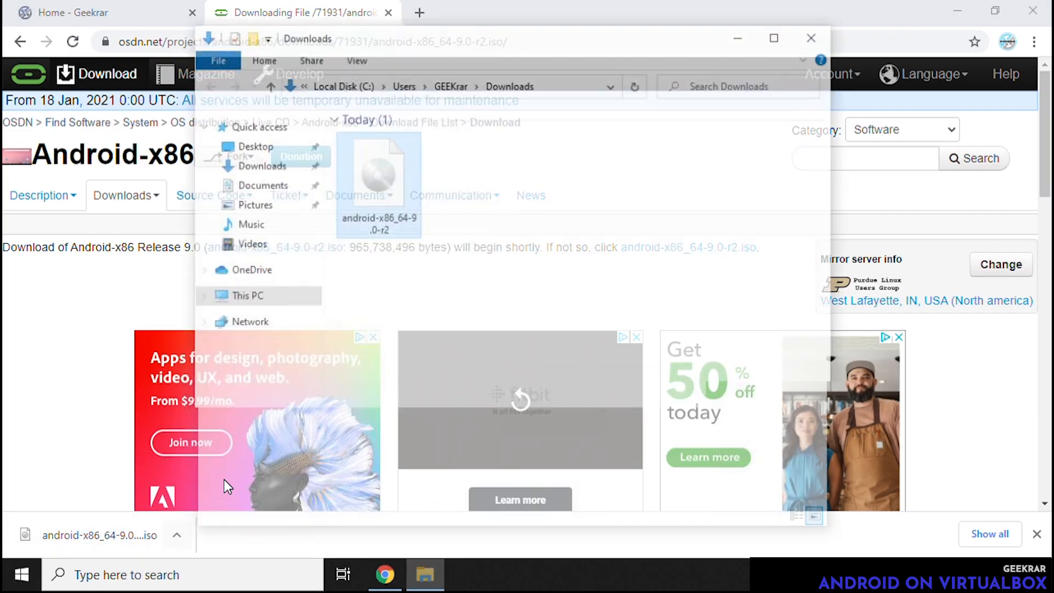
click(377, 168)
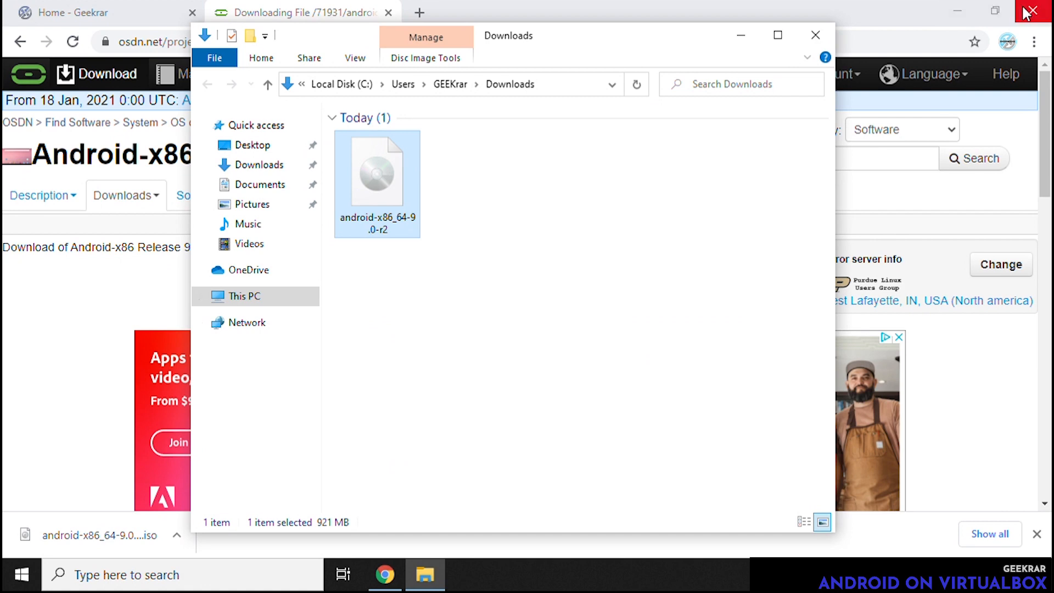
click(1044, 11)
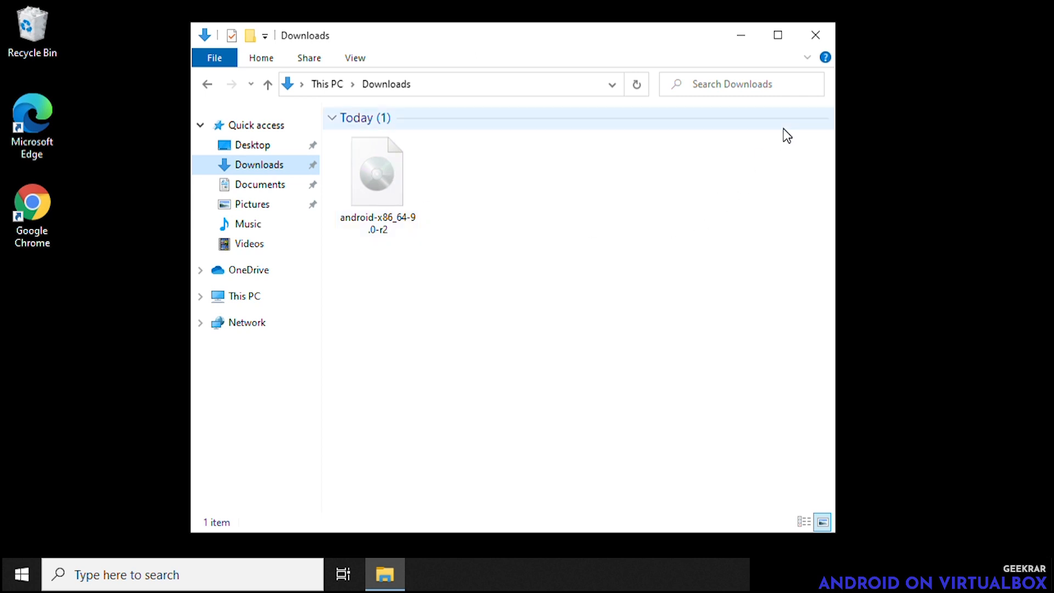
mouse_move(740, 35)
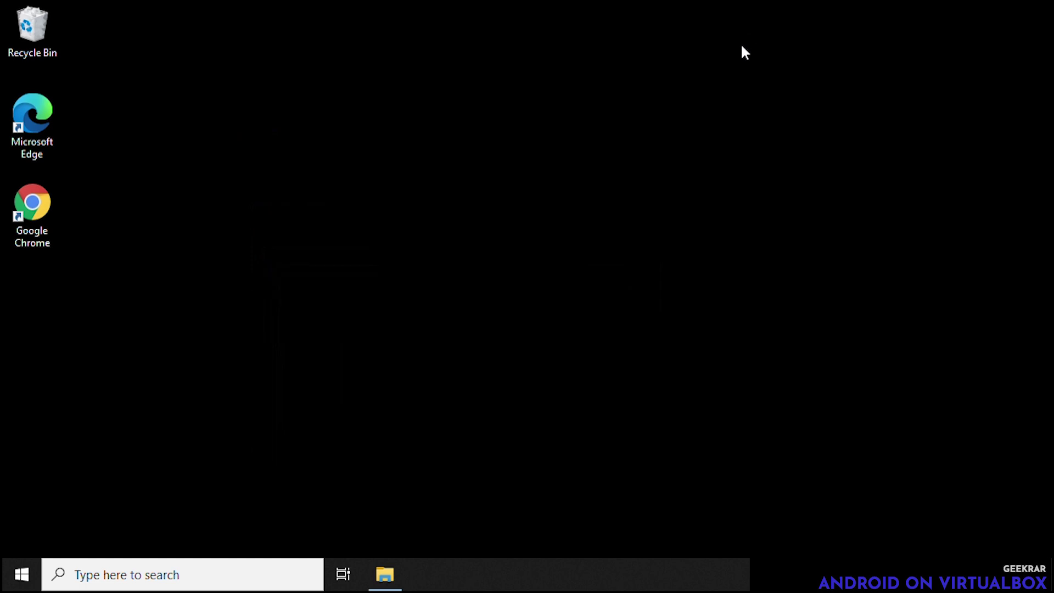
Launch Oracle VM VirtualBox Manager from the Start menu search for 'virt'
click(21, 575)
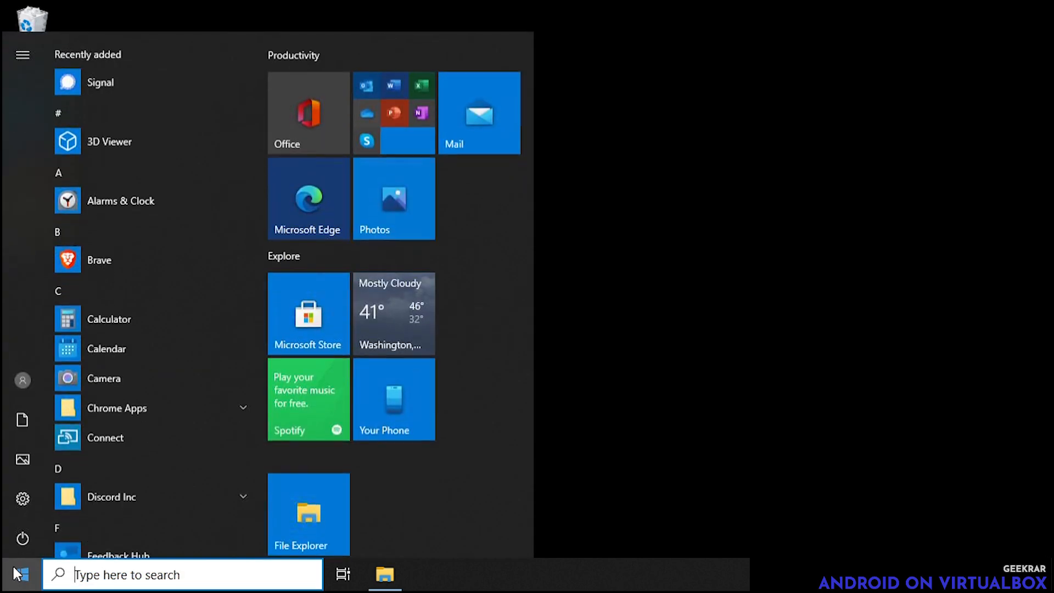
text(virt)
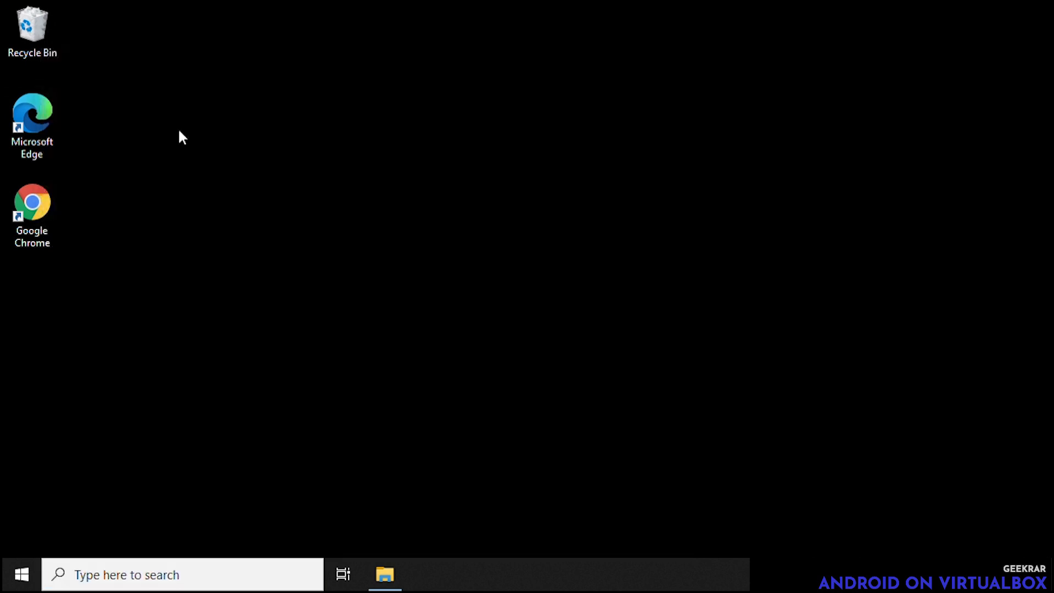
click(424, 575)
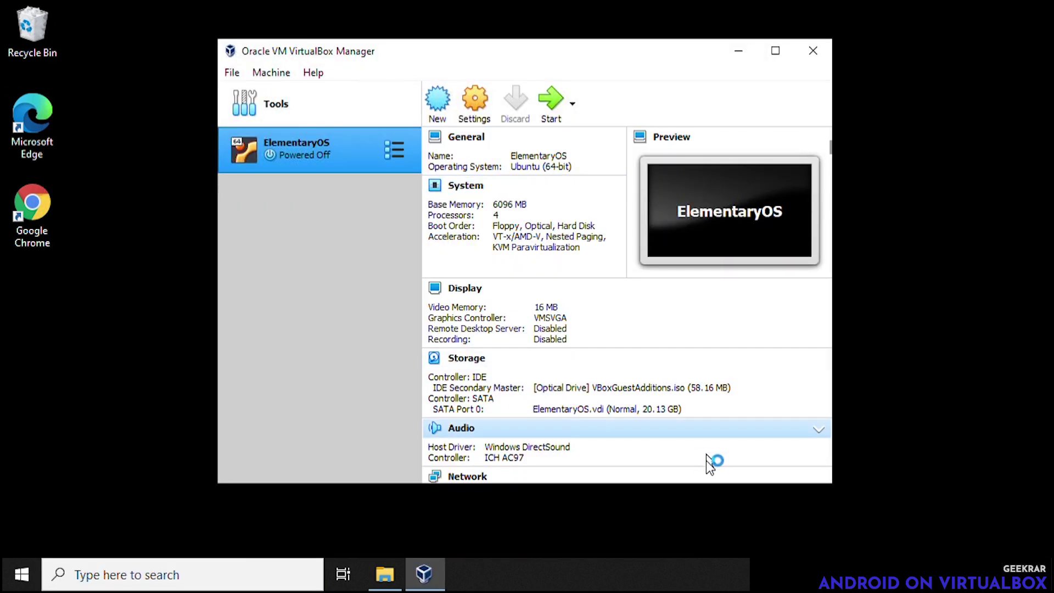
mouse_move(388, 259)
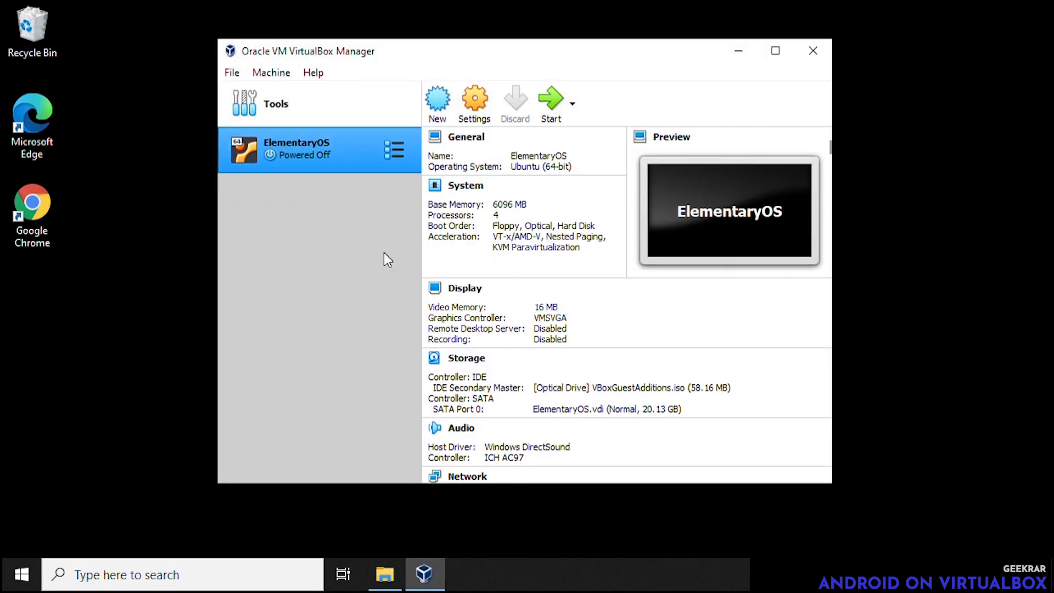
mouse_move(363, 282)
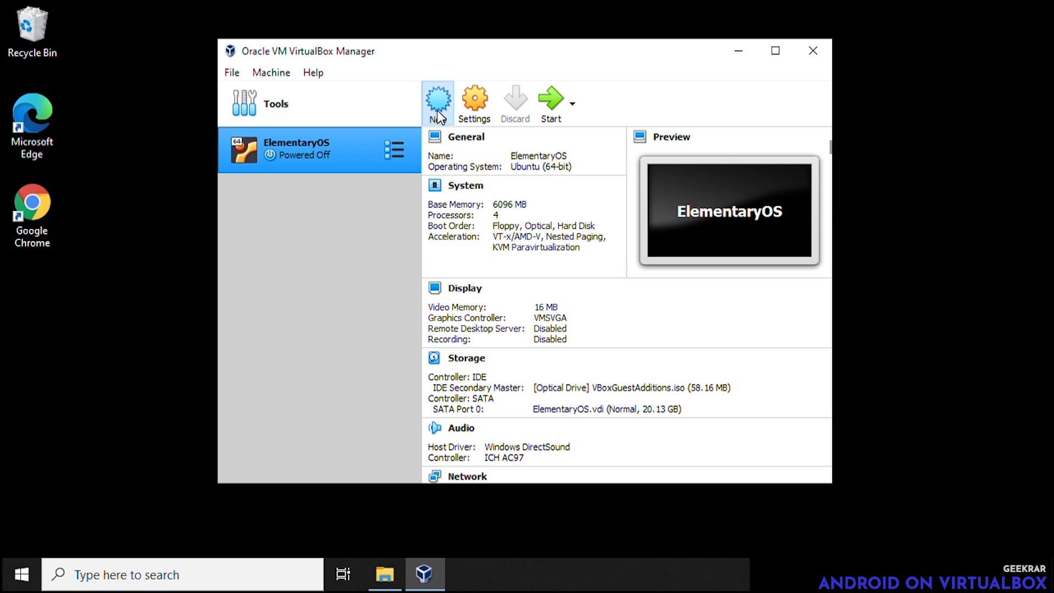
Create a new machine named 'Android 9', type Linux, version Other Linux (64-bit), and continue
click(438, 102)
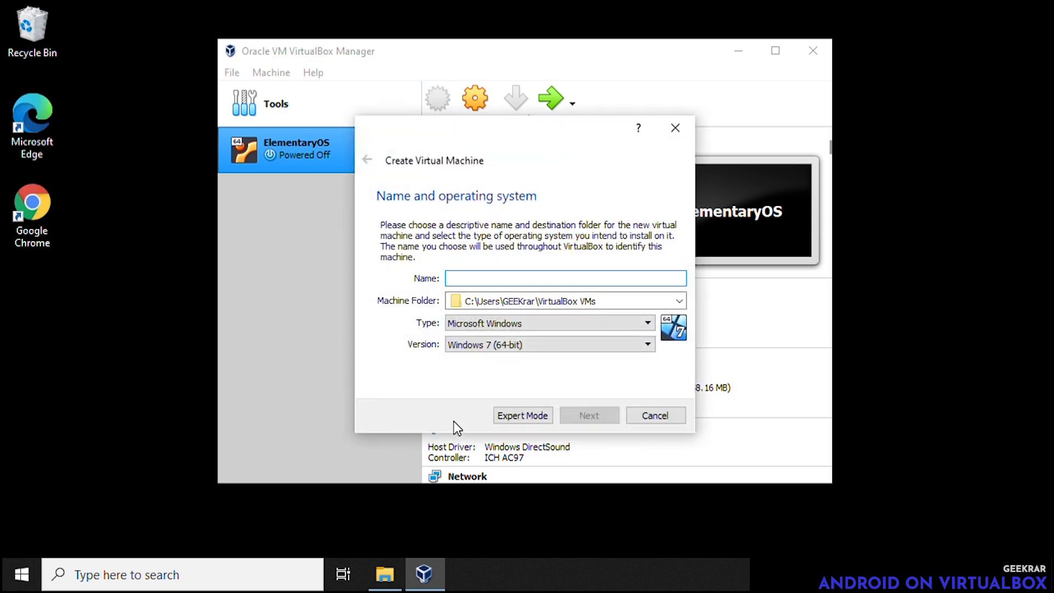
text(A)
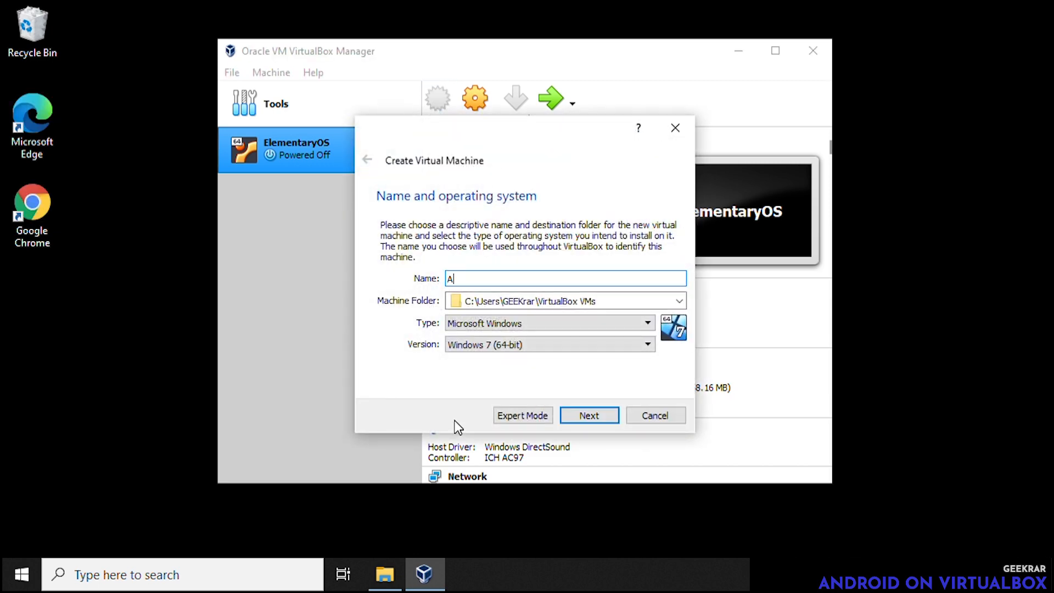
text(nd)
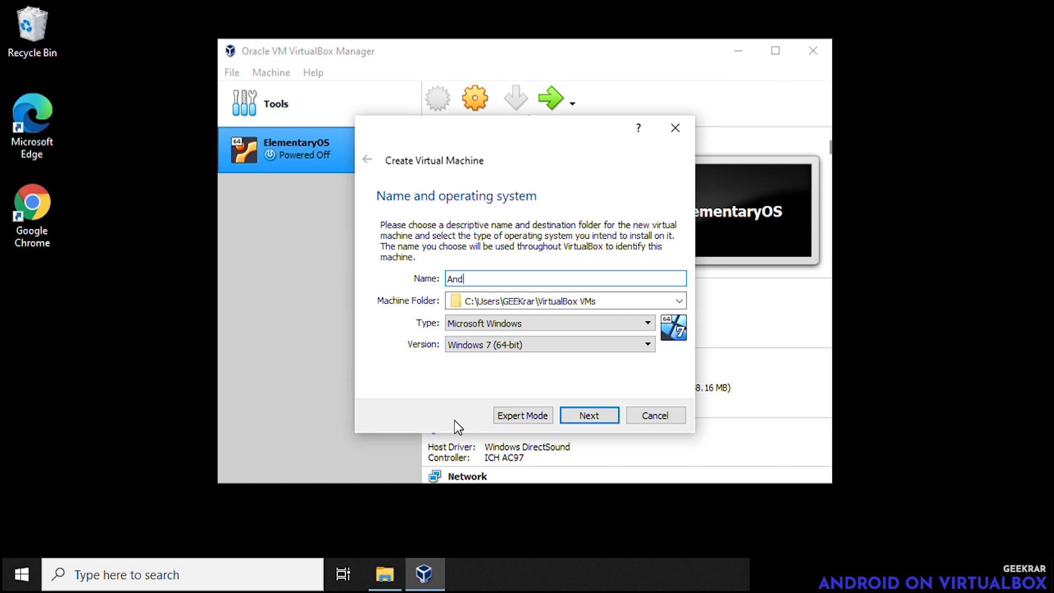
text(roid)
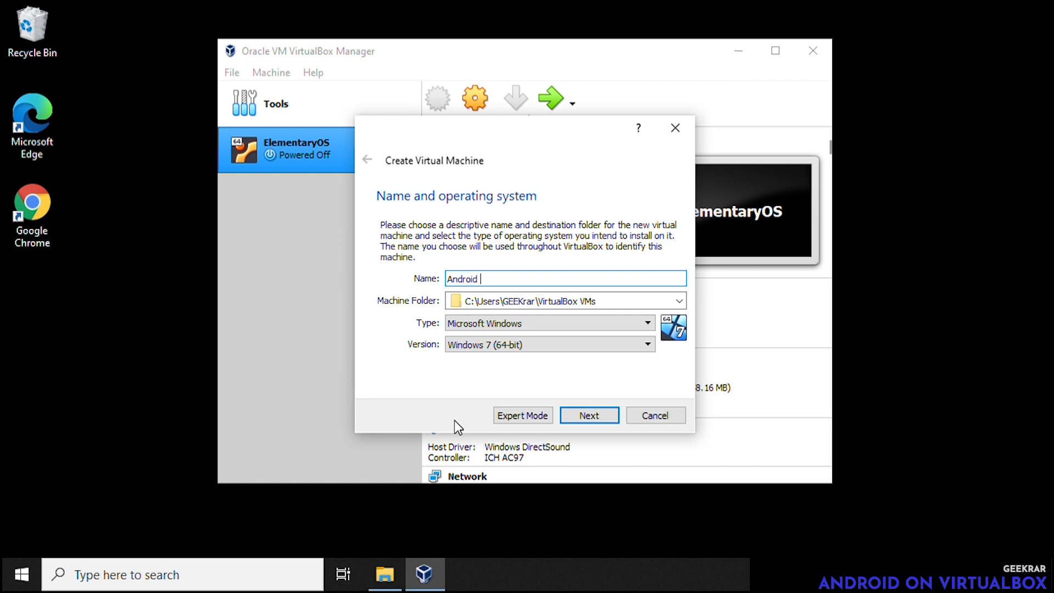
text(9)
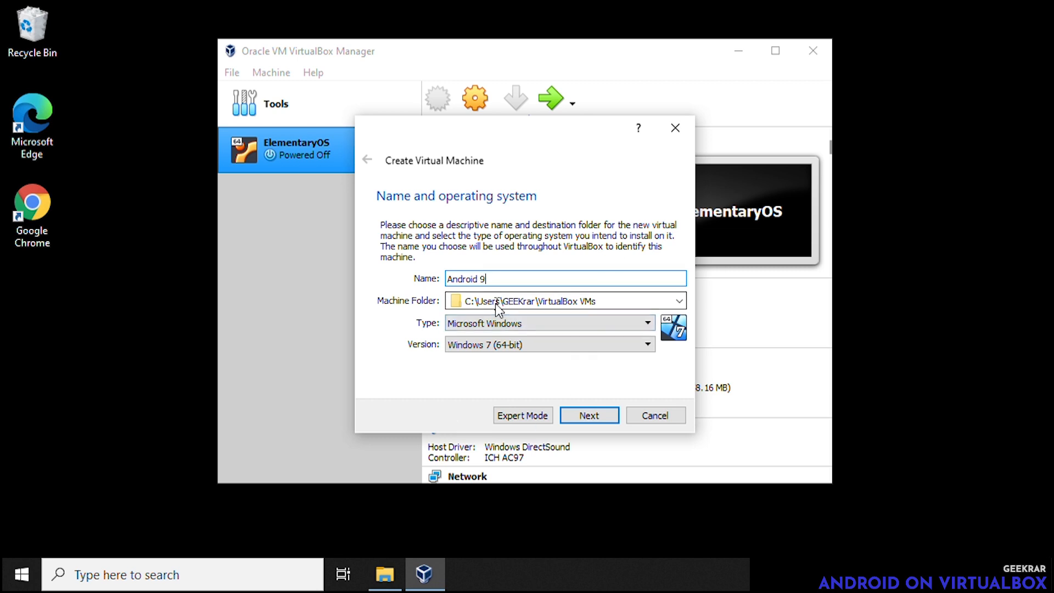
click(646, 323)
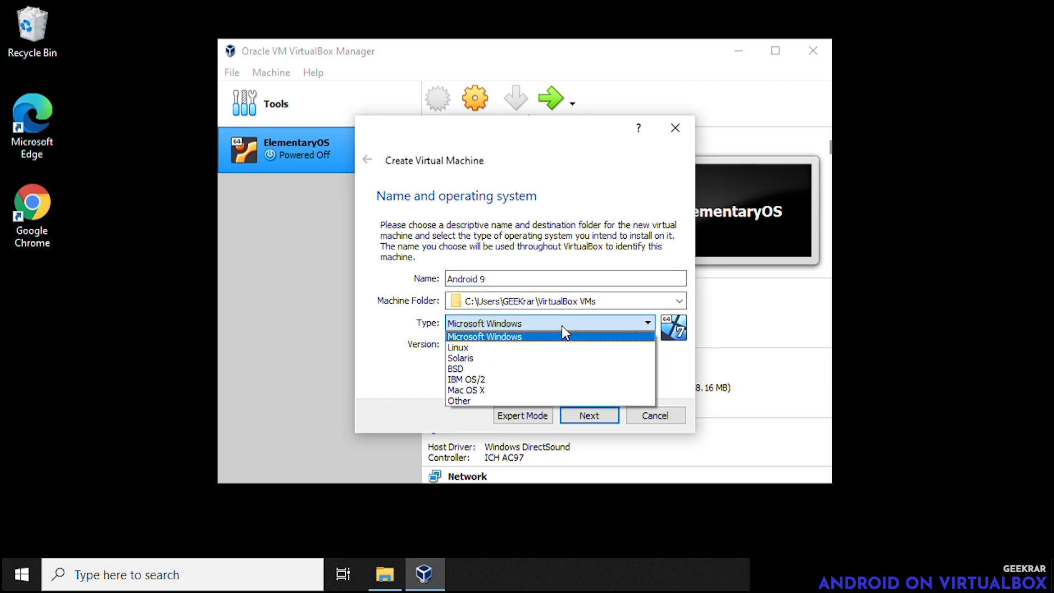
click(458, 347)
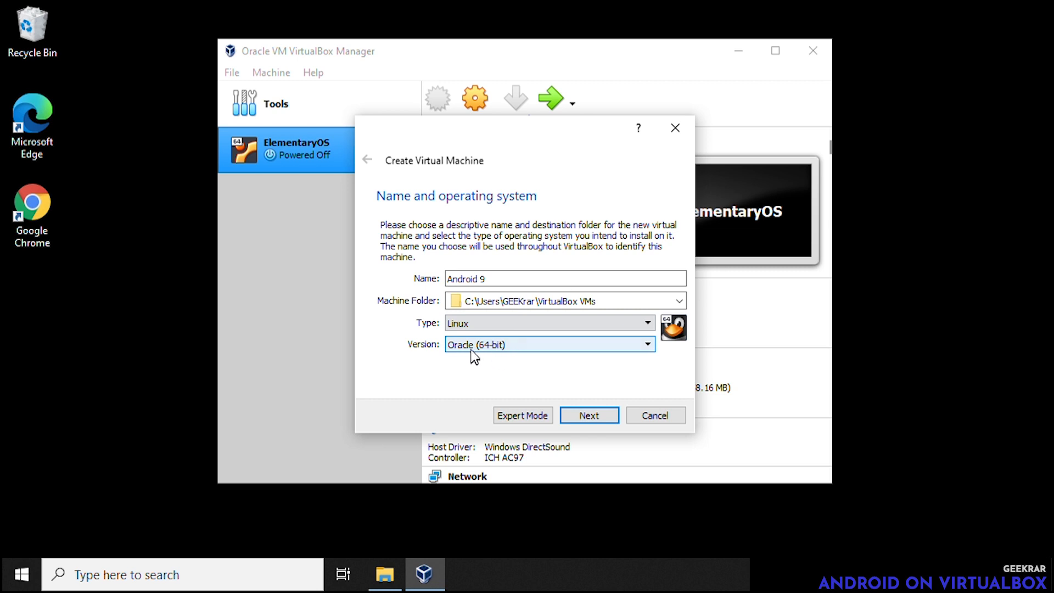
click(548, 344)
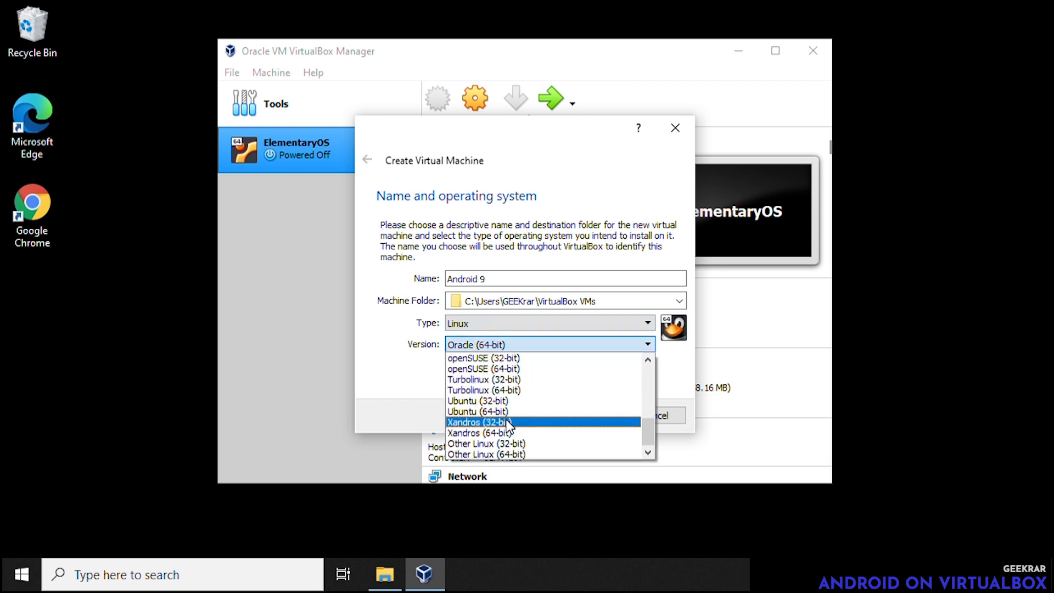
mouse_move(485, 453)
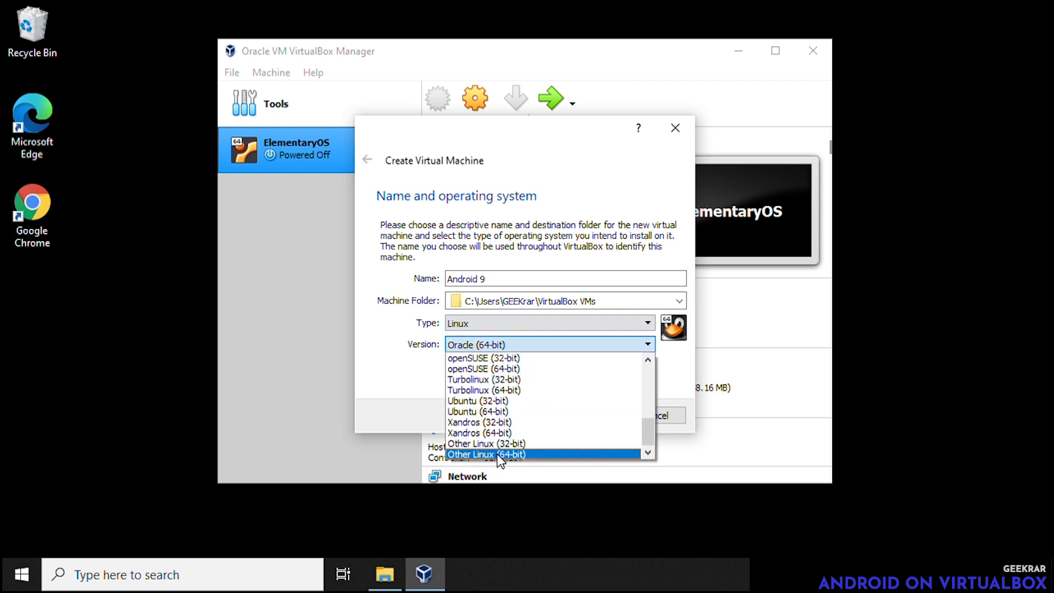
click(485, 454)
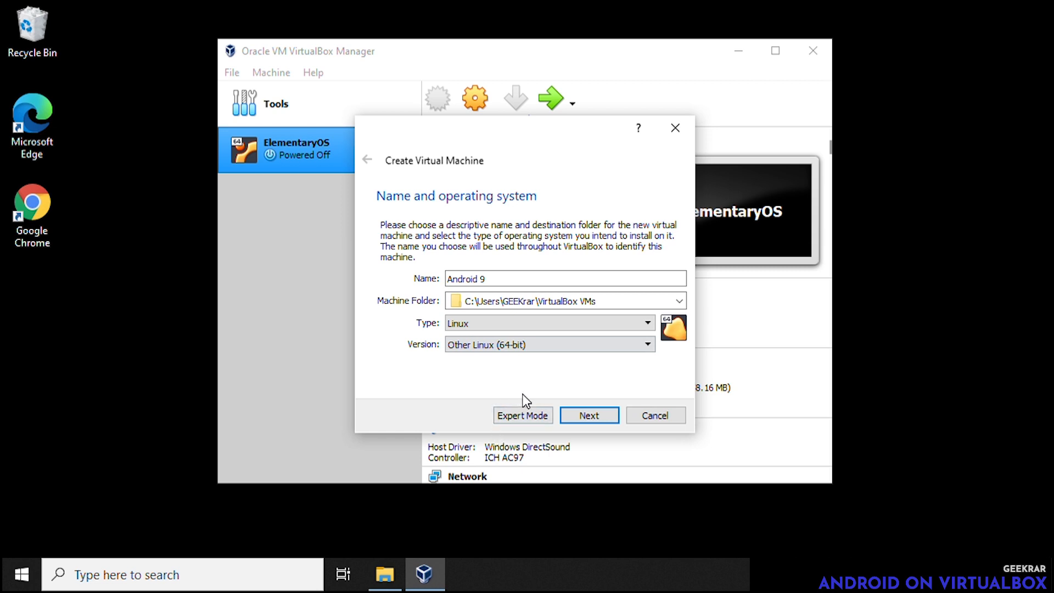
click(589, 415)
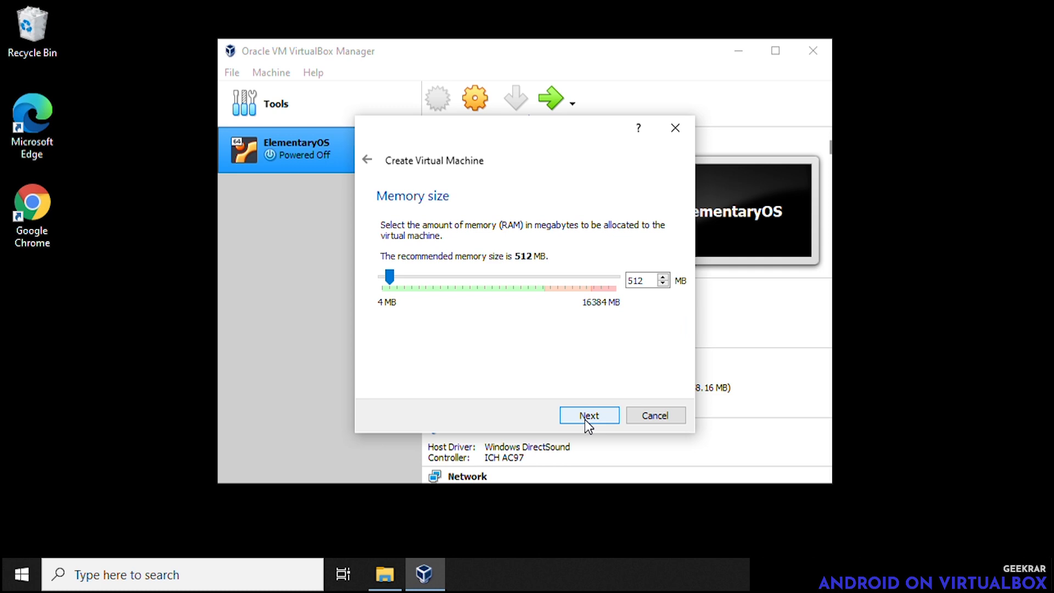
mouse_move(457, 321)
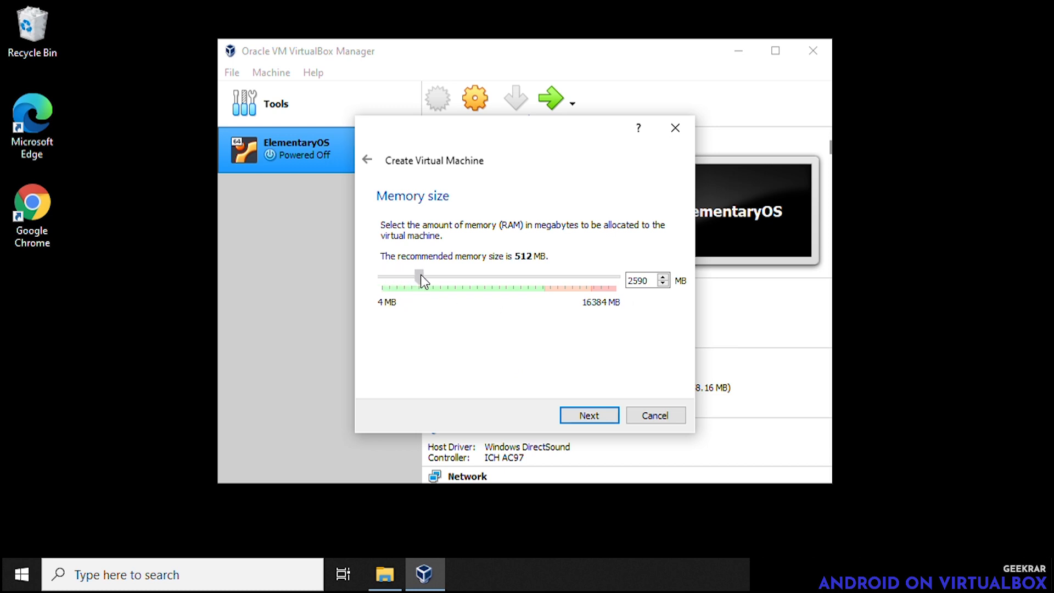
Raise the machine's memory from 512 MB to 4096 MB
drag(419, 278, 440, 278)
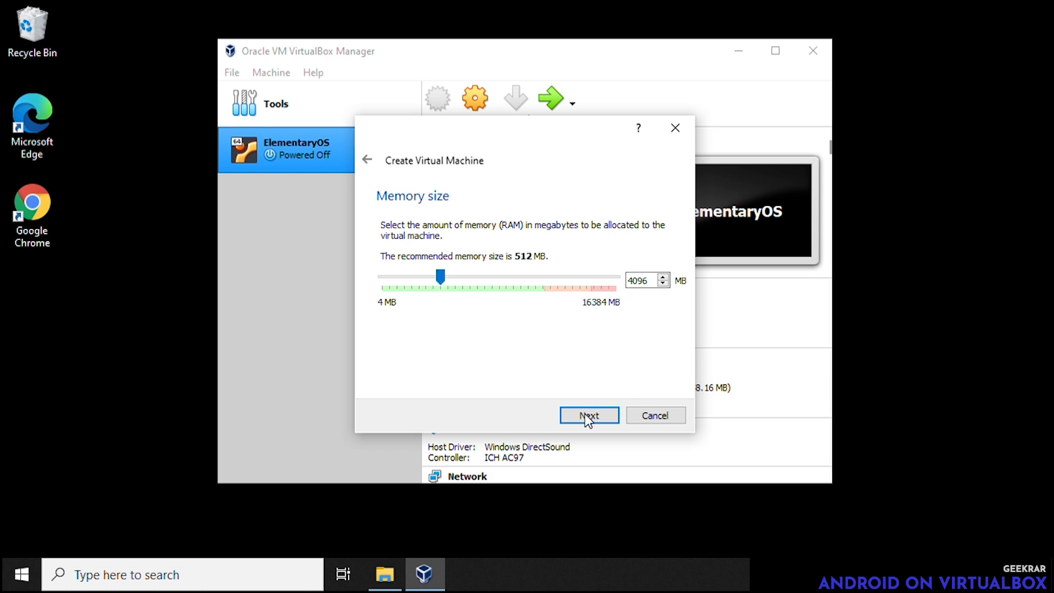
Finish the wizard with a new dynamically allocated 10 GB VDI disk for Android 9
click(589, 415)
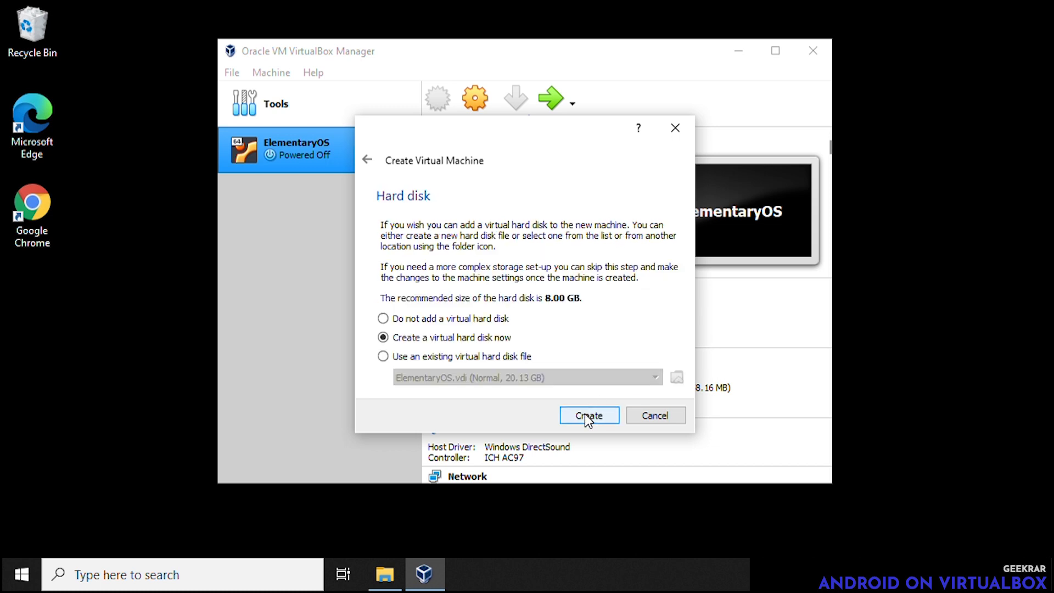
mouse_move(583, 328)
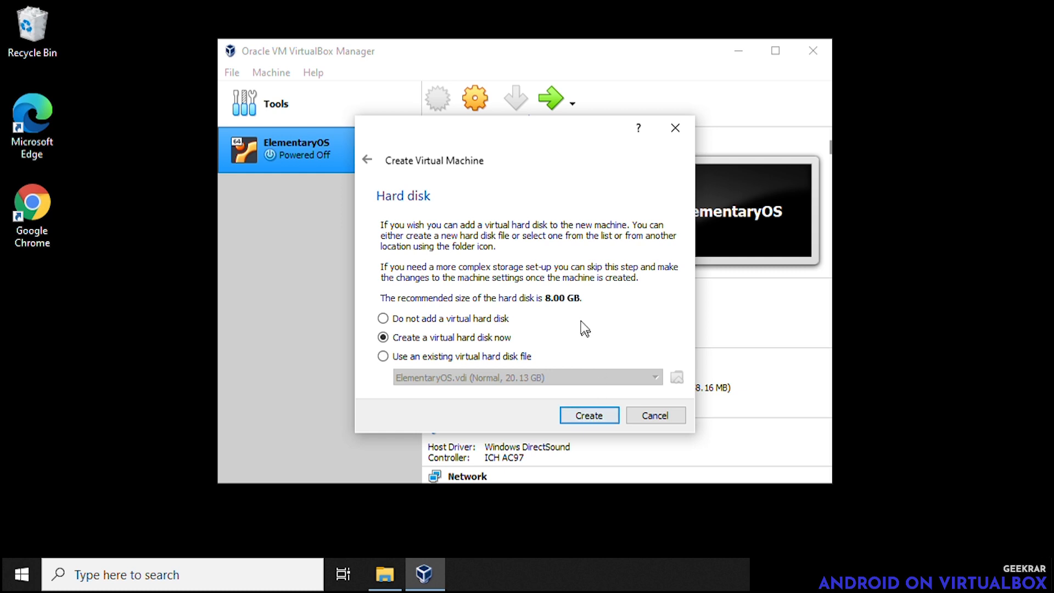
mouse_move(589, 416)
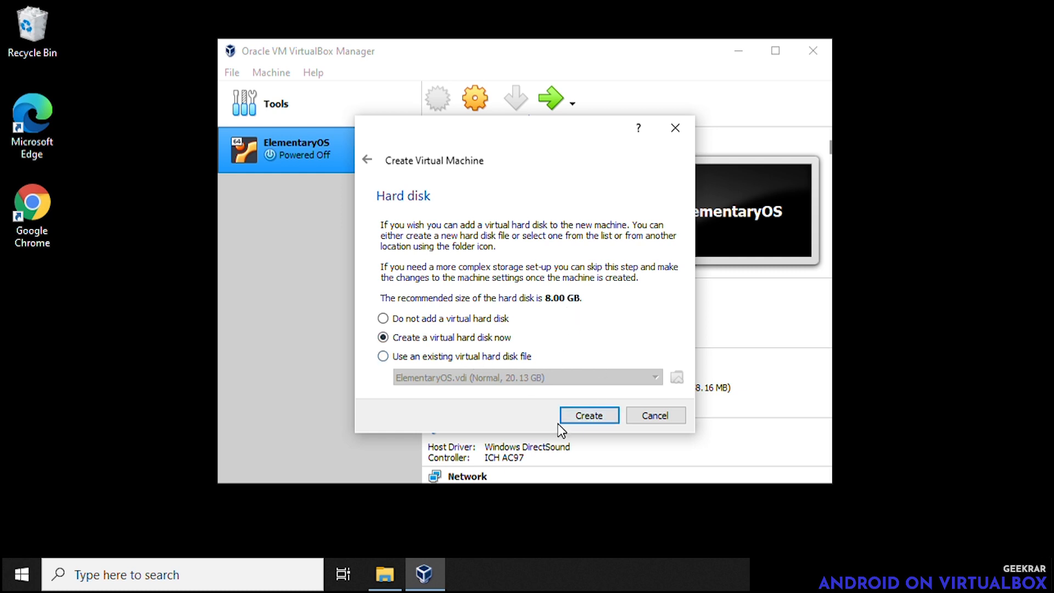
click(588, 415)
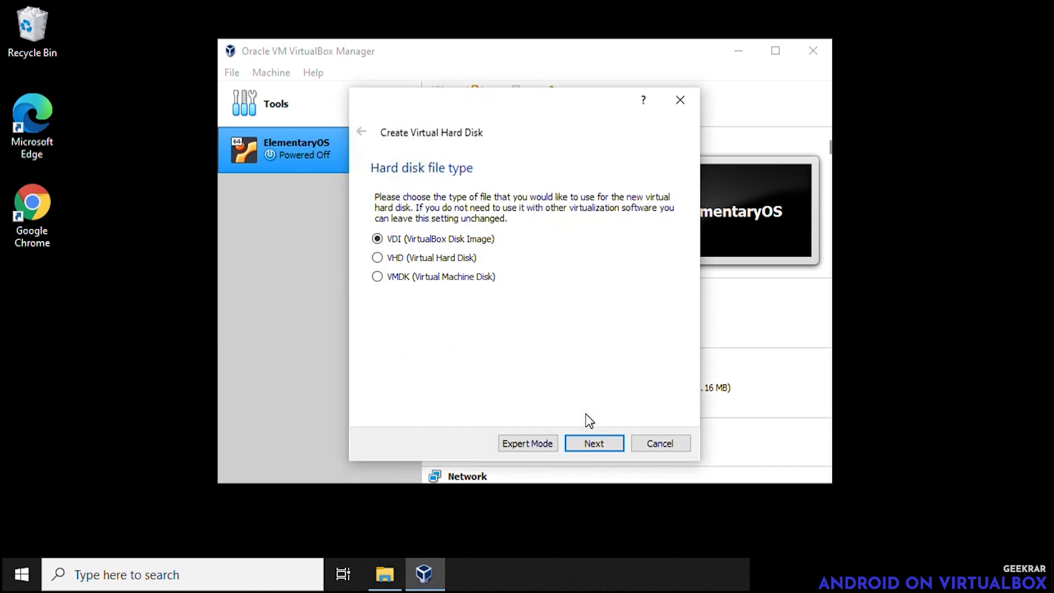
mouse_move(567, 411)
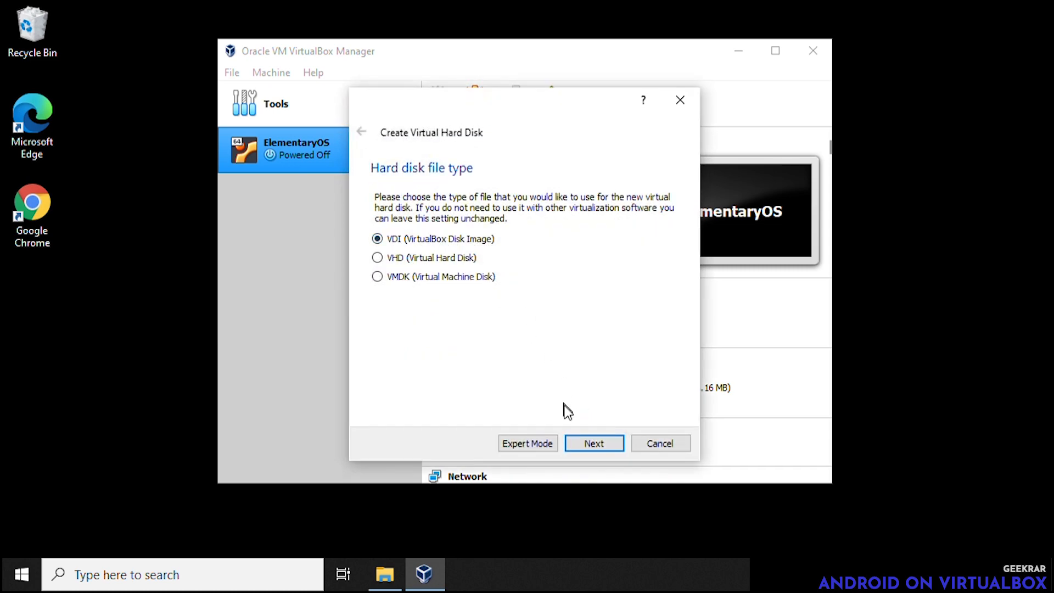
click(594, 443)
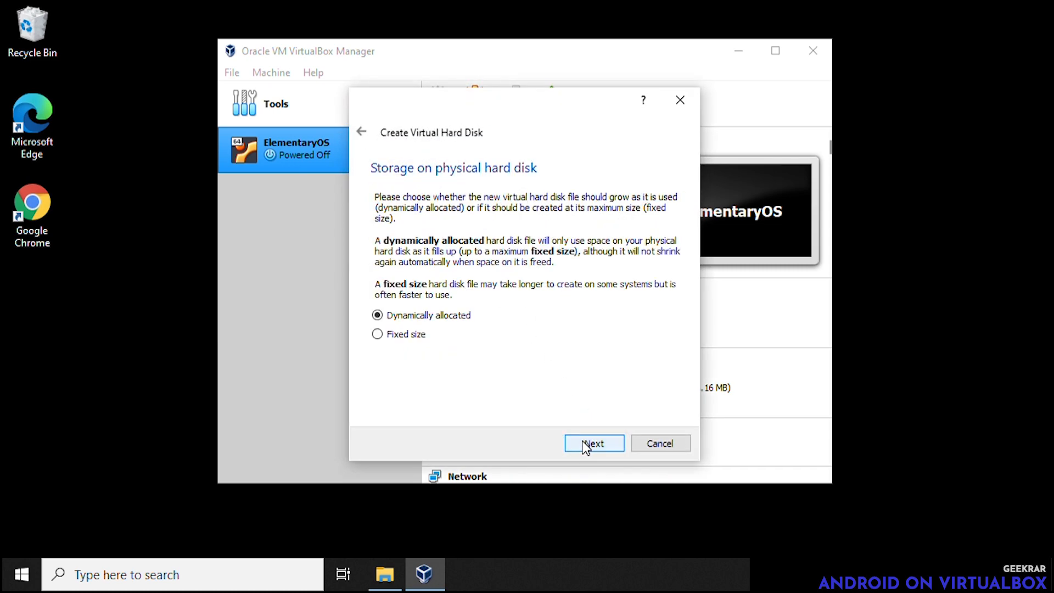
mouse_move(603, 434)
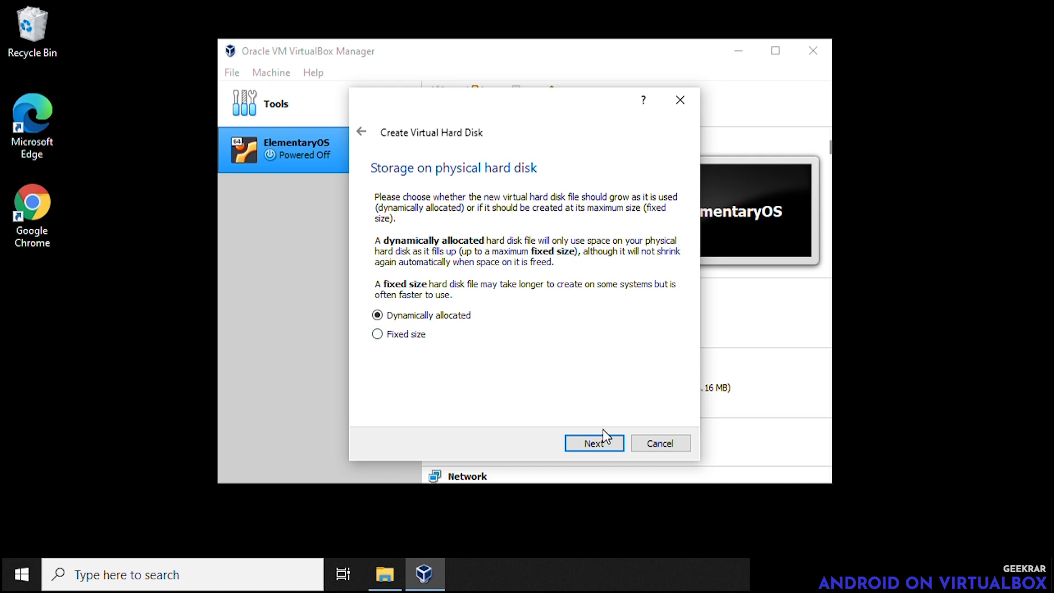
click(594, 443)
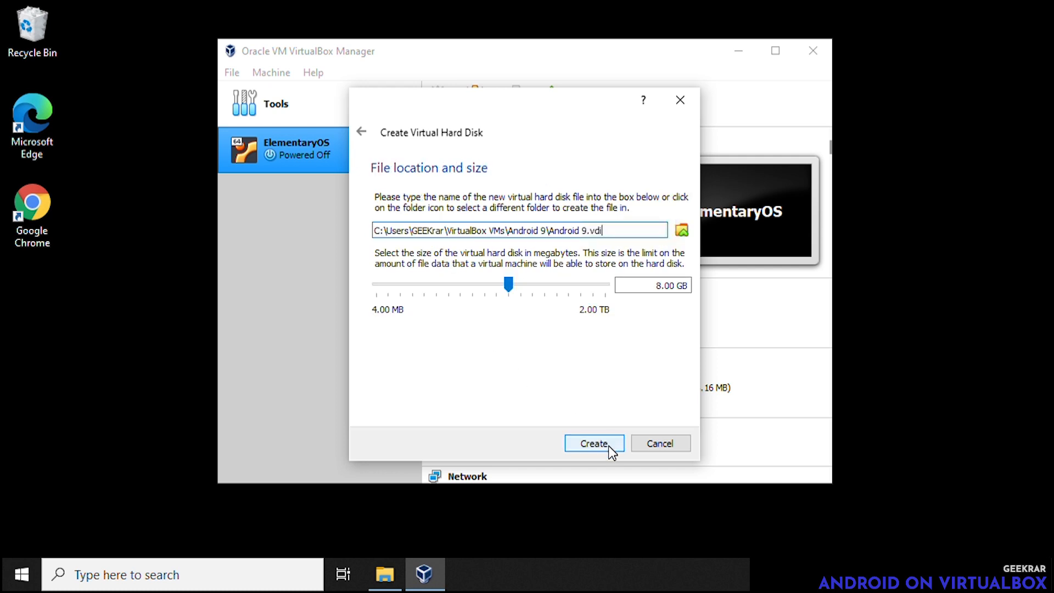
mouse_move(469, 323)
text(10)
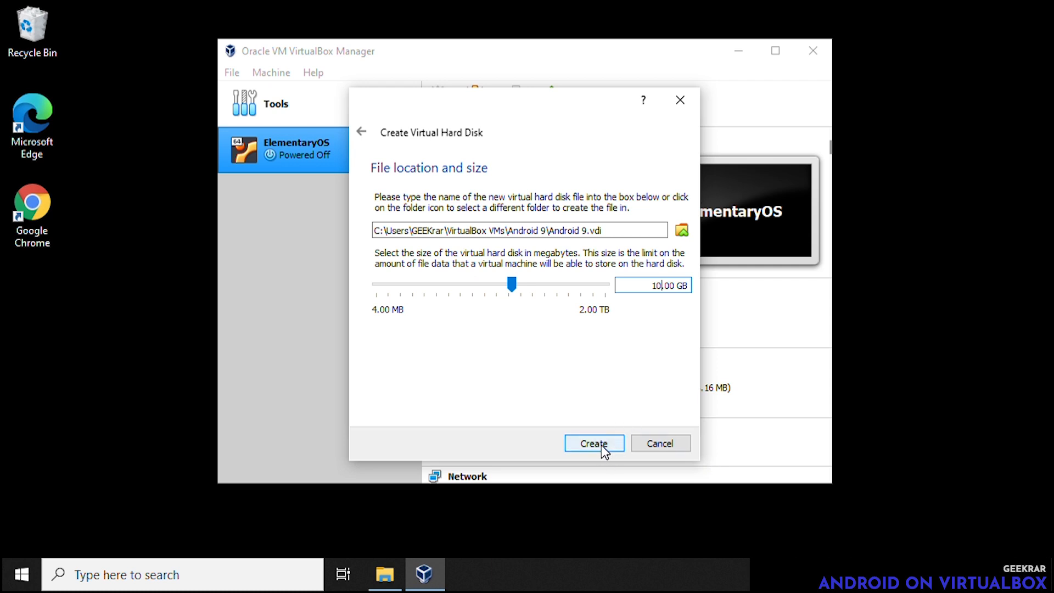
click(593, 442)
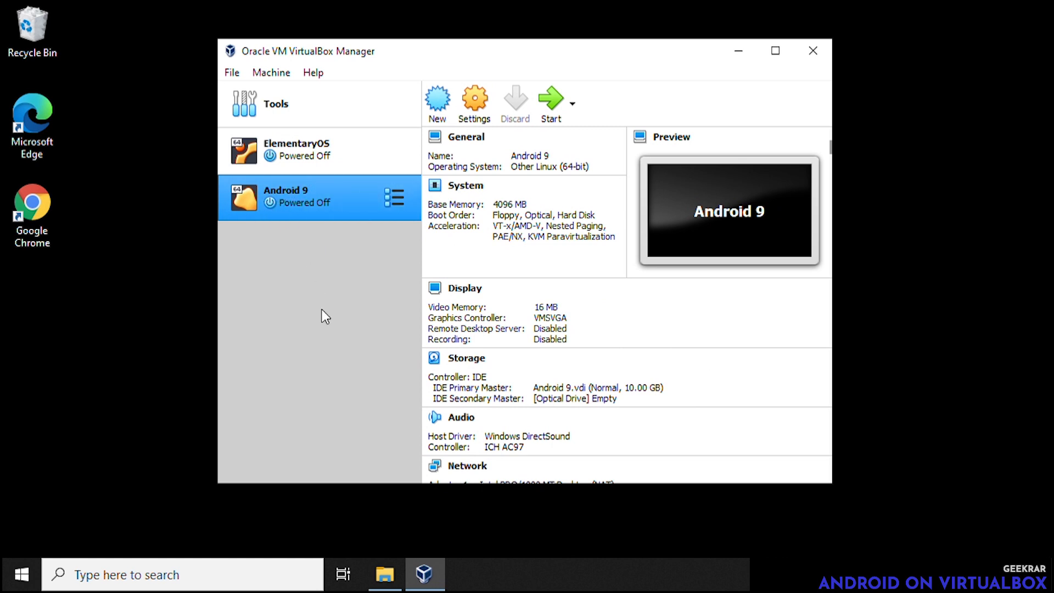
mouse_move(348, 260)
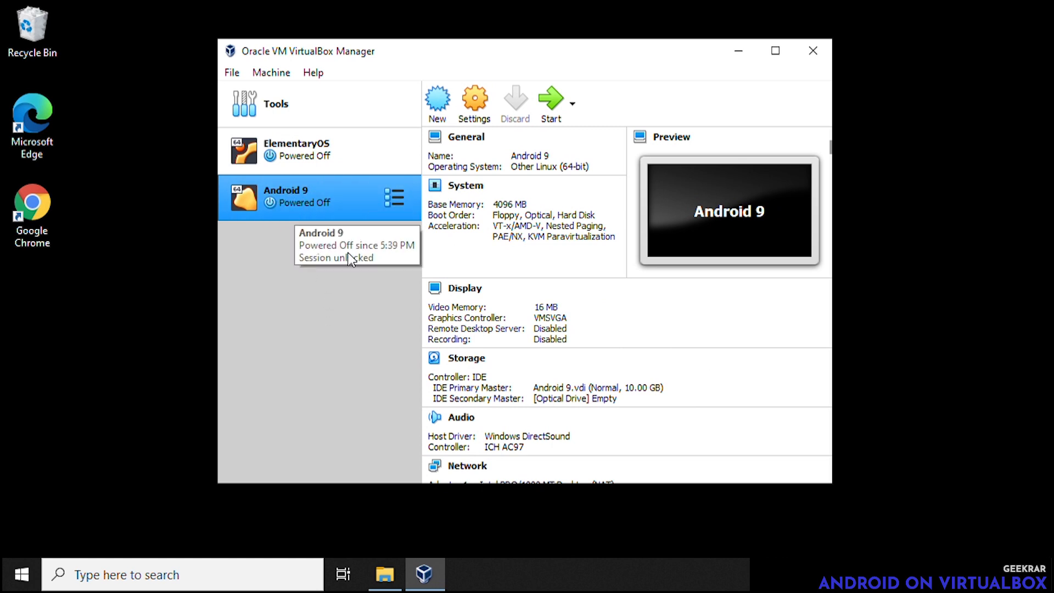
mouse_move(475, 102)
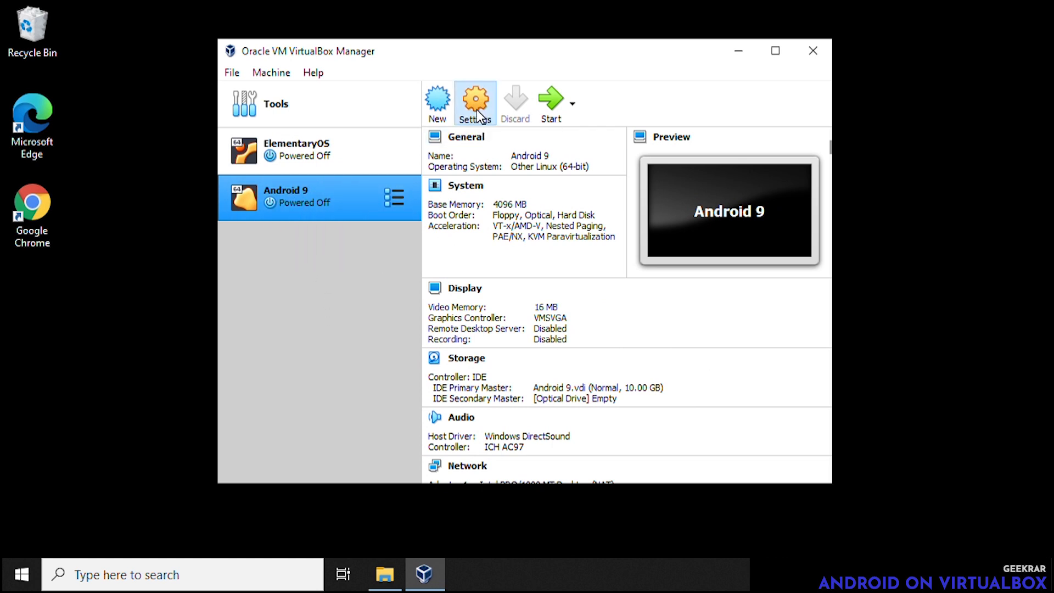
In the machine's System settings, keep 2 processors and set paravirtualization to KVM
click(474, 103)
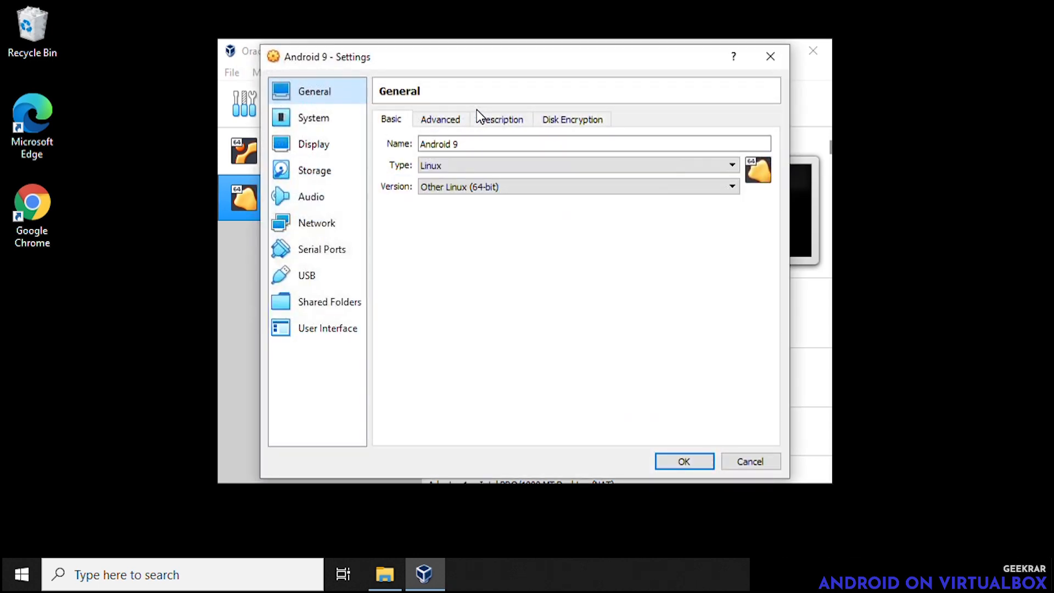
click(313, 117)
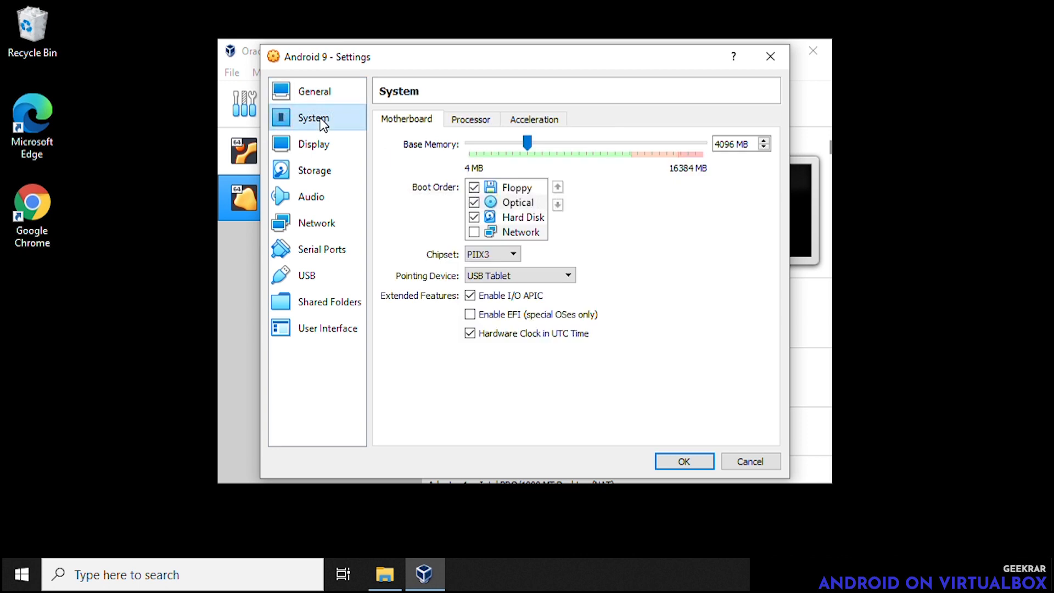
mouse_move(456, 121)
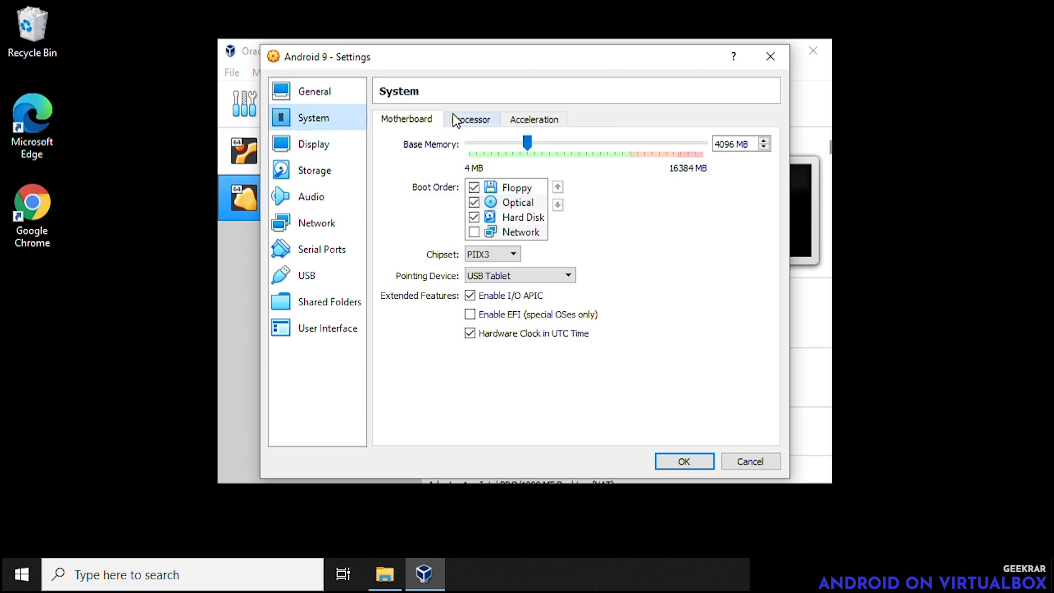
click(471, 119)
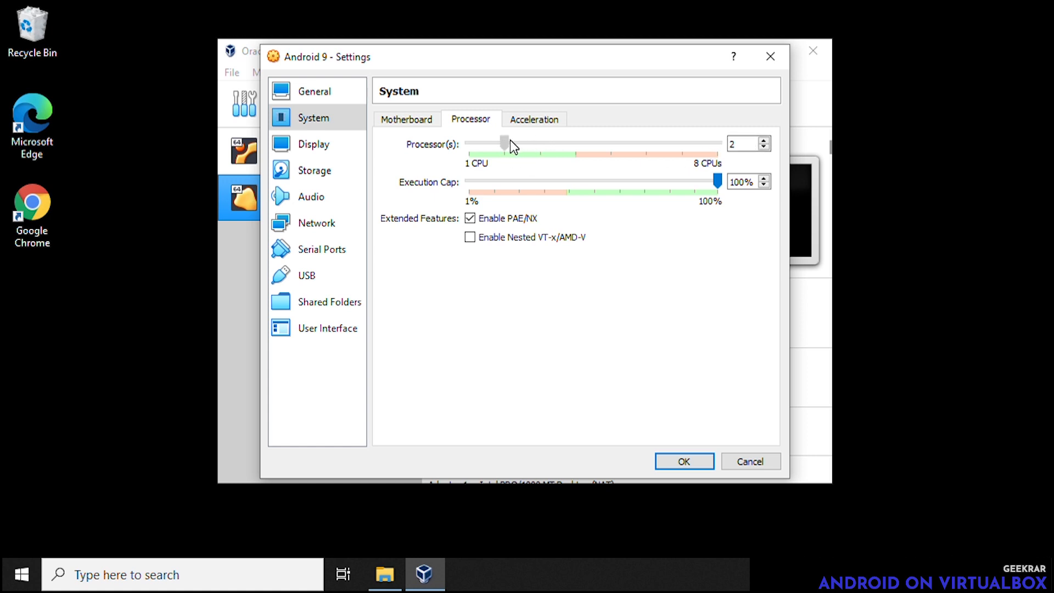
mouse_move(649, 243)
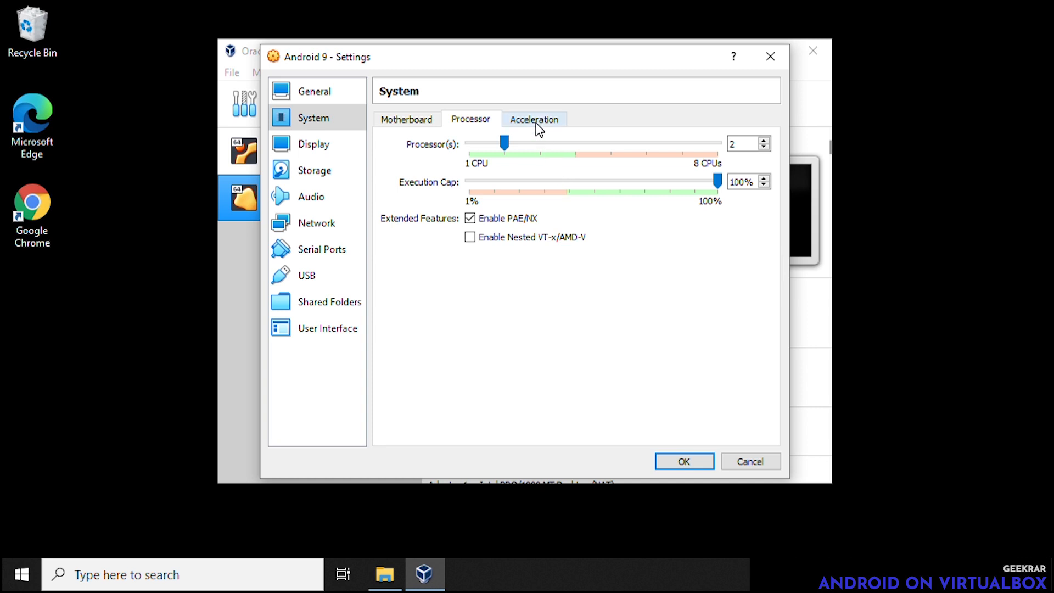
click(534, 119)
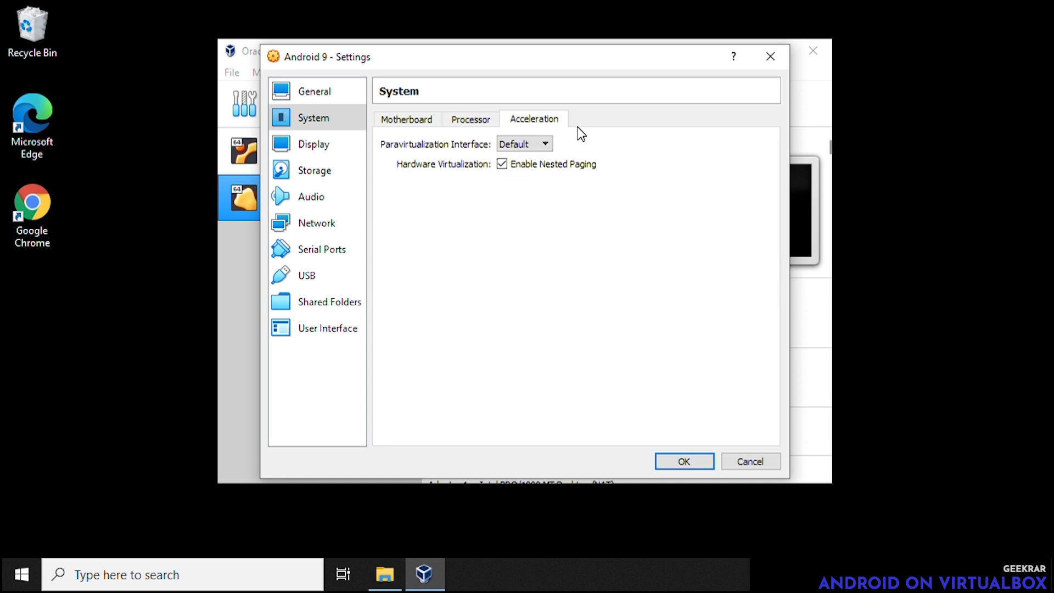
click(524, 142)
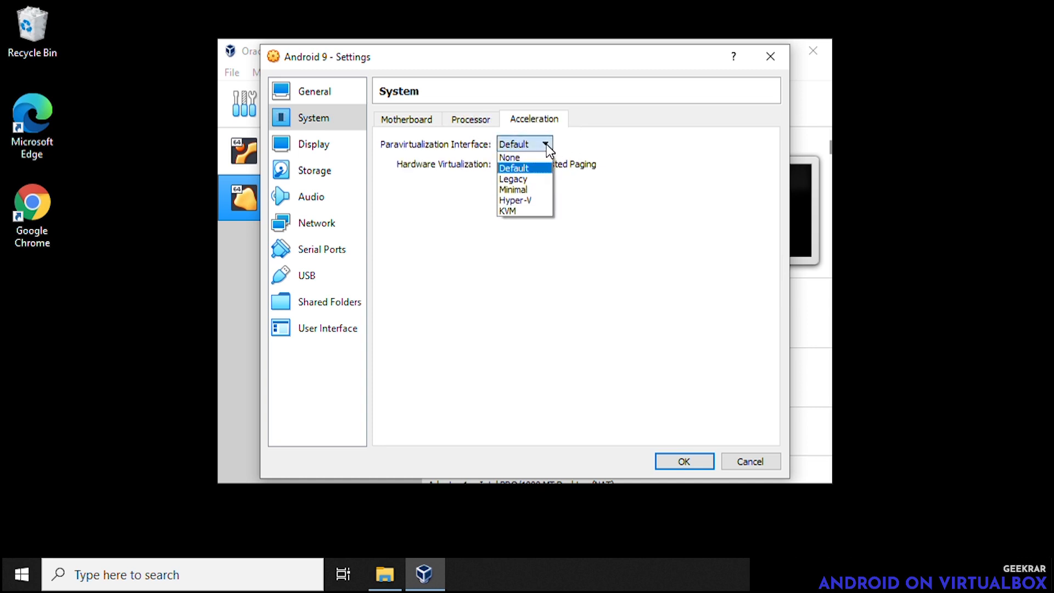
mouse_move(525, 211)
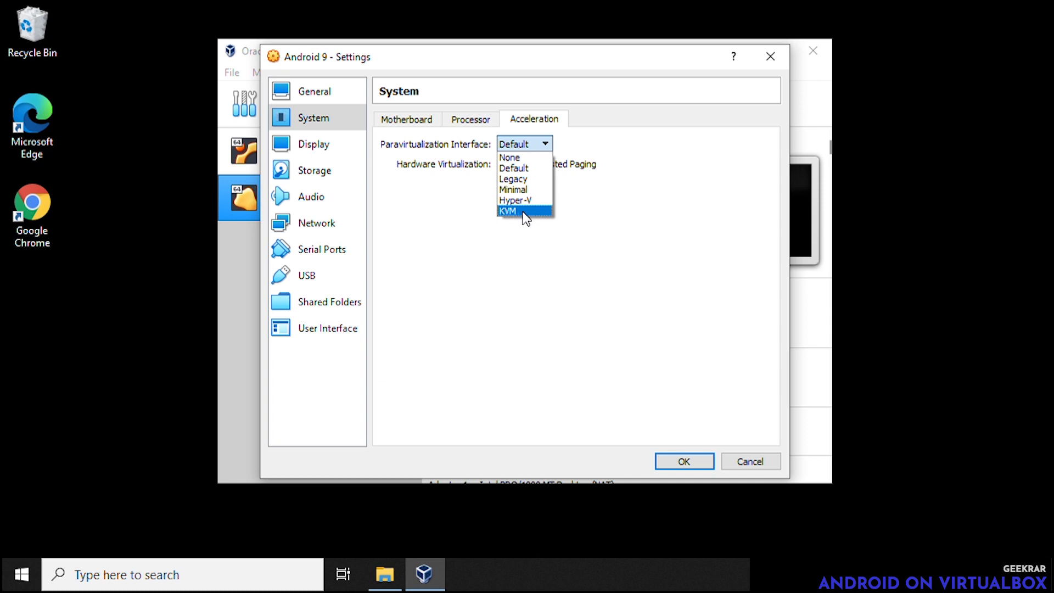
click(510, 211)
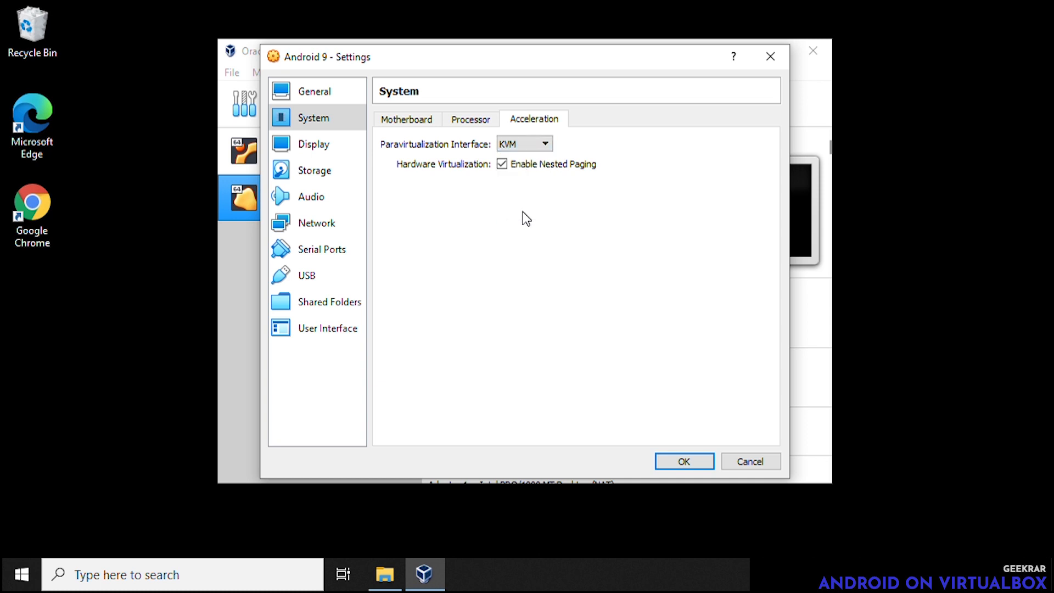
mouse_move(417, 206)
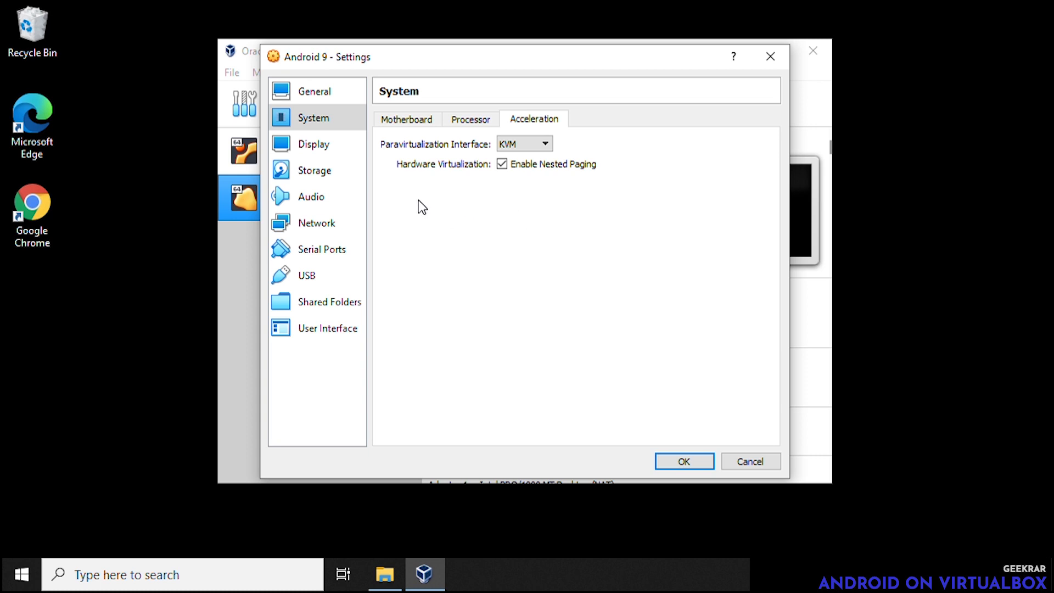
Set the display to 128 MB video memory and the VBoxSVGA graphics controller
click(315, 143)
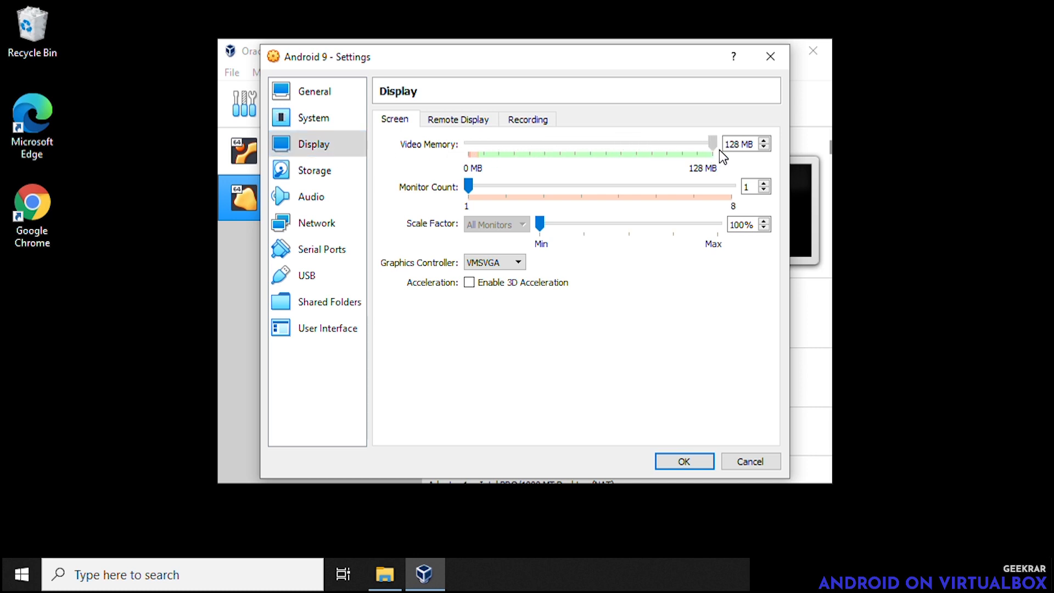
mouse_move(646, 206)
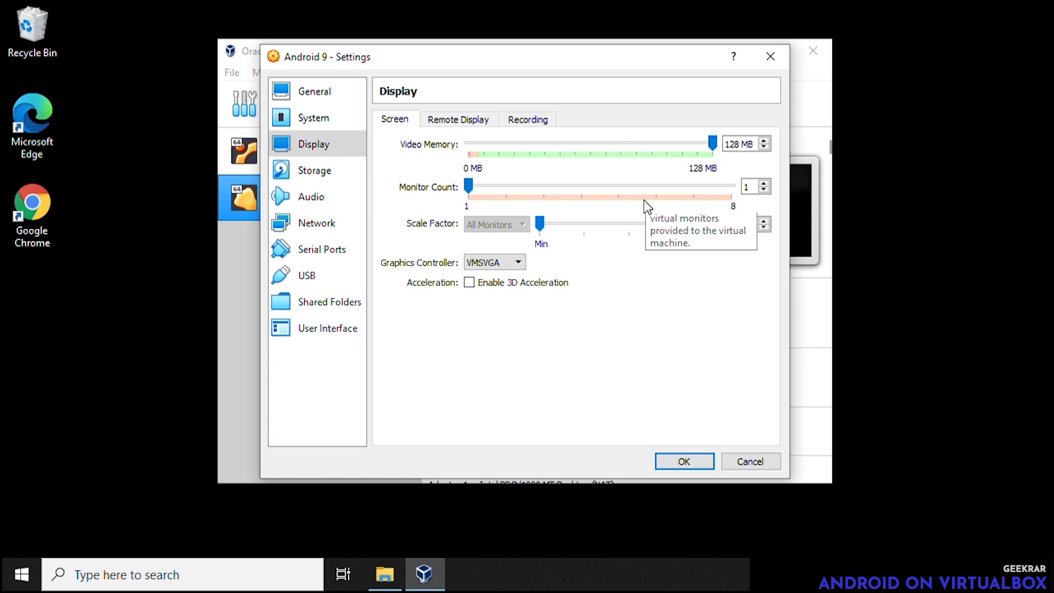
click(517, 262)
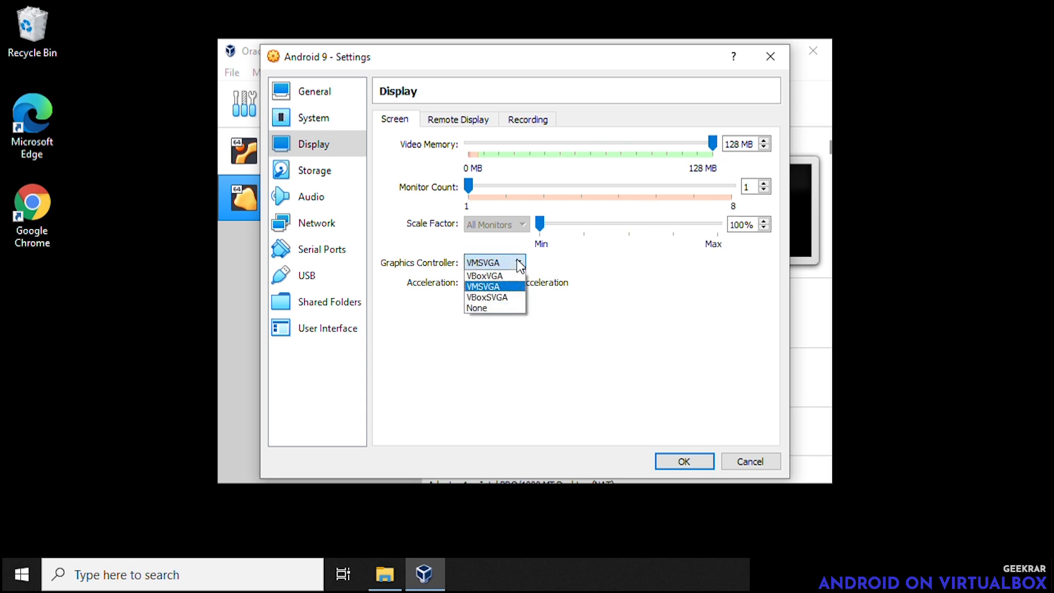
mouse_move(488, 298)
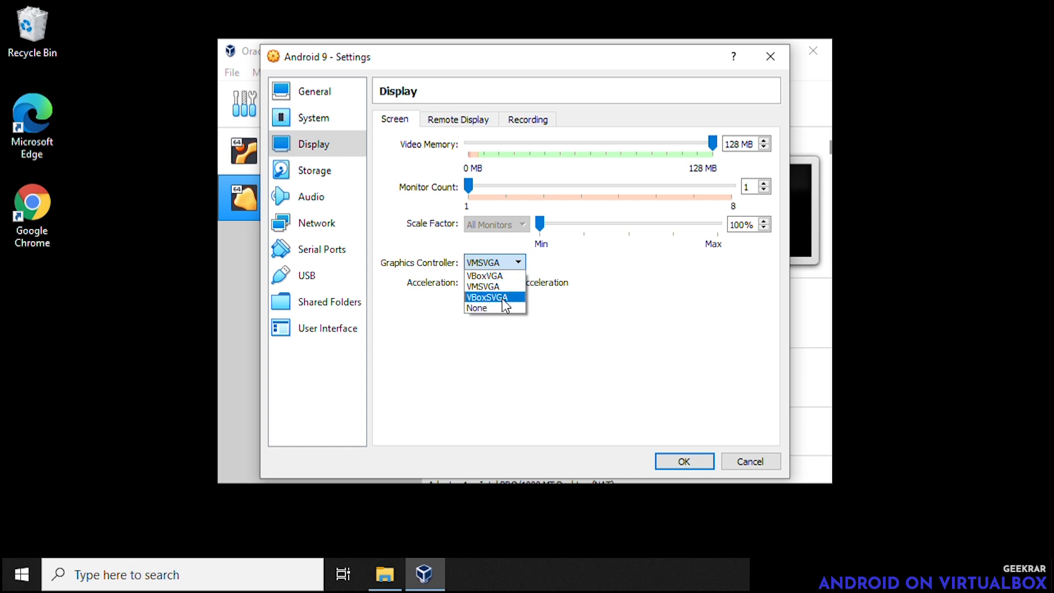
click(486, 296)
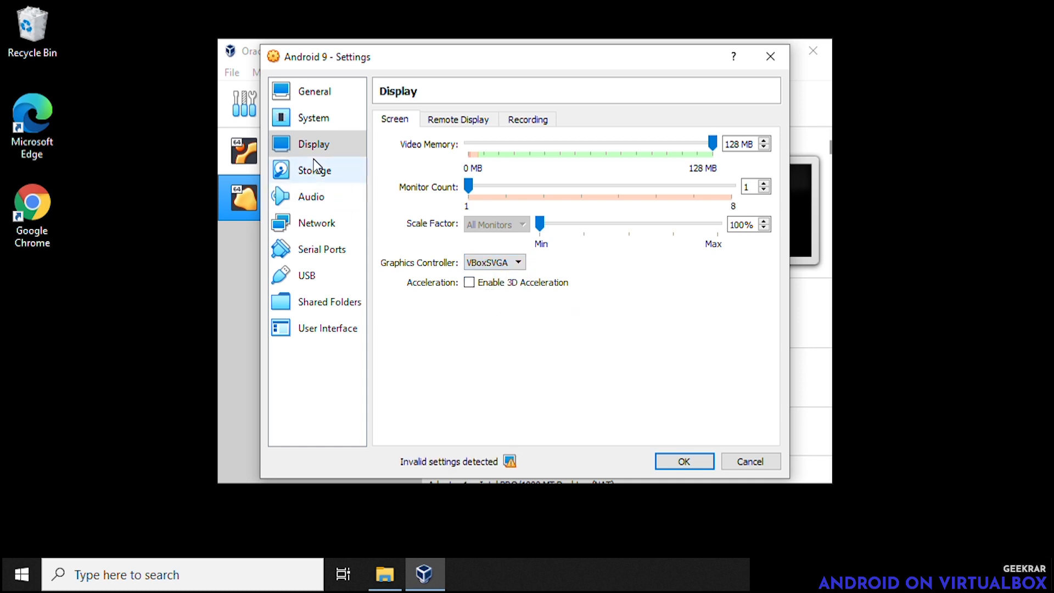
Attach android-x86_64-9.0-r2.iso to the empty IDE optical drive in Storage settings
click(316, 169)
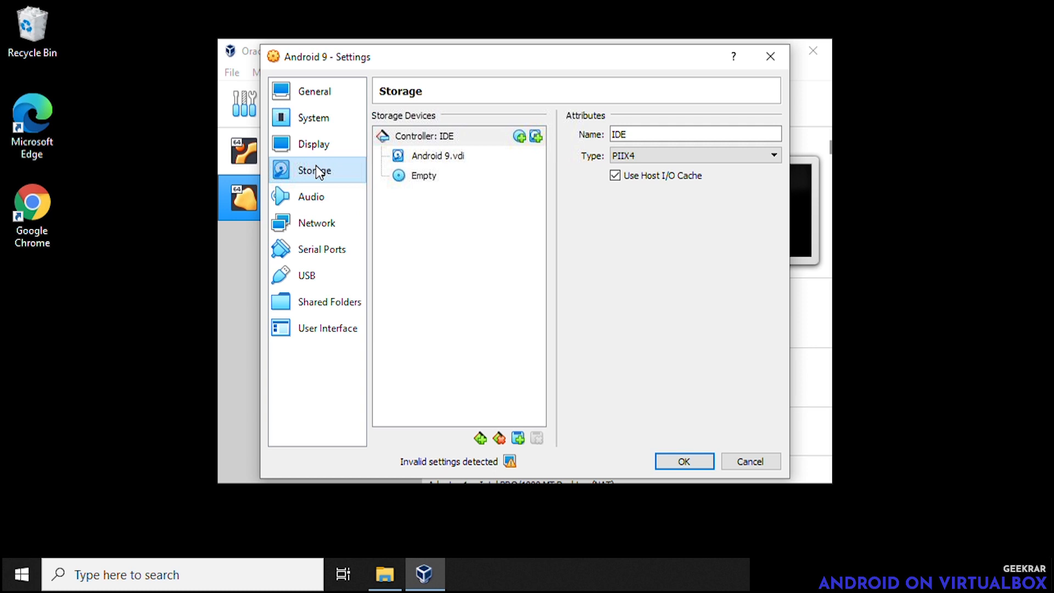
click(423, 176)
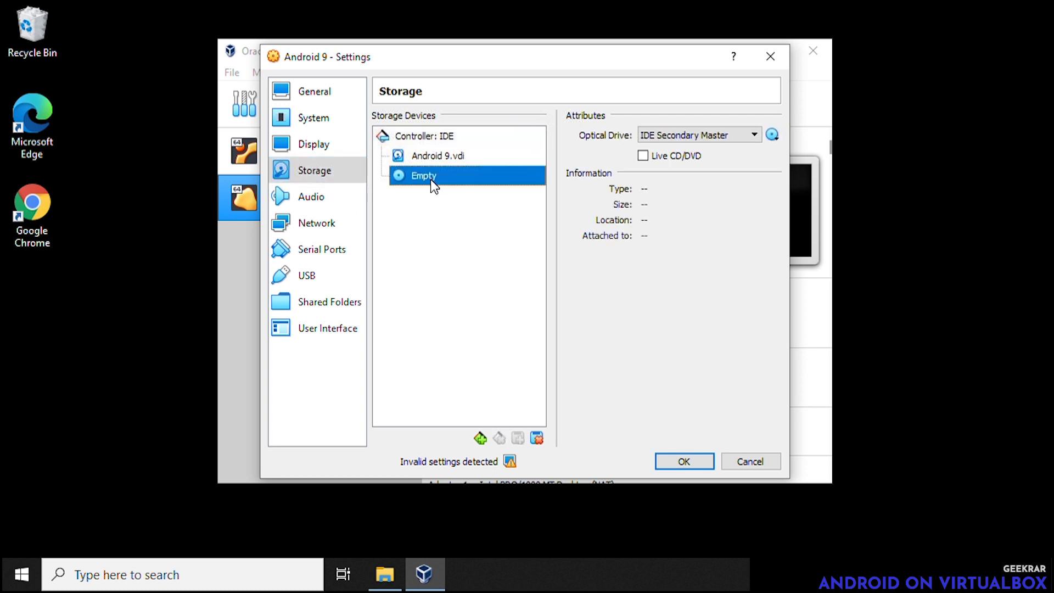
click(772, 134)
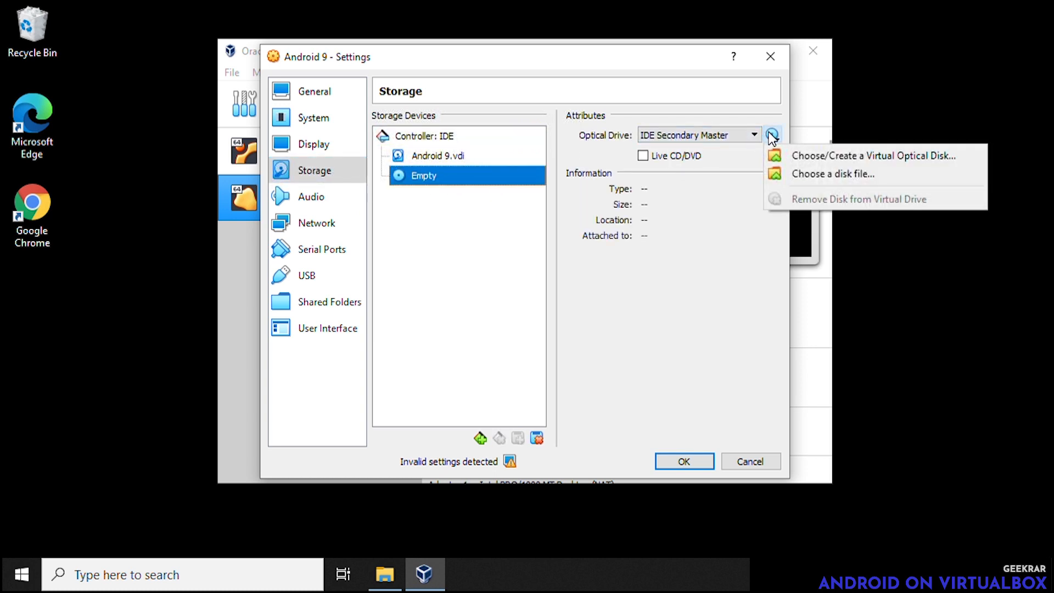
mouse_move(834, 175)
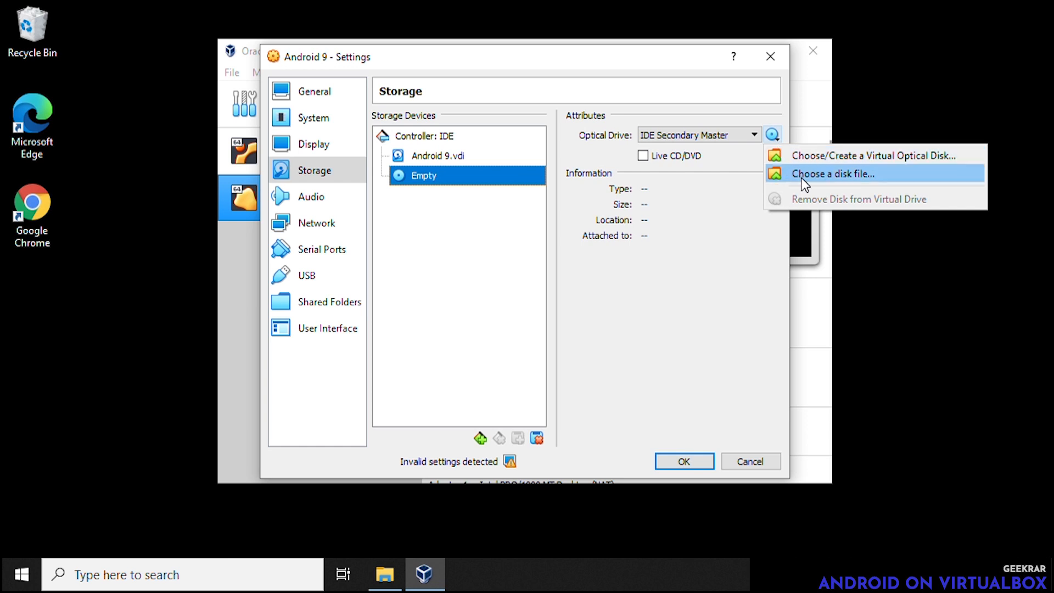
click(831, 174)
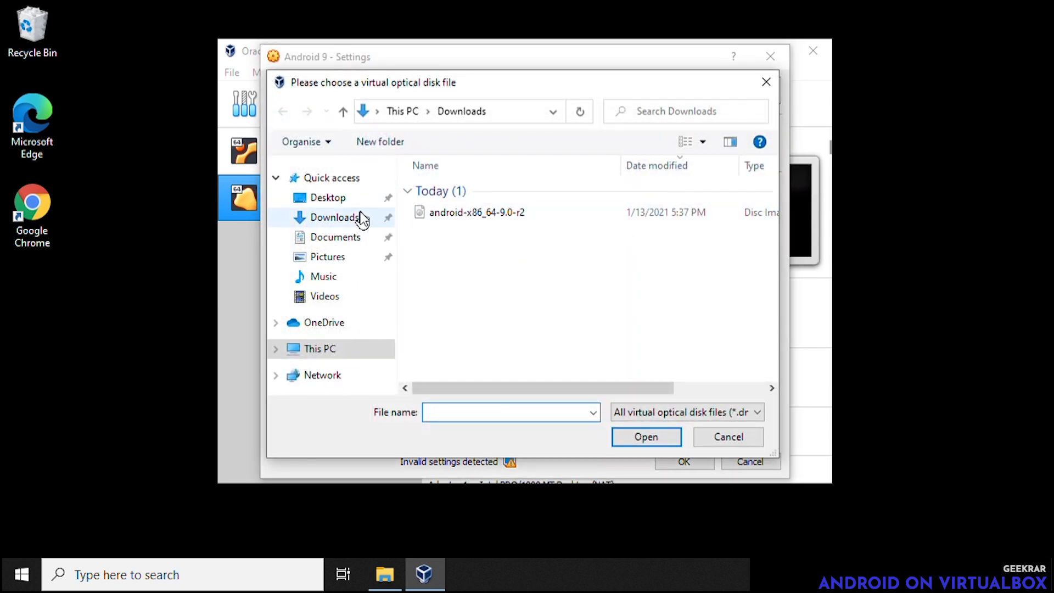
click(477, 212)
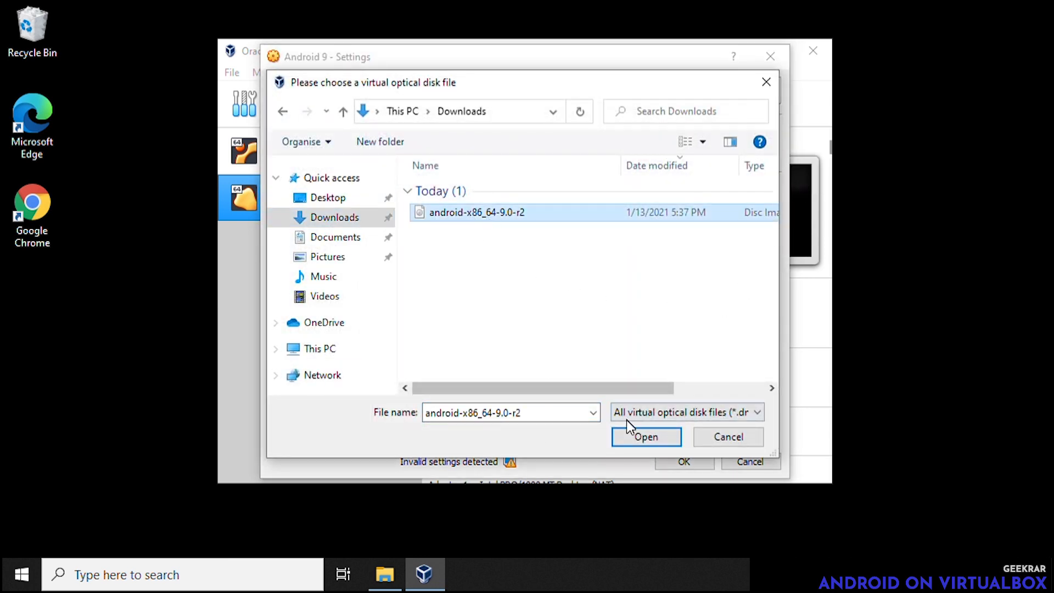
click(645, 436)
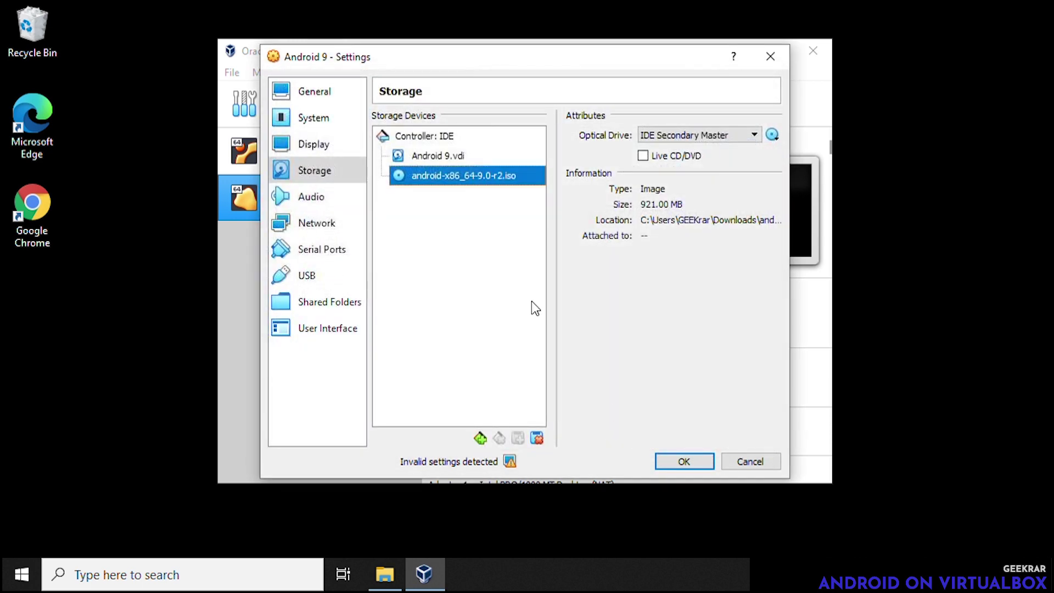
mouse_move(436, 212)
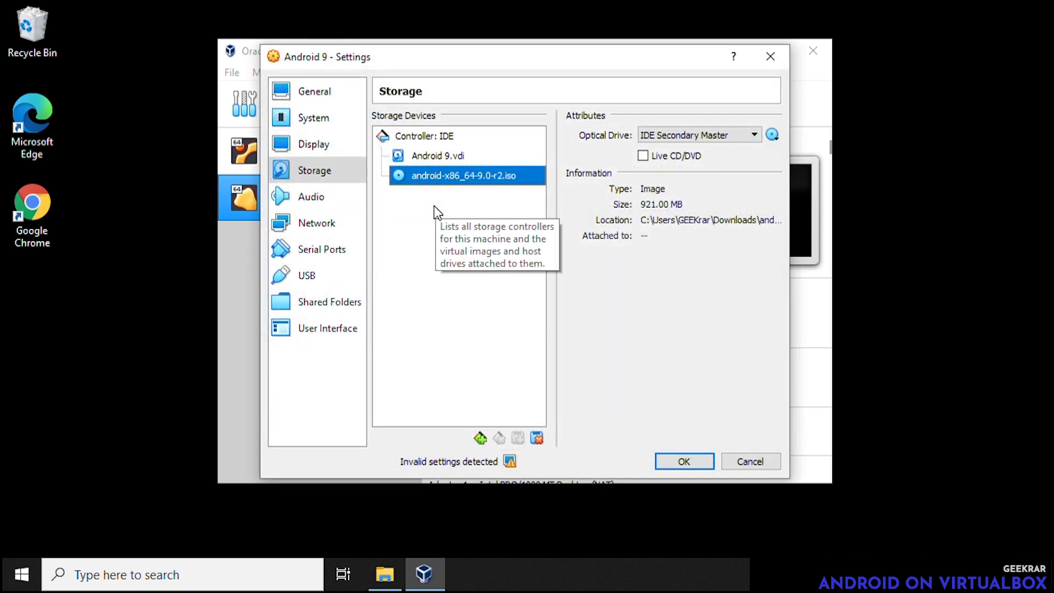
mouse_move(683, 462)
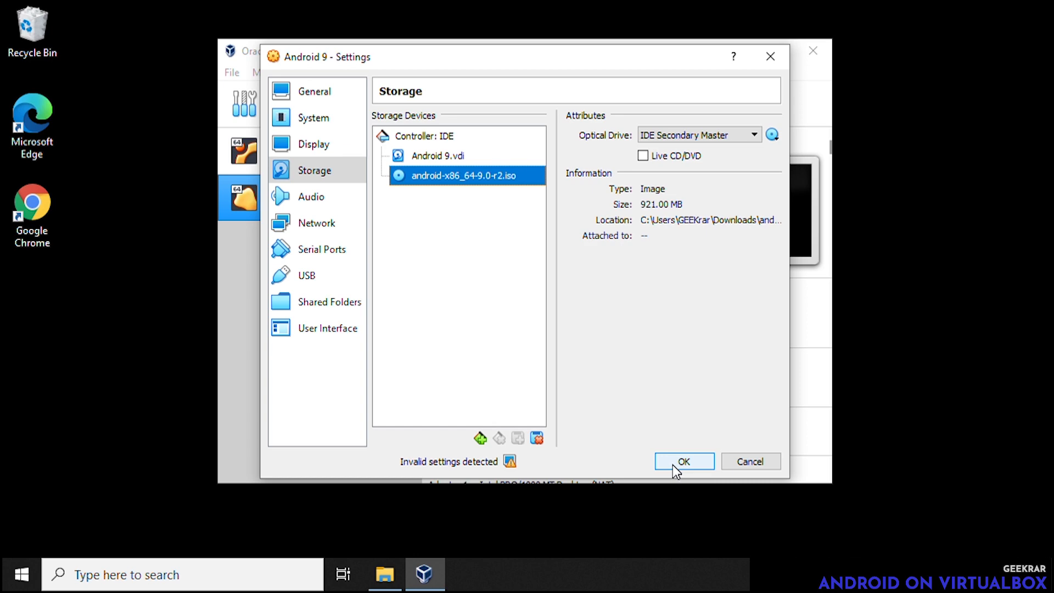
Save the settings with OK and start the Android 9 virtual machine
click(683, 462)
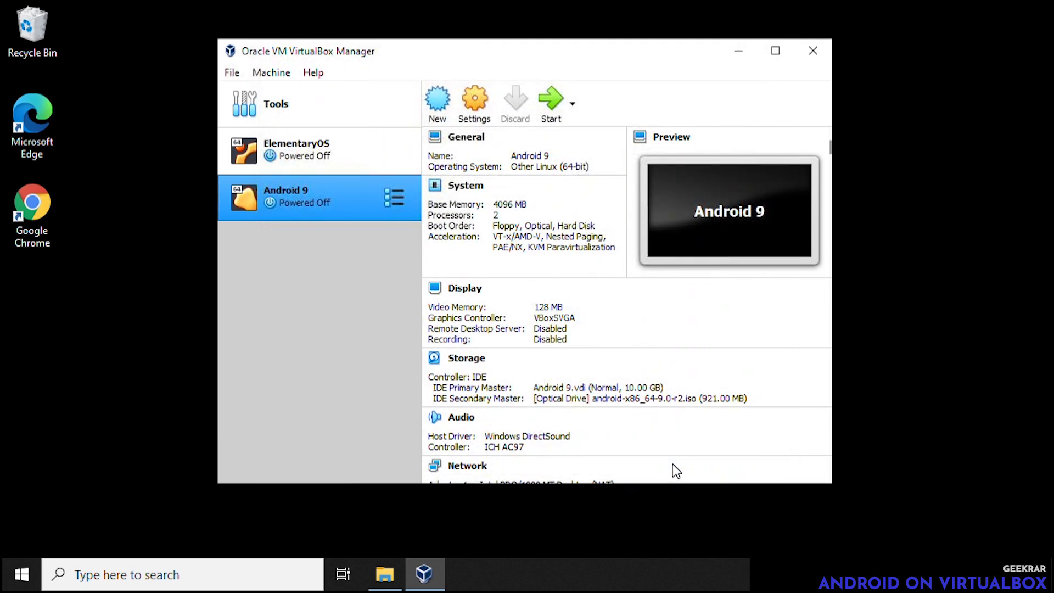
mouse_move(1039, 316)
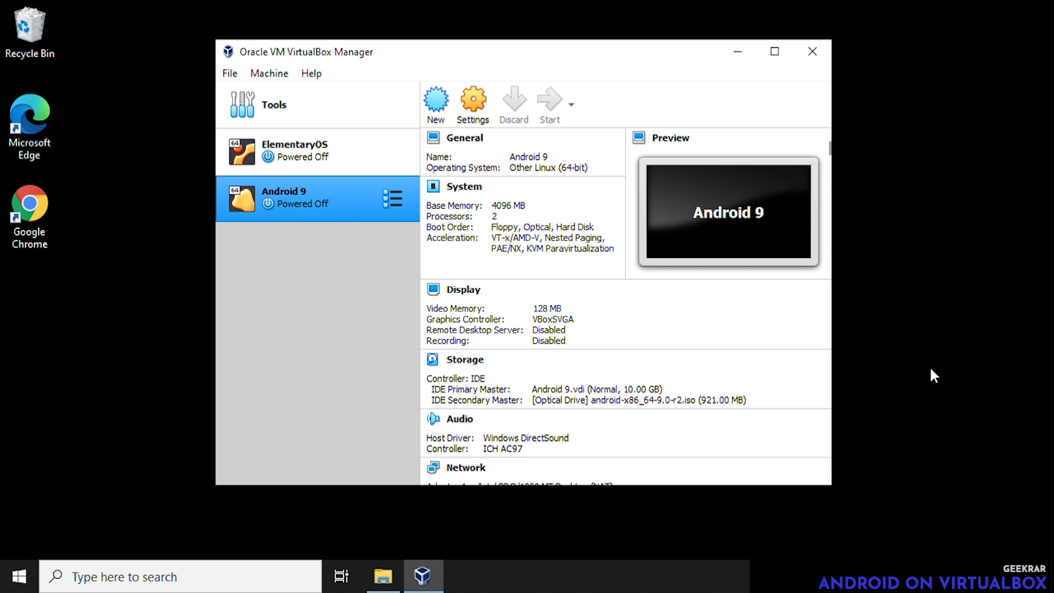
click(550, 104)
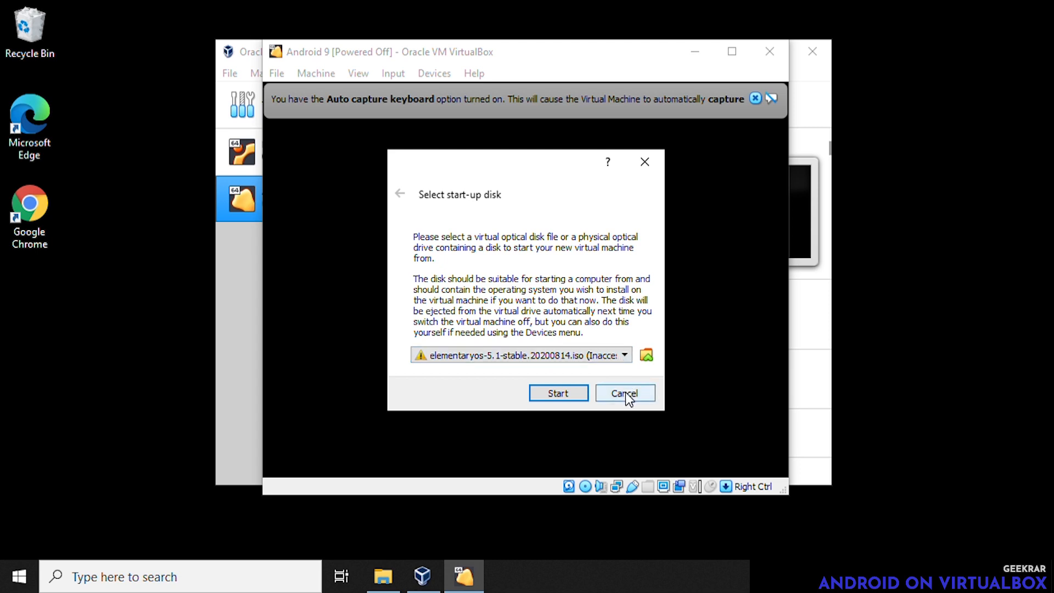
mouse_move(485, 368)
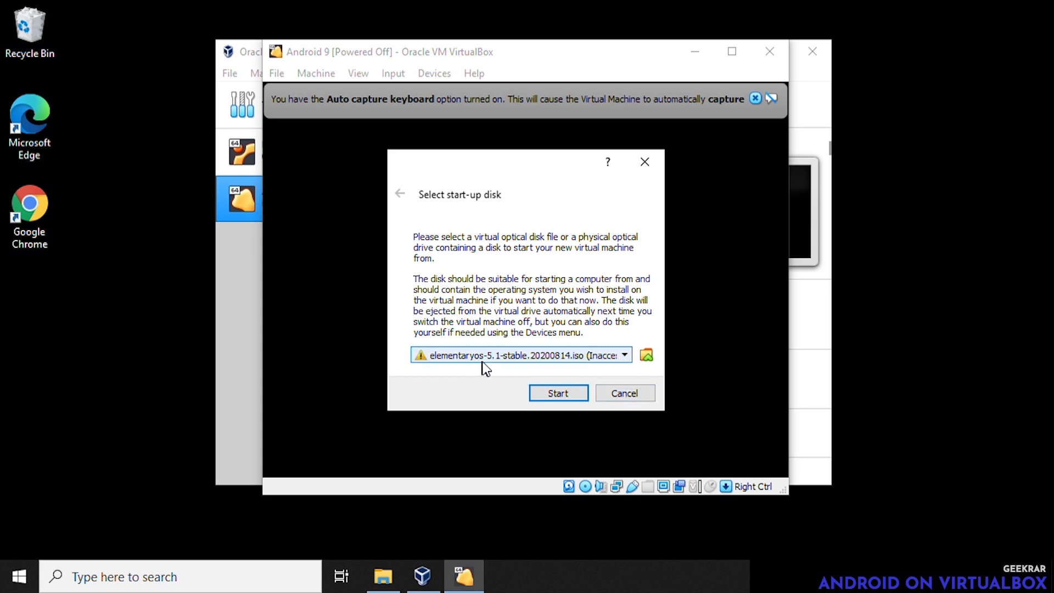
Choose android-x86_64-9.0-r2.iso as the start-up disk and boot from it
click(622, 354)
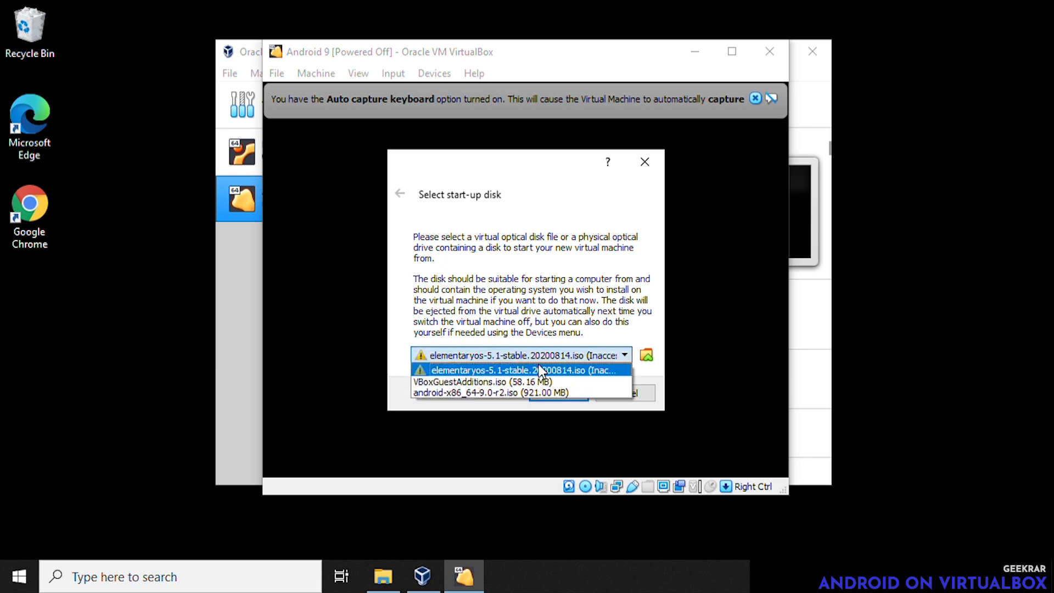
click(495, 392)
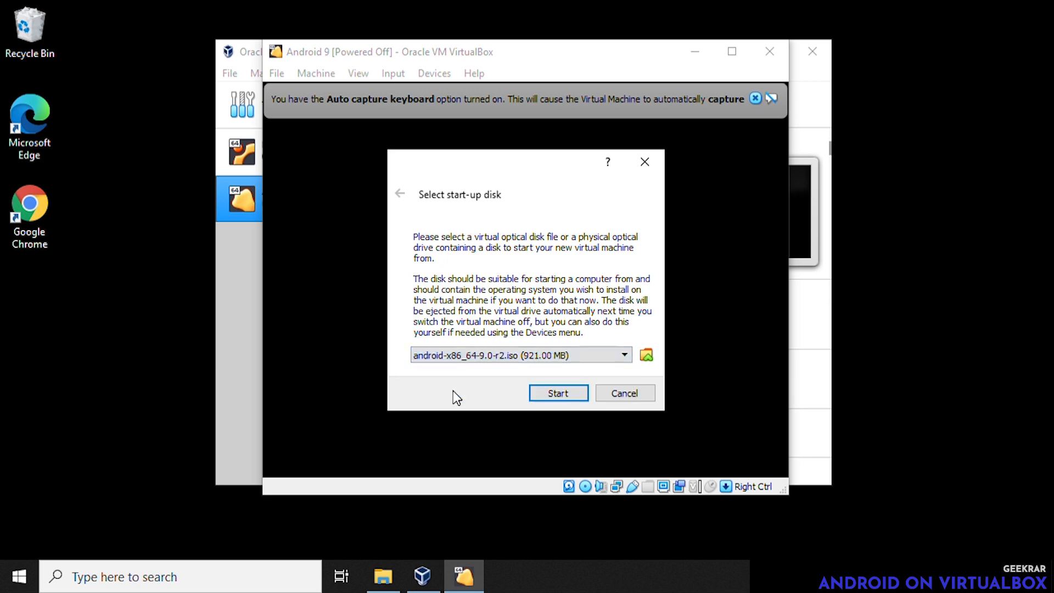
mouse_move(558, 394)
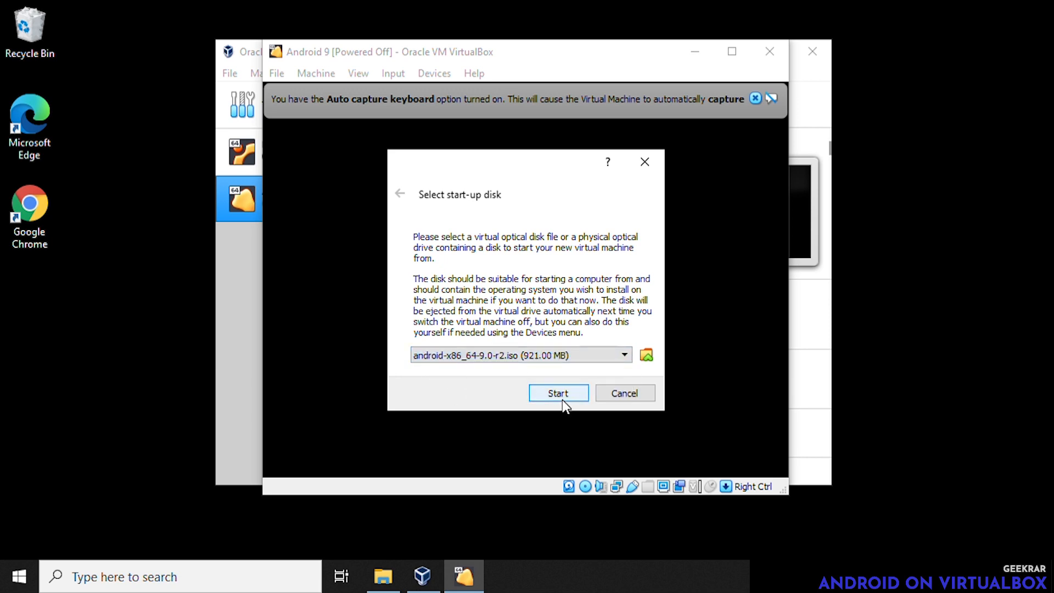
click(558, 393)
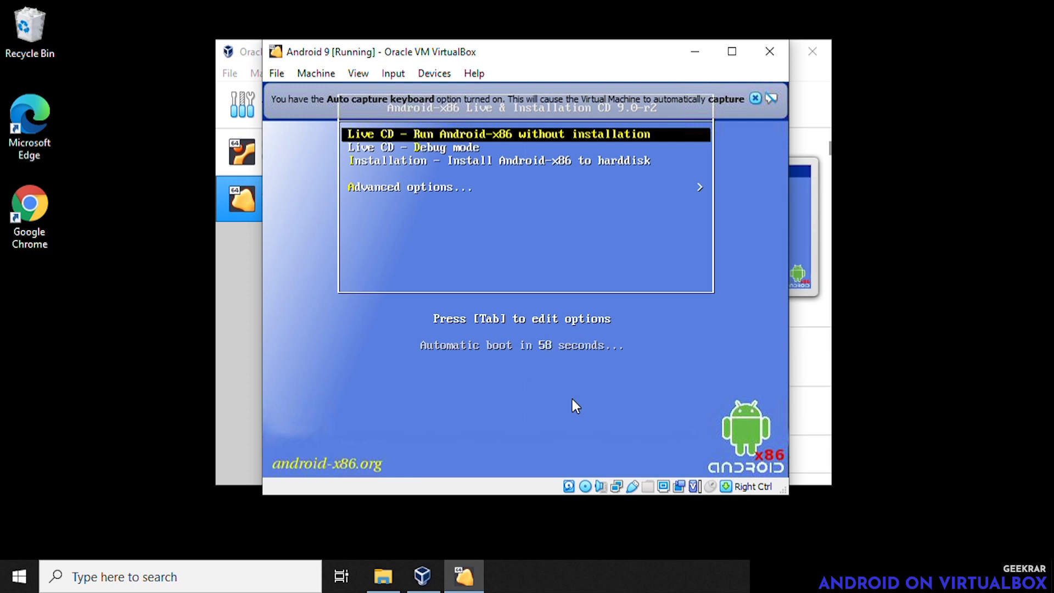
Enter the boot menu's Advanced options to reach Auto Installation
key(Down)
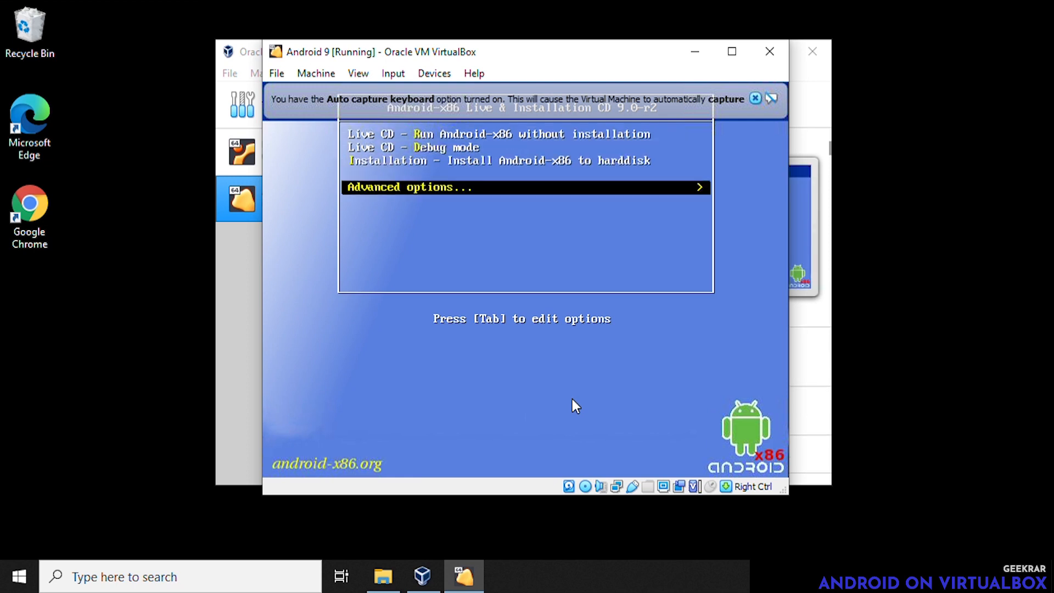
key(Return)
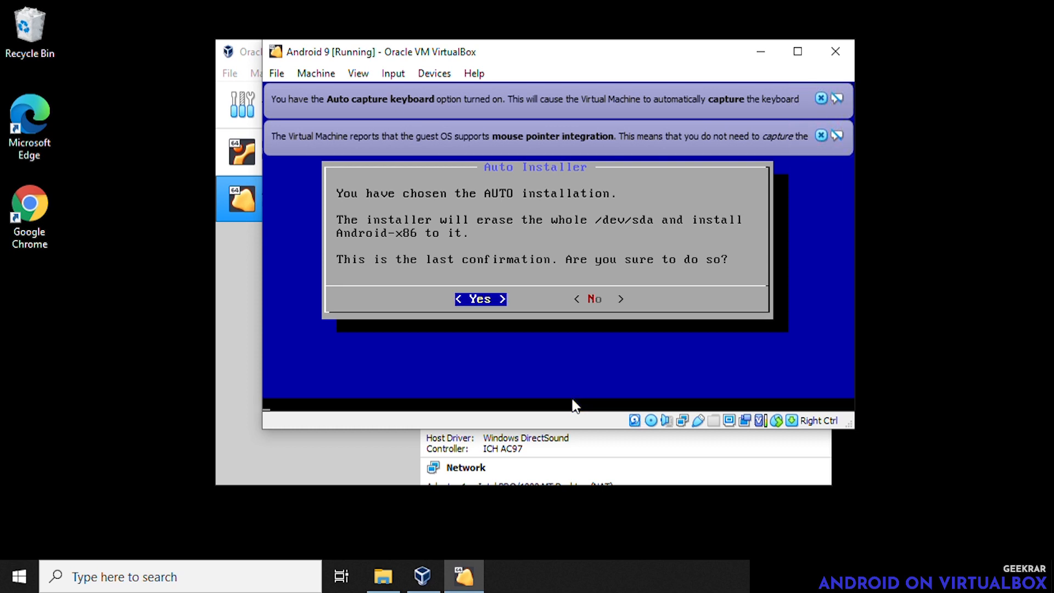
Confirm Yes to erase /dev/sda and auto-install Android-x86
click(480, 299)
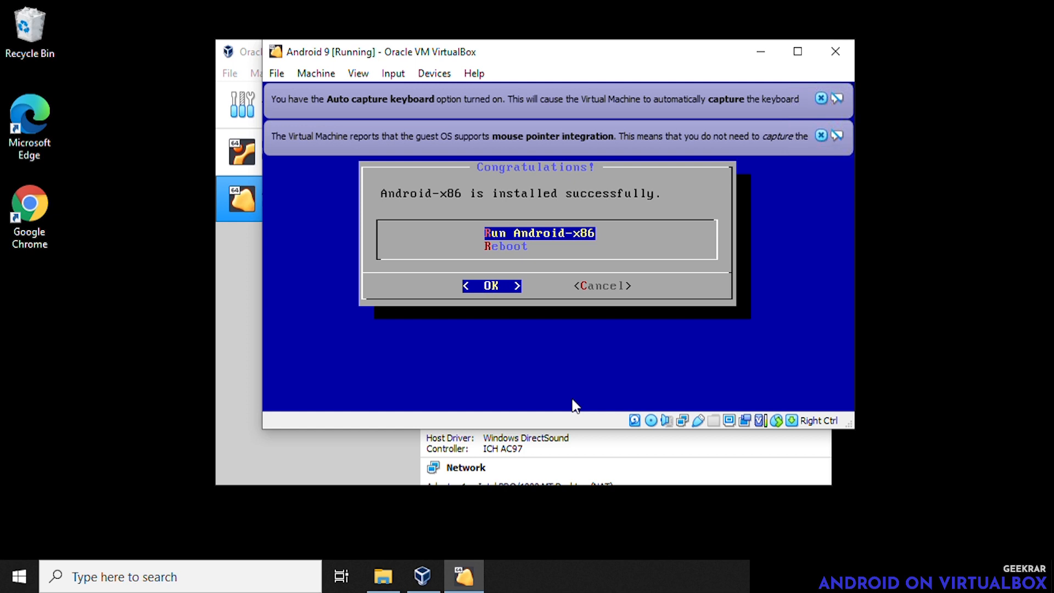
mouse_move(628, 350)
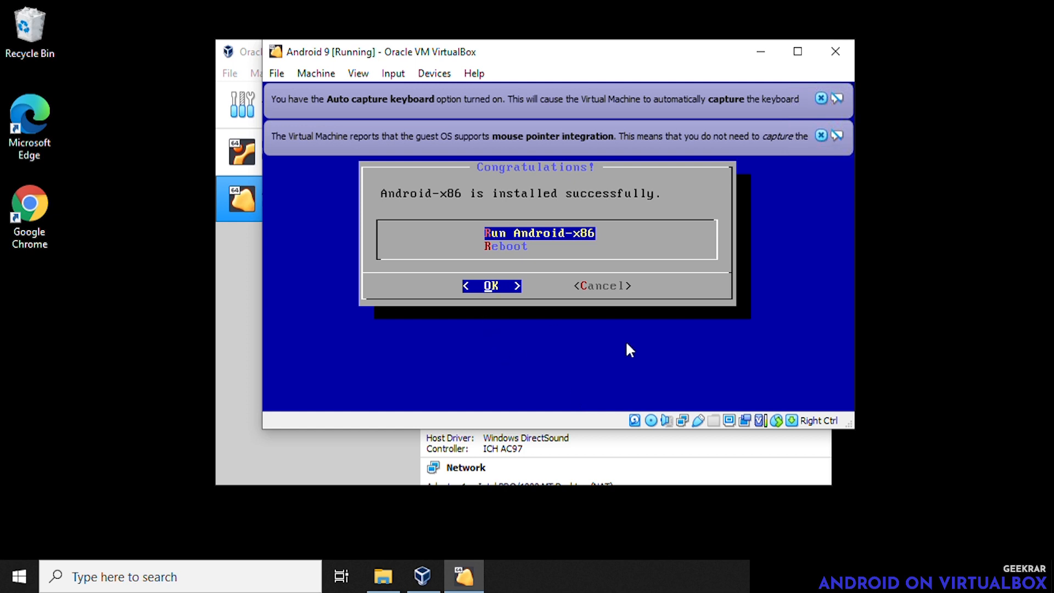
Run the newly installed Android-x86 from the installer's success dialog
click(491, 285)
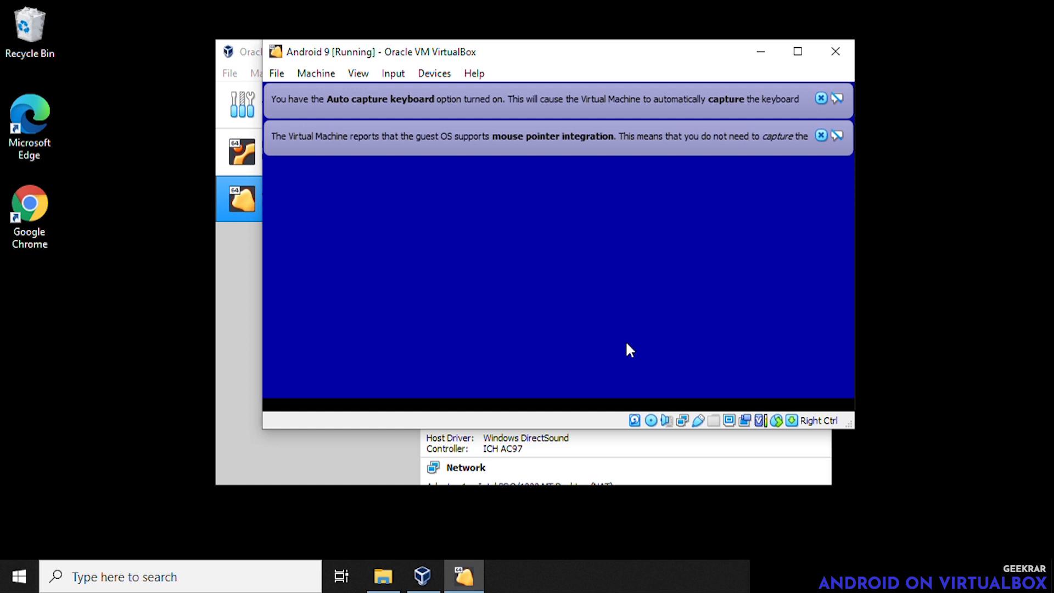
mouse_move(731, 325)
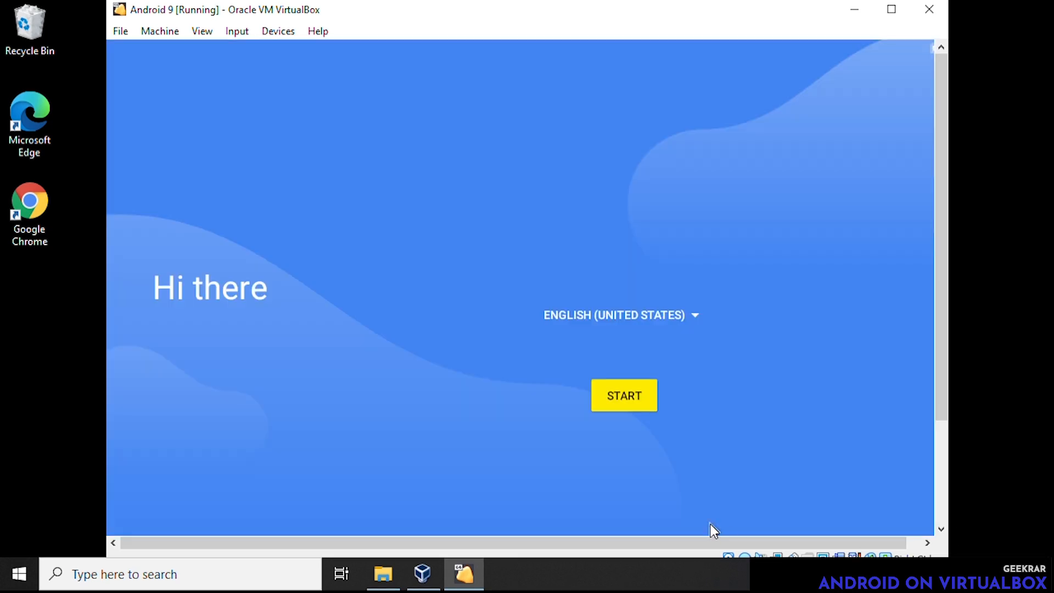
mouse_move(649, 452)
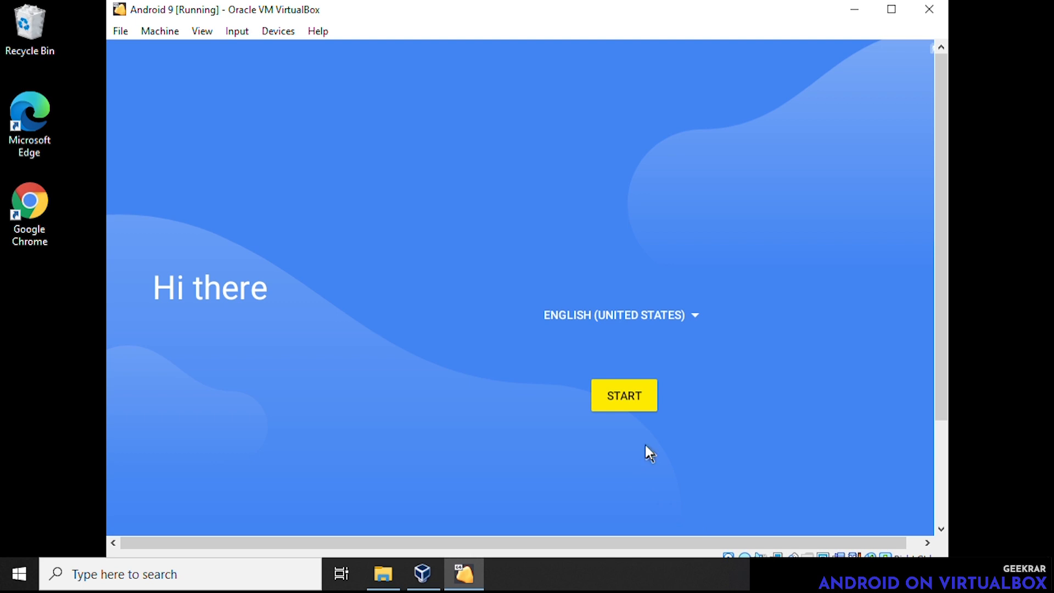
mouse_move(630, 407)
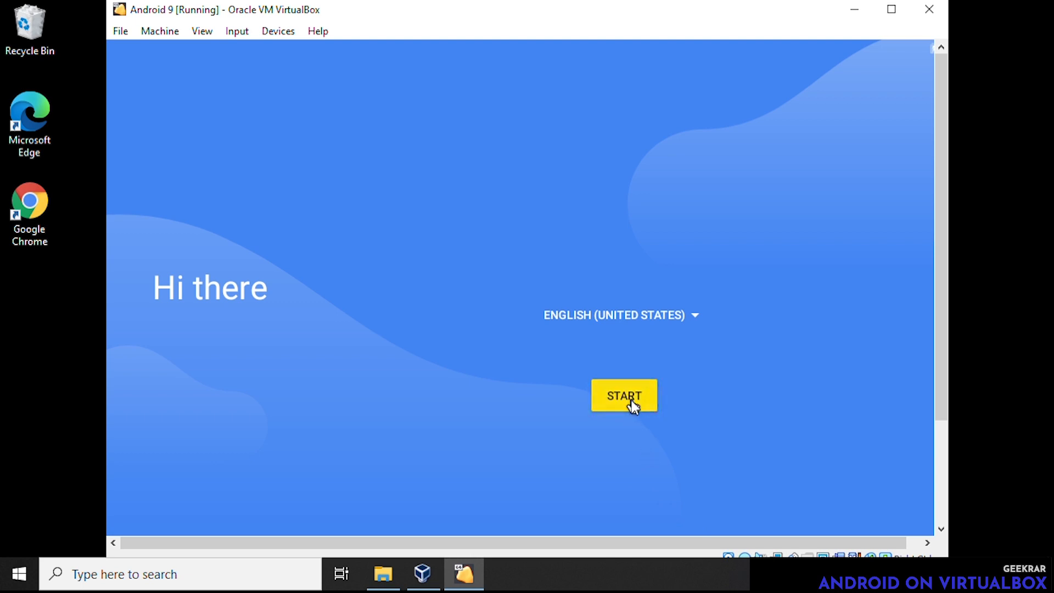
Start the setup wizard and skip Wi-Fi, confirming Continue without a network
click(622, 395)
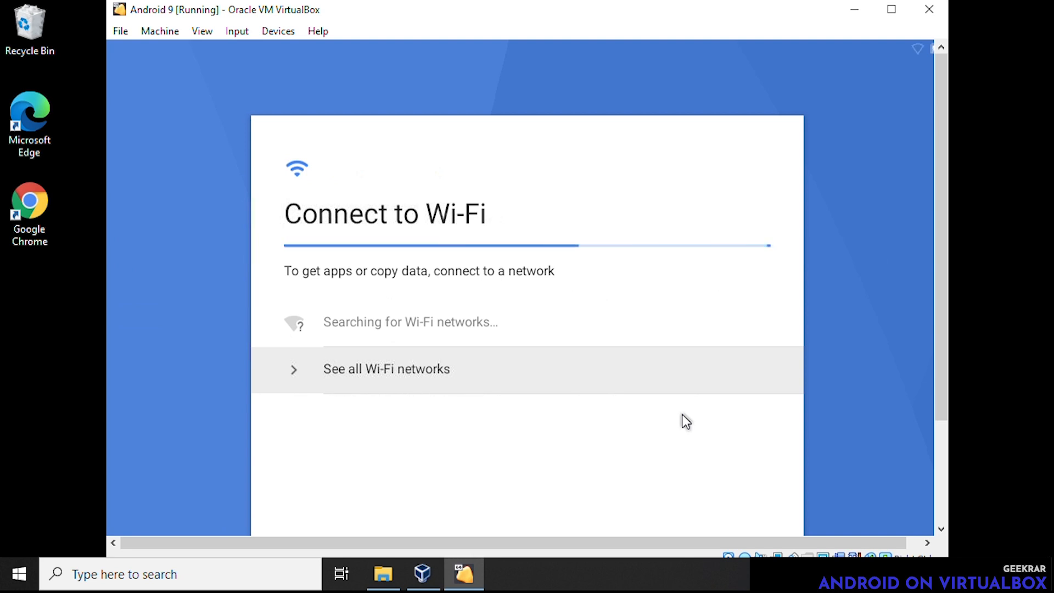
scroll(down, 3)
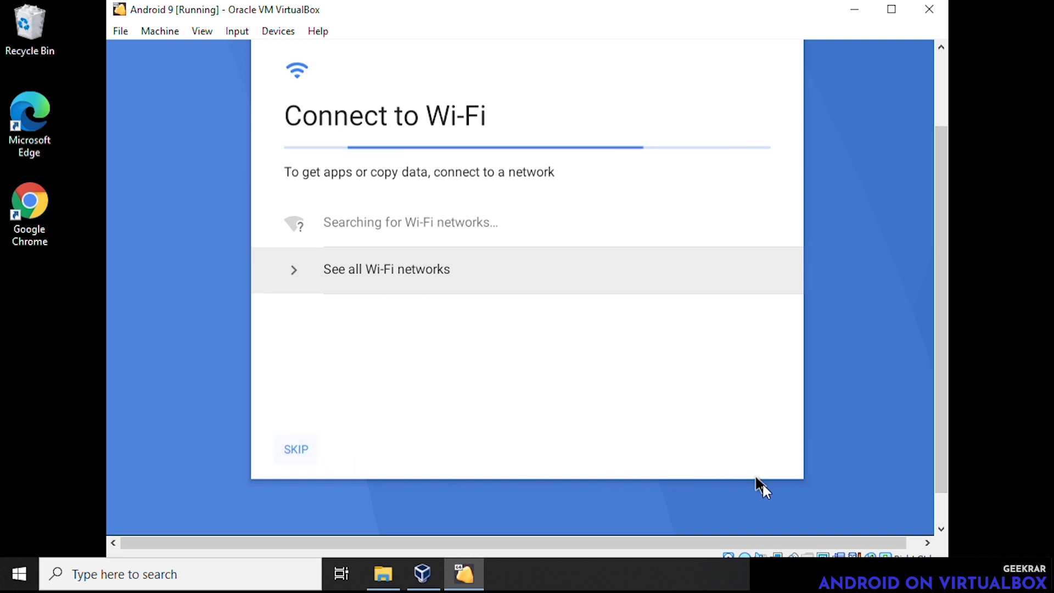
click(295, 448)
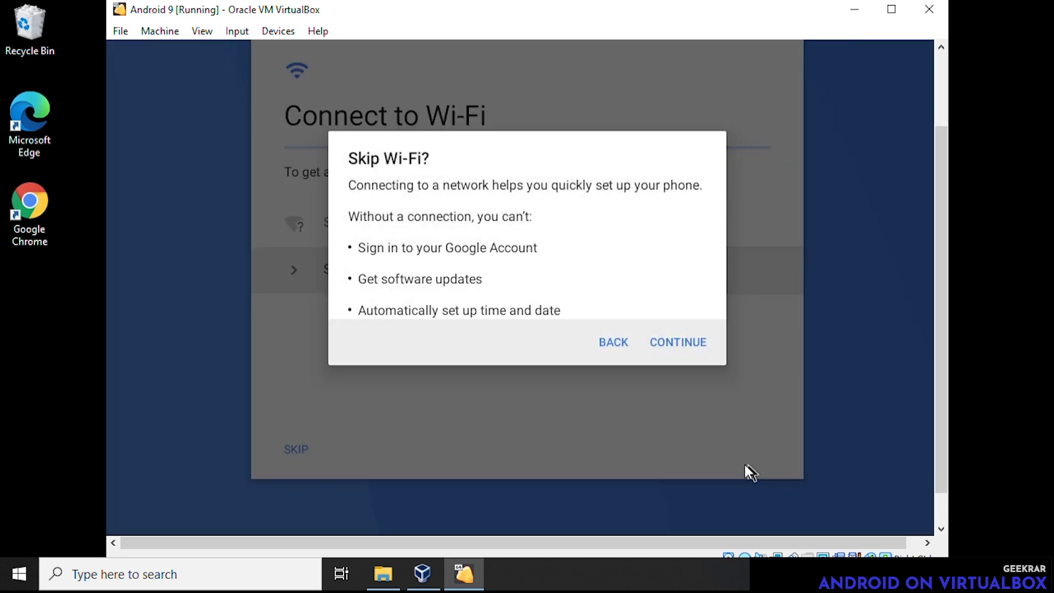
mouse_move(677, 341)
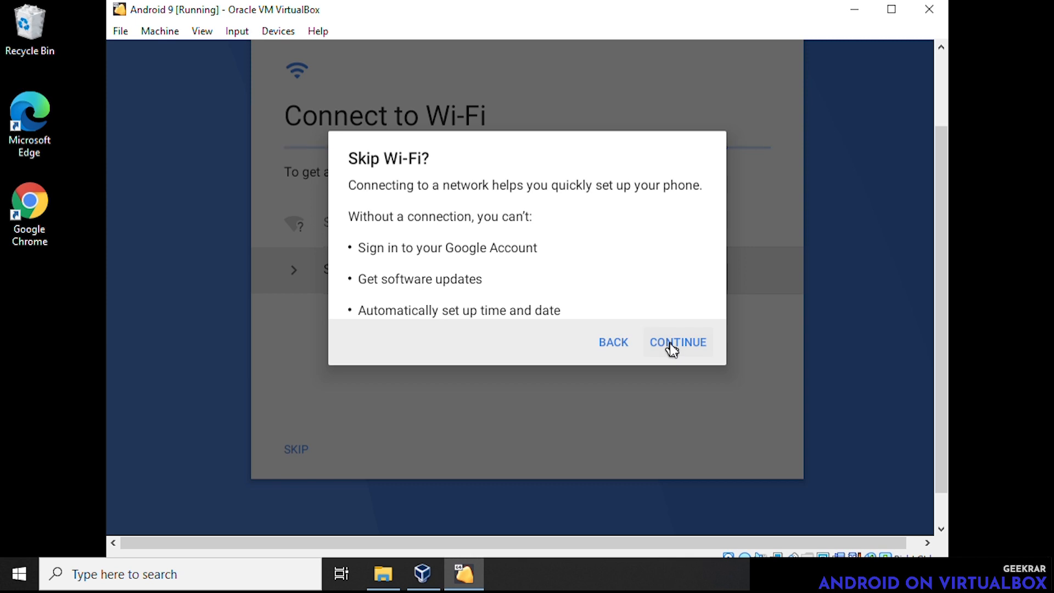
click(678, 342)
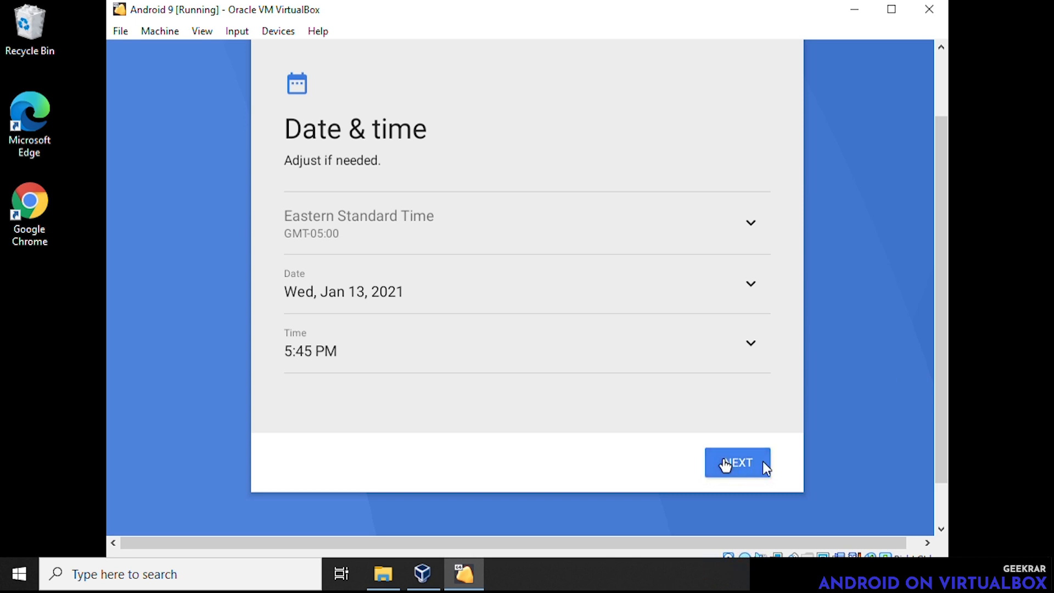
mouse_move(811, 468)
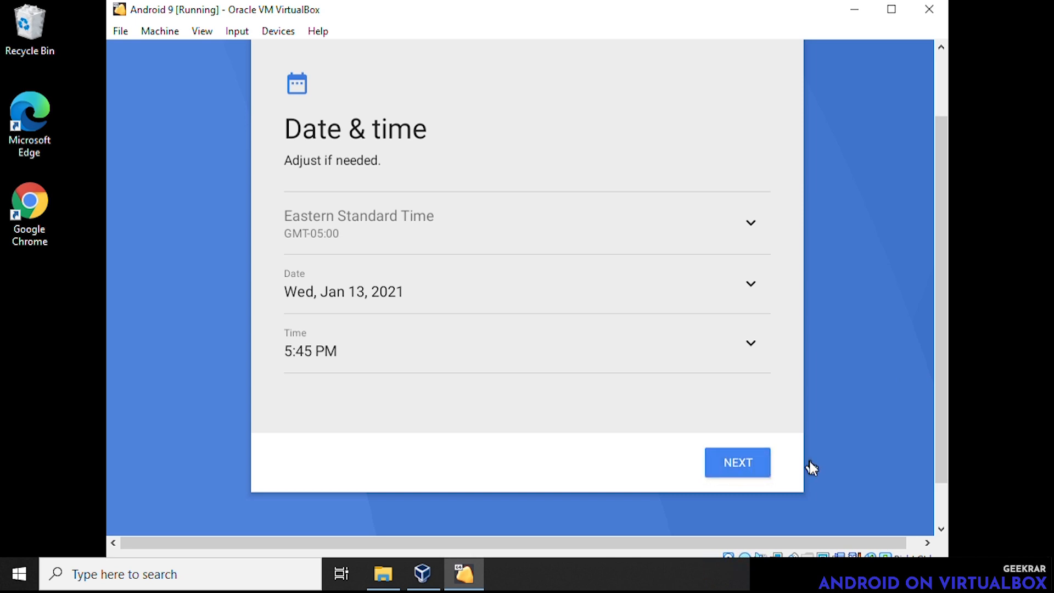
Keep the Date & time defaults and accept the Google Services terms after More
click(737, 462)
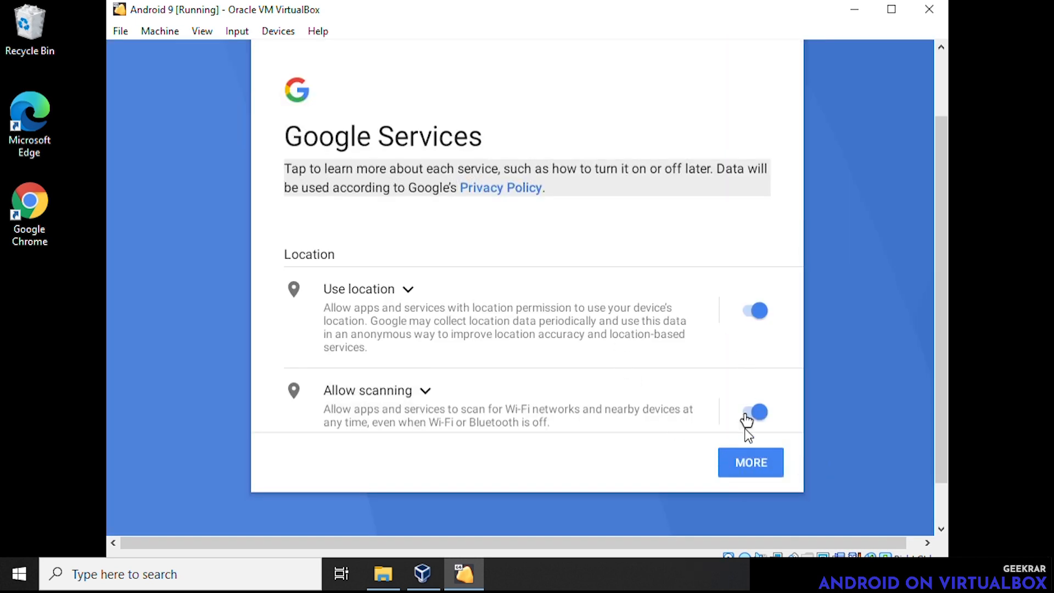
mouse_move(726, 444)
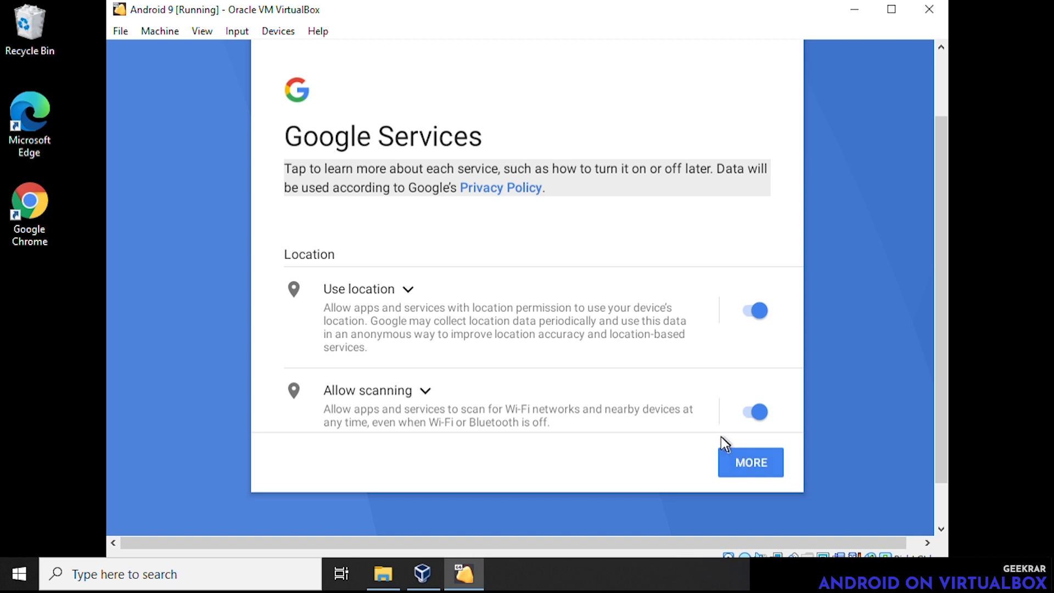
click(750, 463)
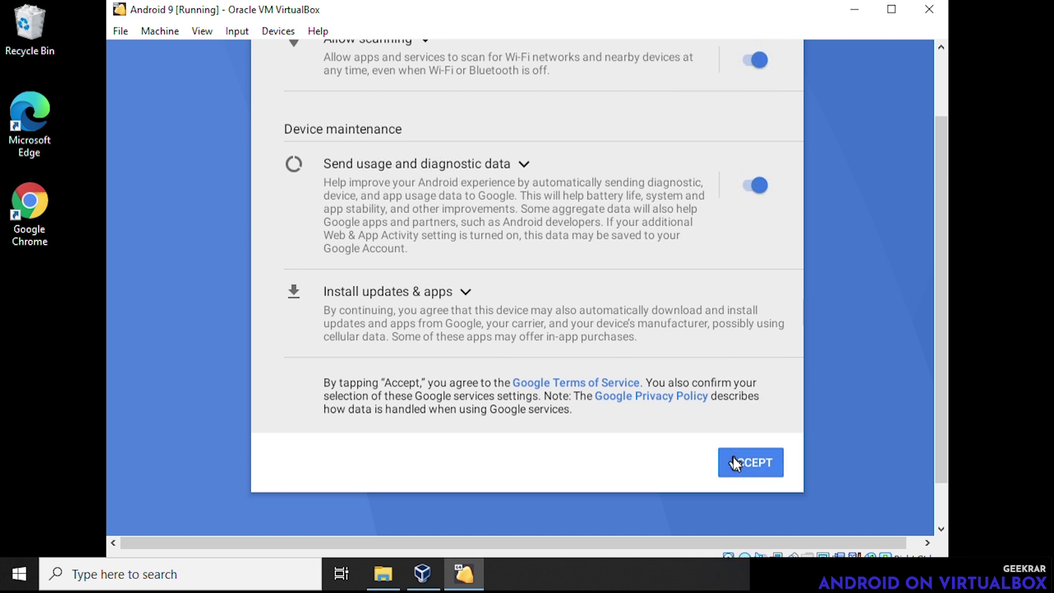
mouse_move(805, 469)
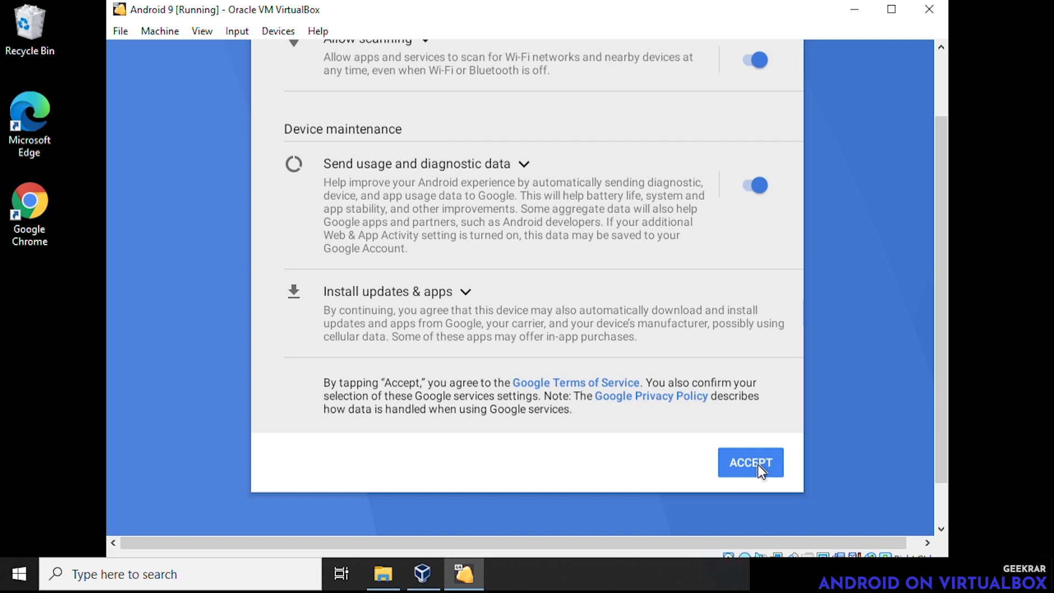
click(750, 462)
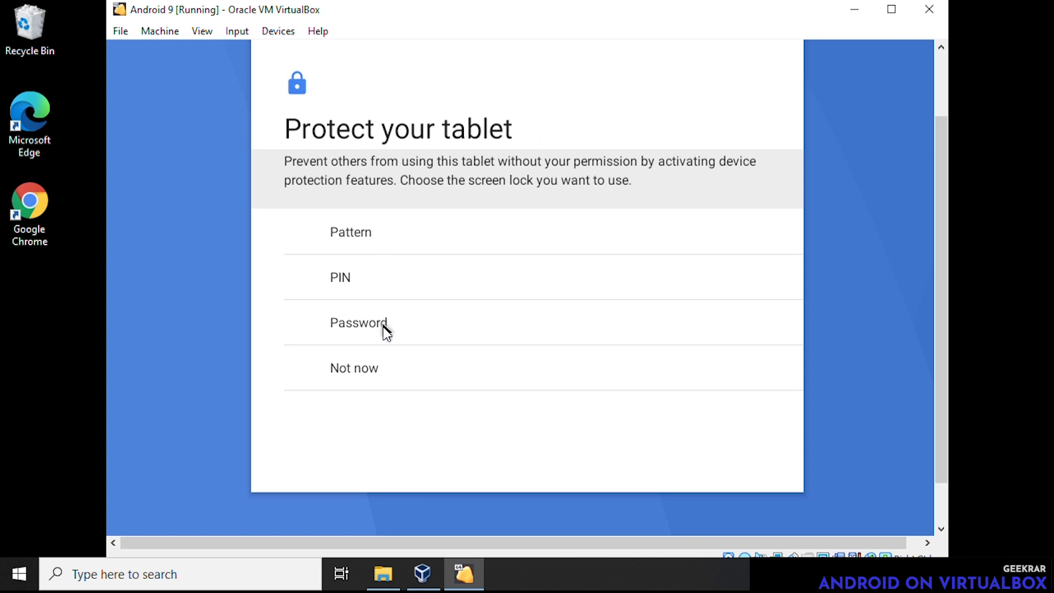
mouse_move(566, 394)
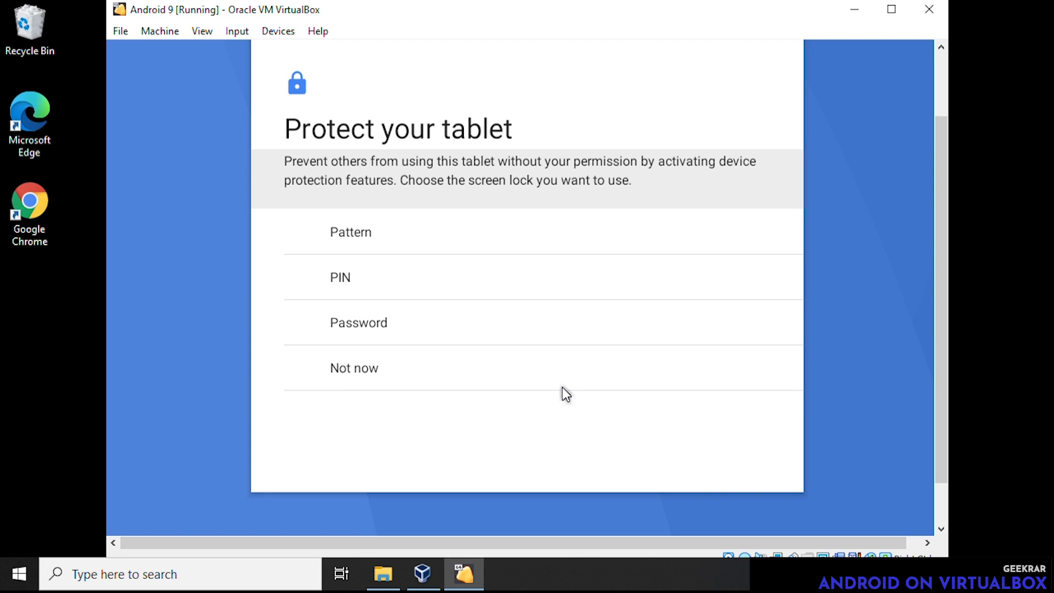
mouse_move(794, 424)
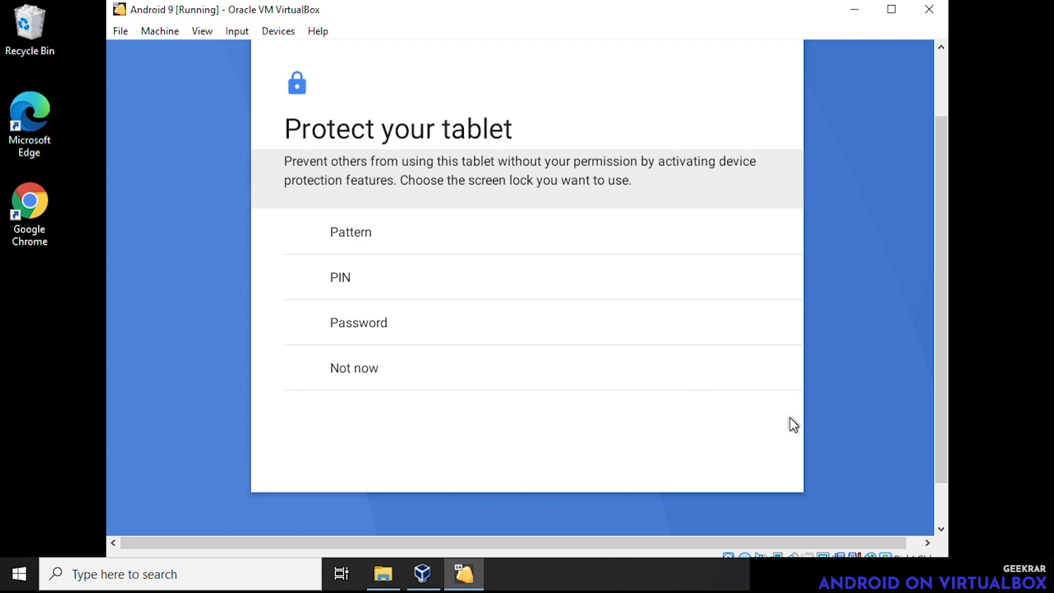
mouse_move(349, 375)
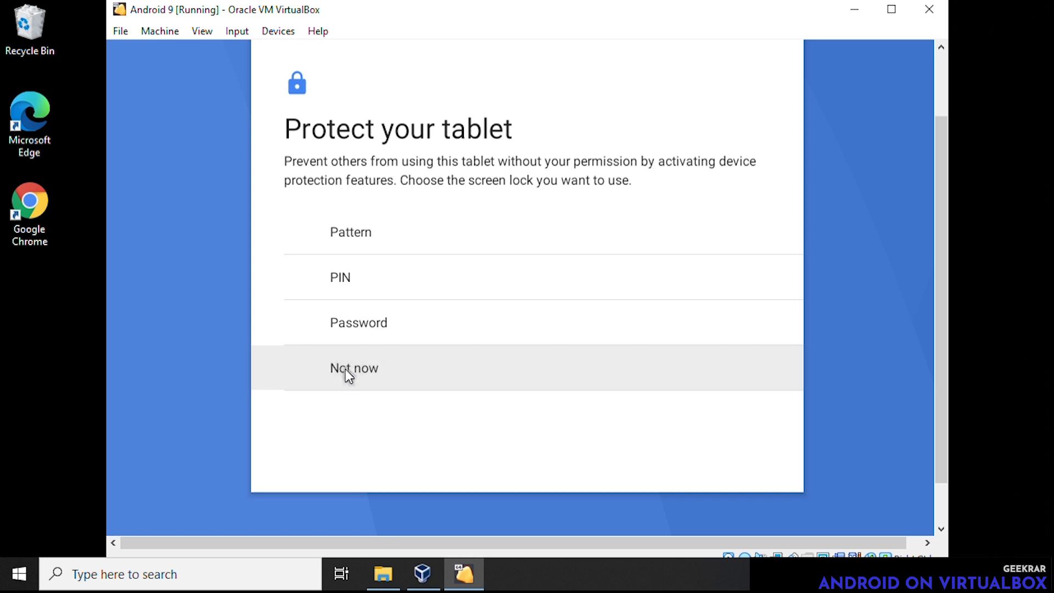
Choose Not now on Protect your tablet and confirm skipping the screen lock
click(354, 368)
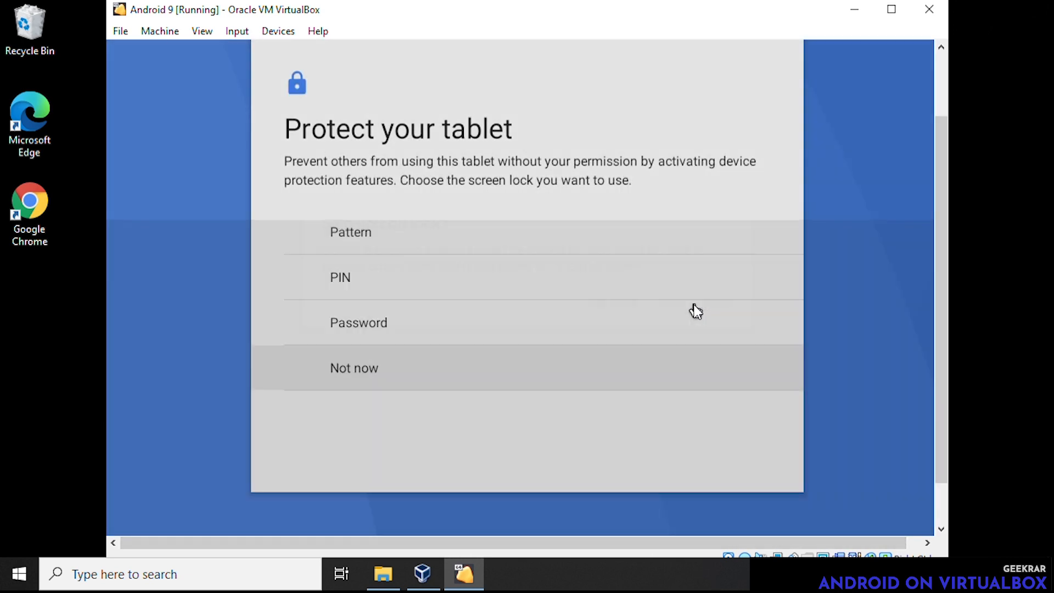
click(355, 367)
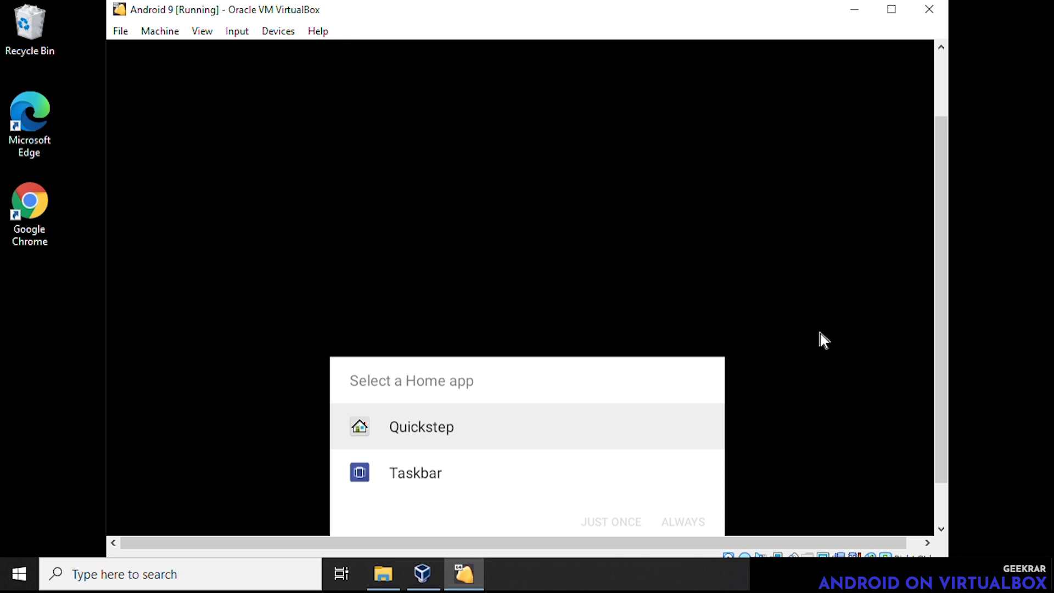
mouse_move(428, 429)
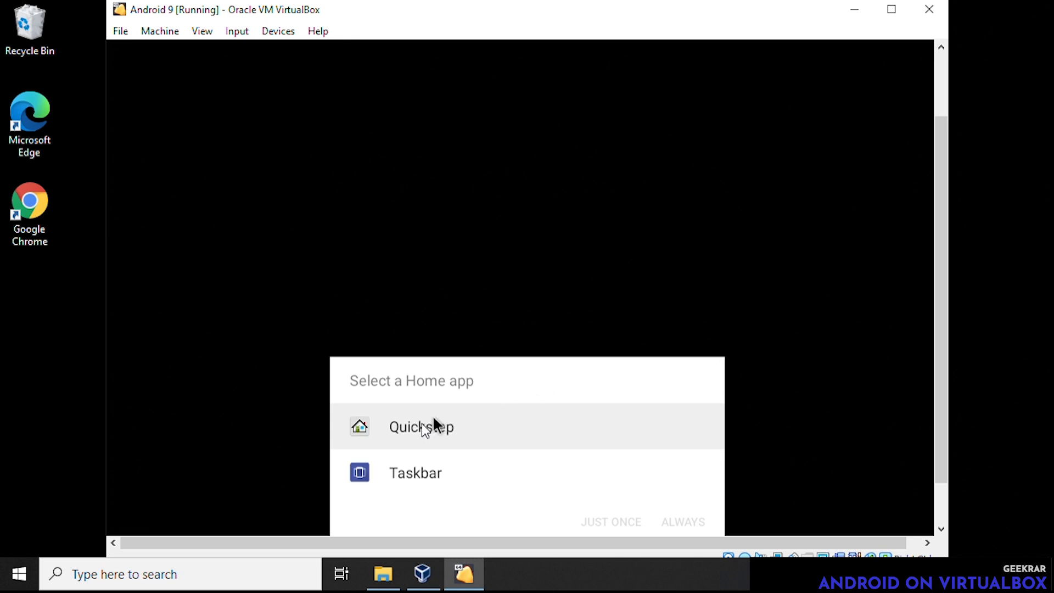
mouse_move(413, 434)
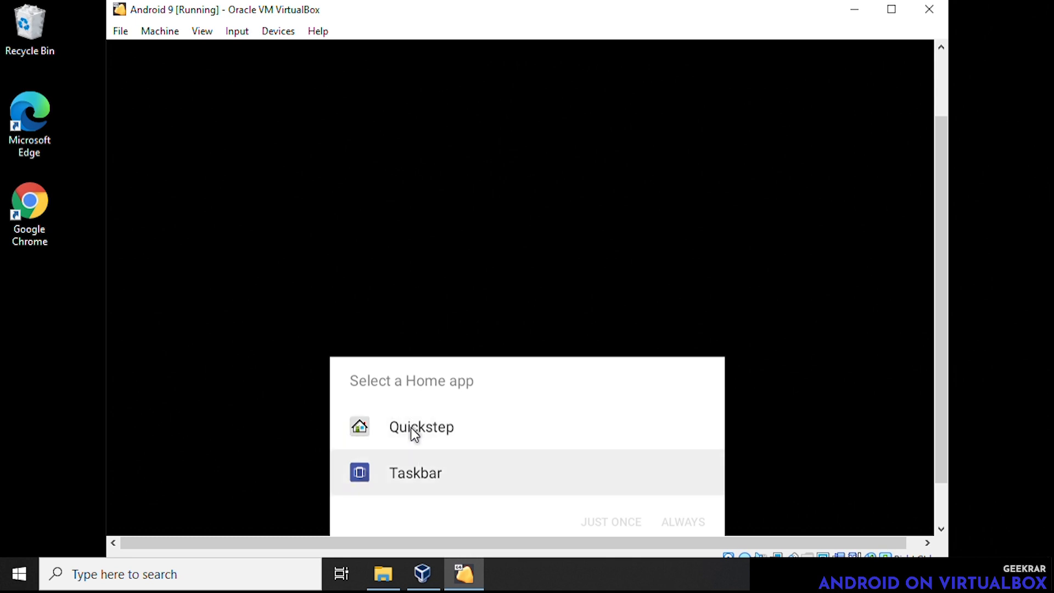
Pick Quickstep in the Select a Home app dialog
click(422, 426)
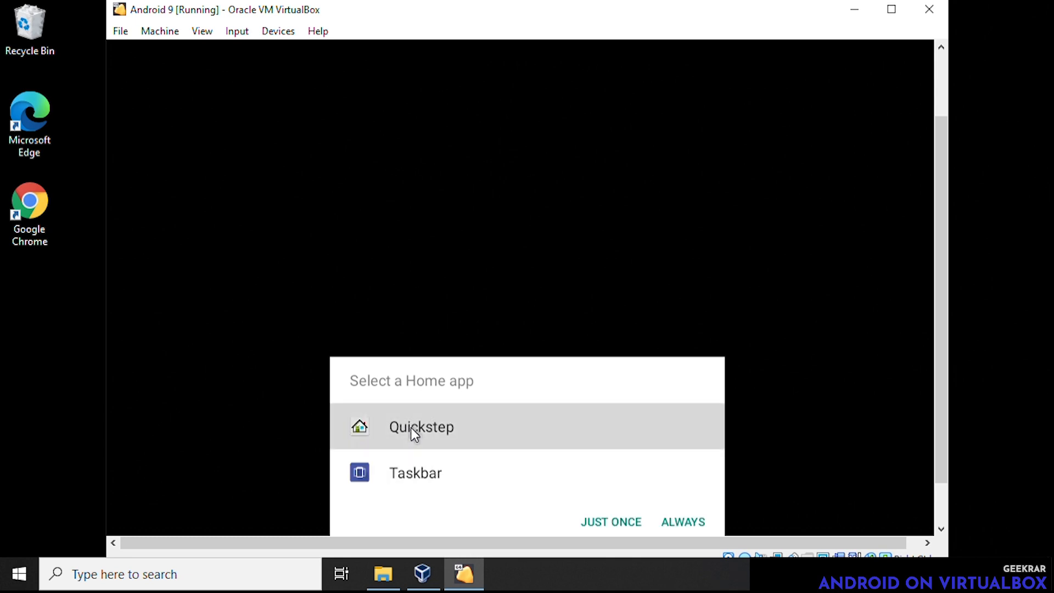
mouse_move(616, 466)
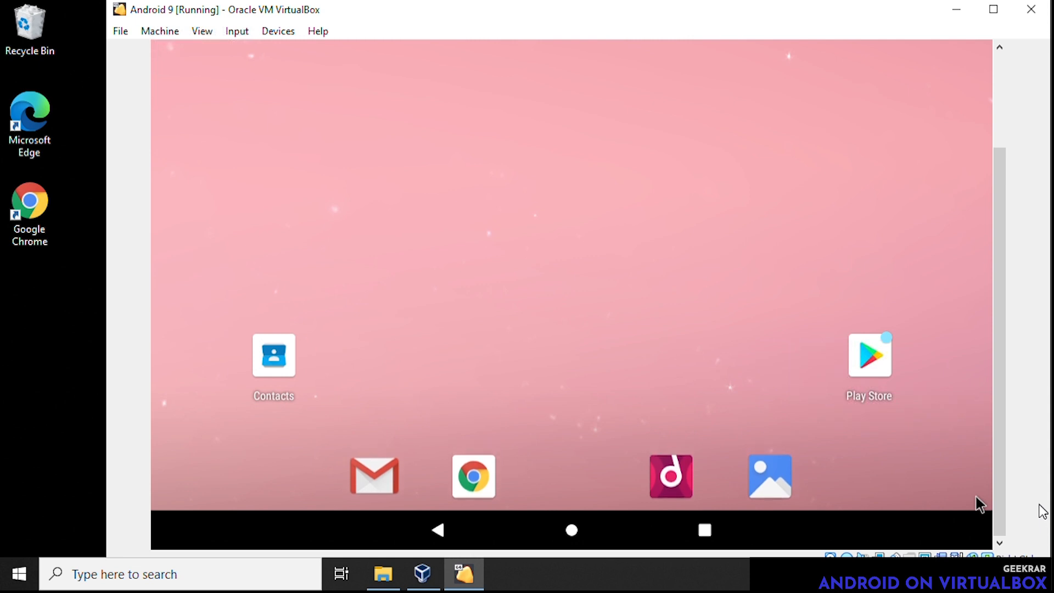
mouse_move(726, 481)
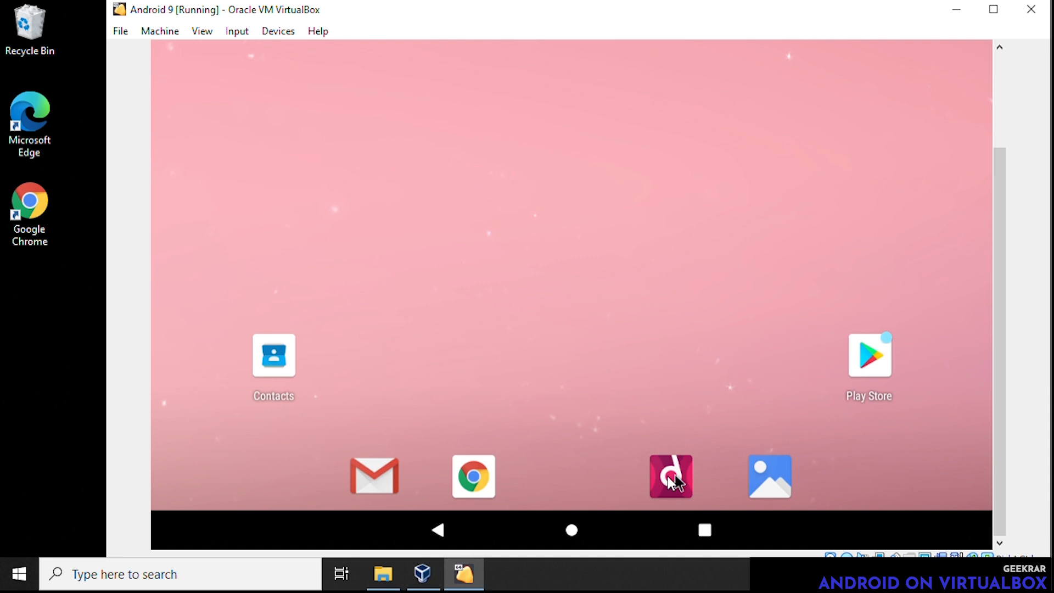
mouse_move(619, 483)
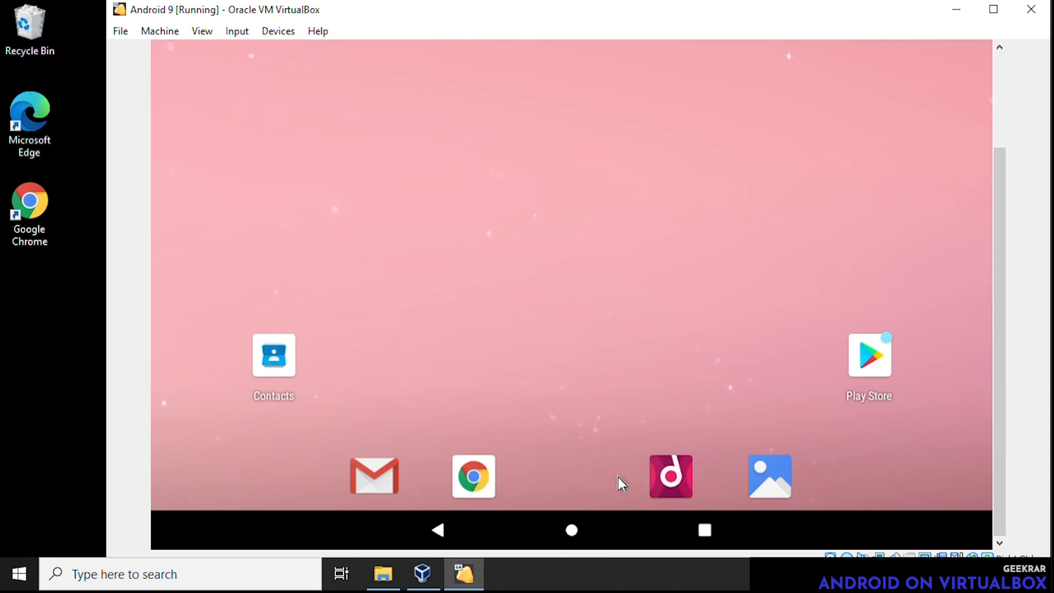
mouse_move(571, 537)
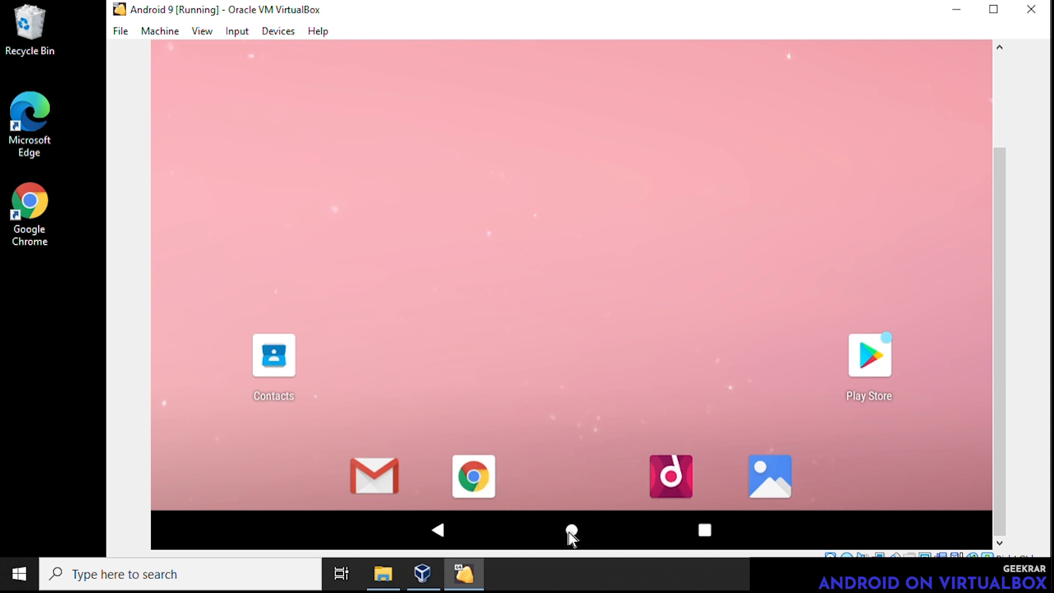
Browse the full list of installed Android apps, from Calculator down to Terminal Emulator and Voice Search
click(571, 531)
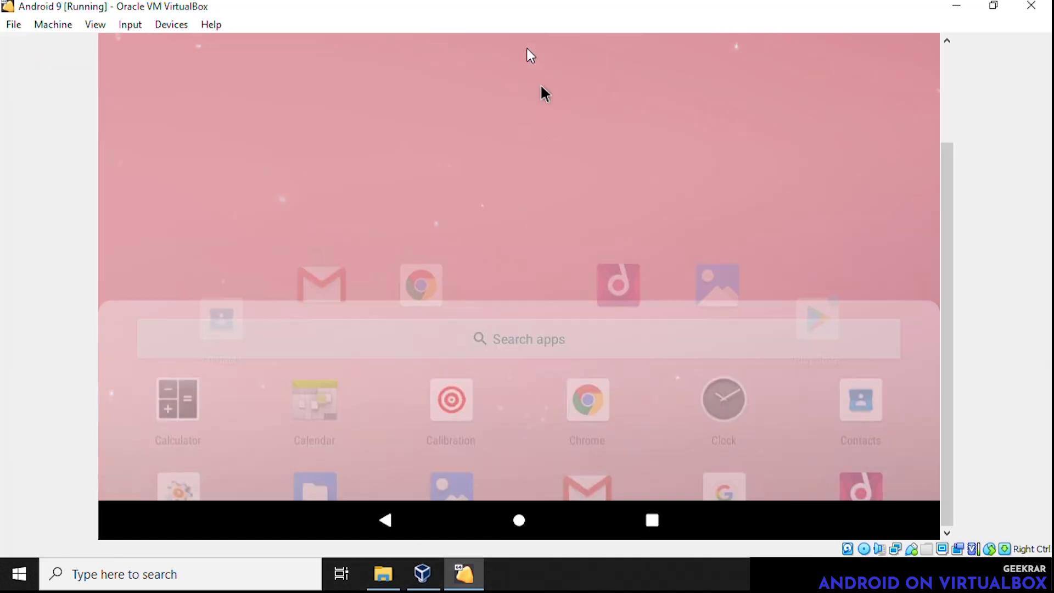
scroll(down, 3)
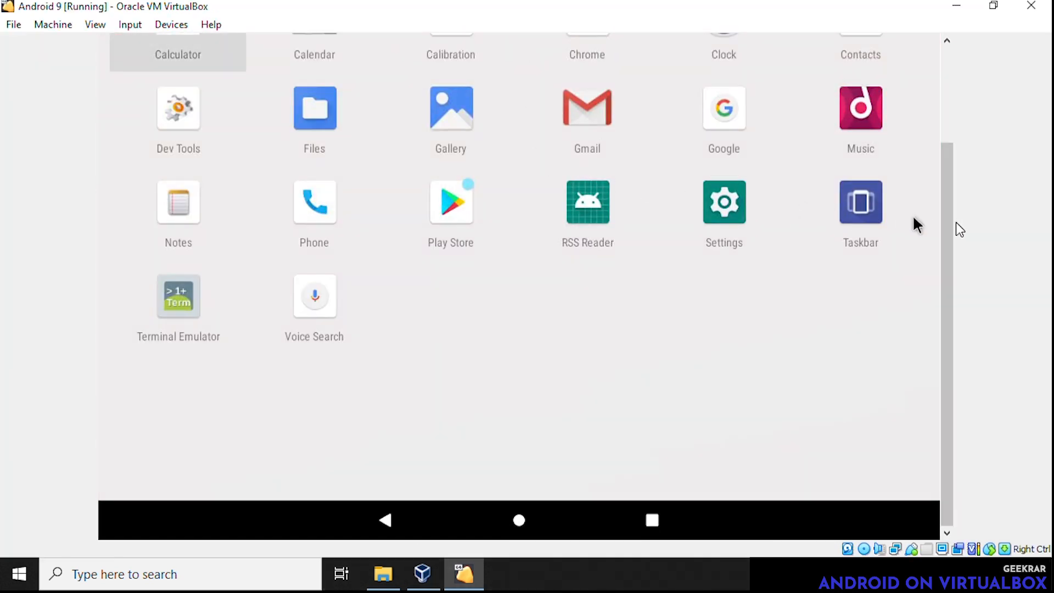
scroll(up, 3)
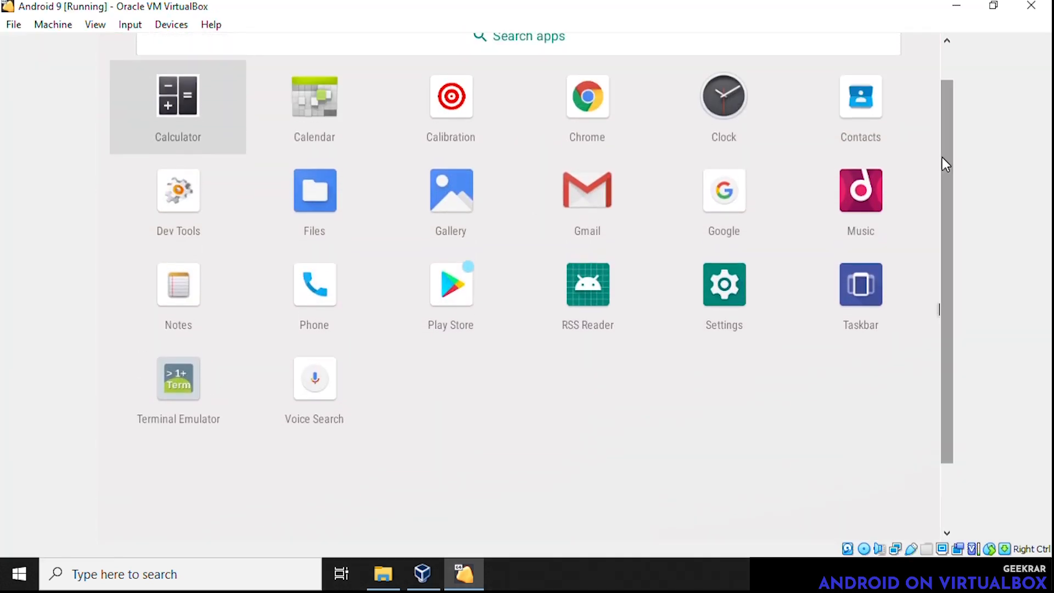
mouse_move(669, 393)
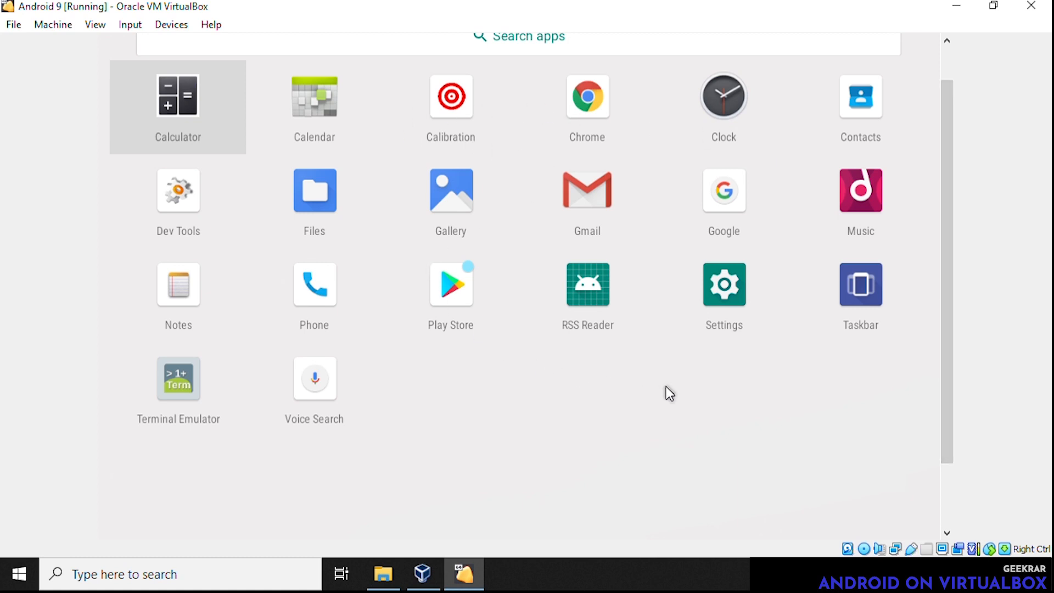
mouse_move(462, 296)
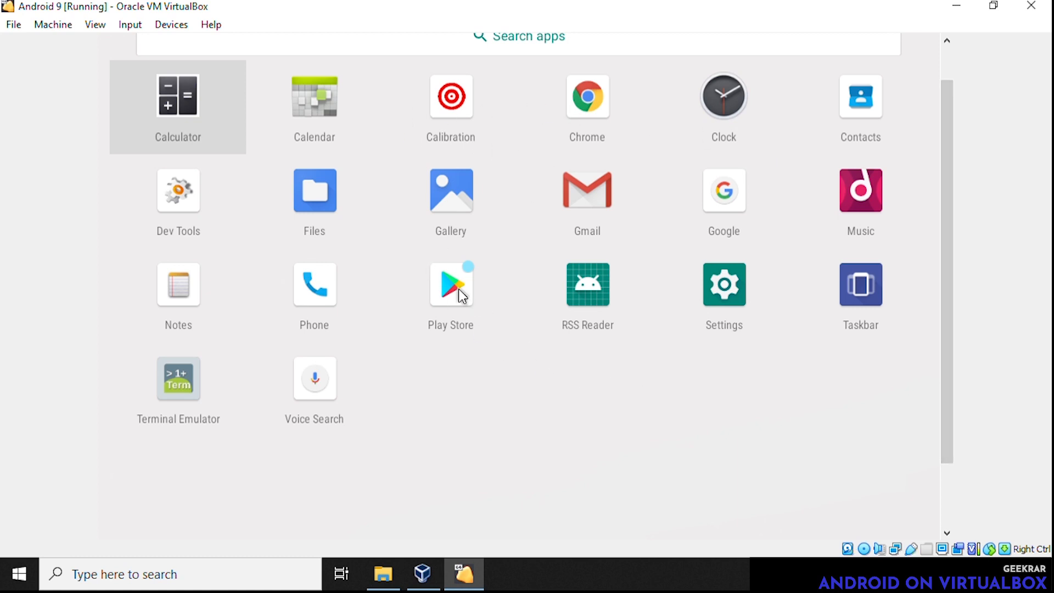
mouse_move(900, 303)
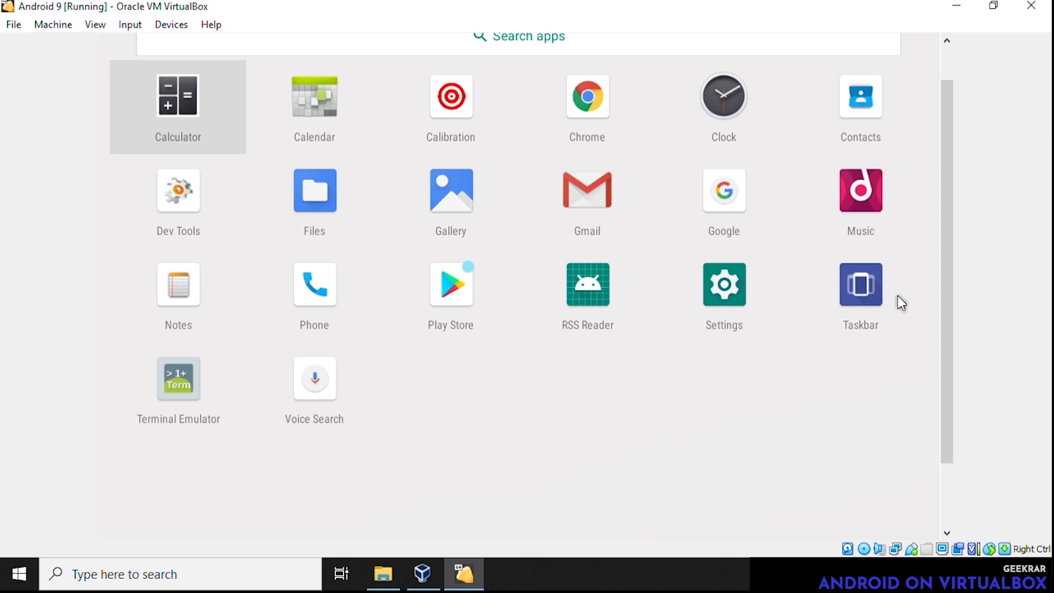
mouse_move(340, 199)
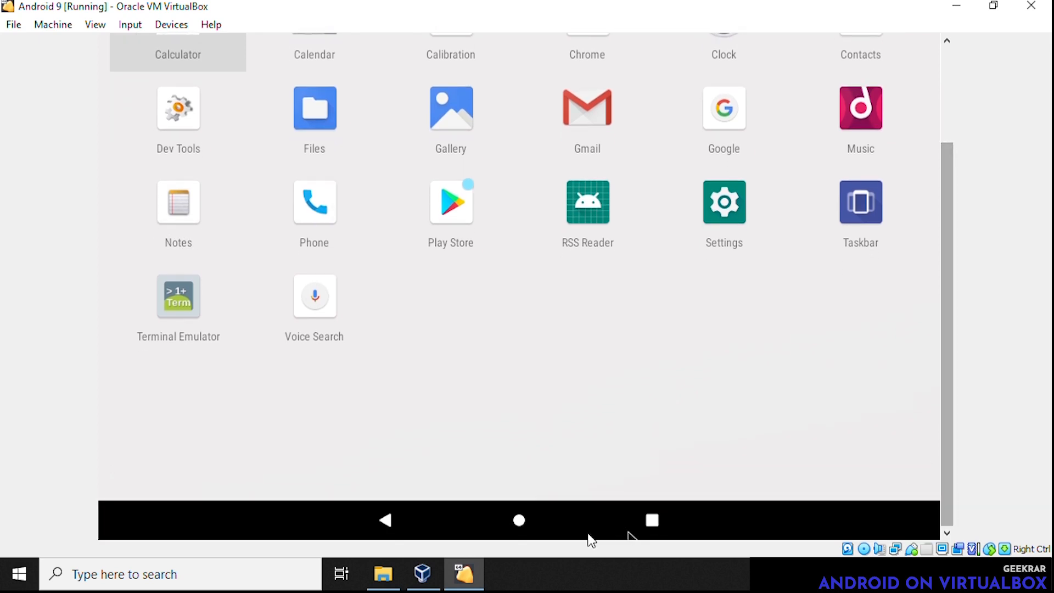
Return to the Quickstep home screen via the Home navigation button, closing the app drawer
click(519, 520)
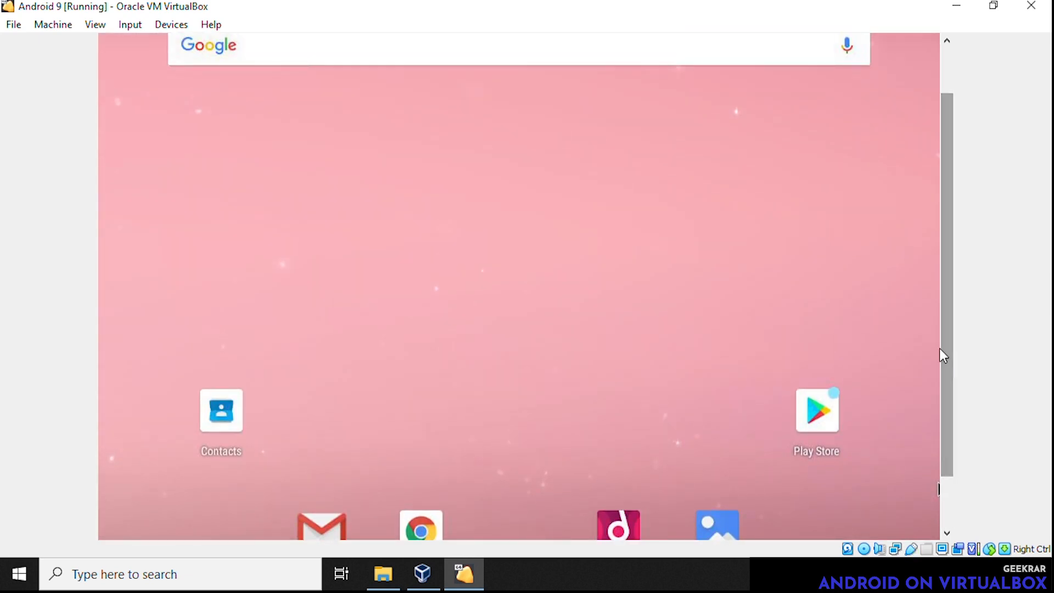
mouse_move(507, 255)
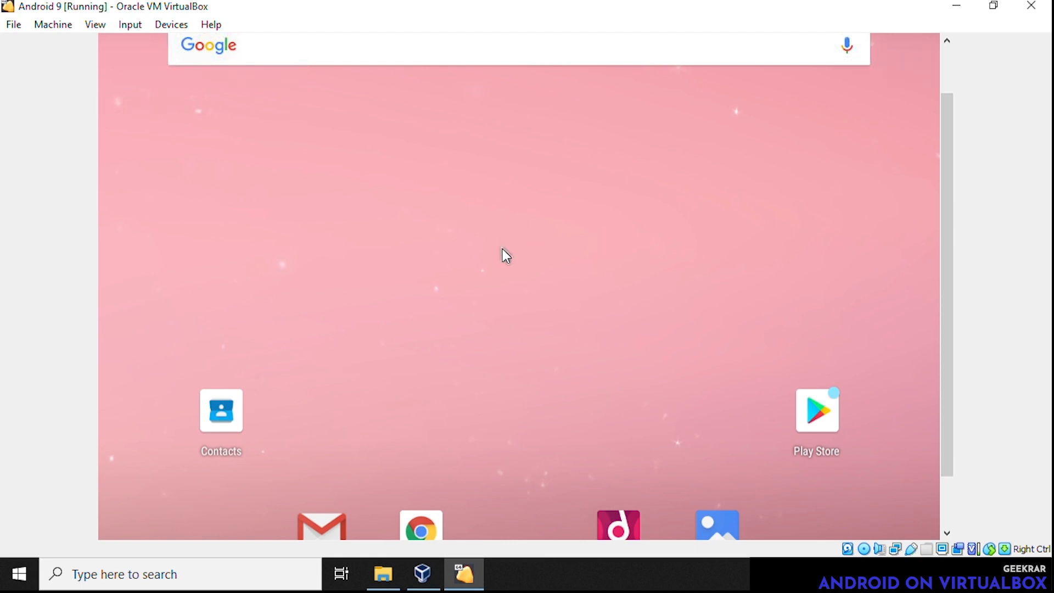